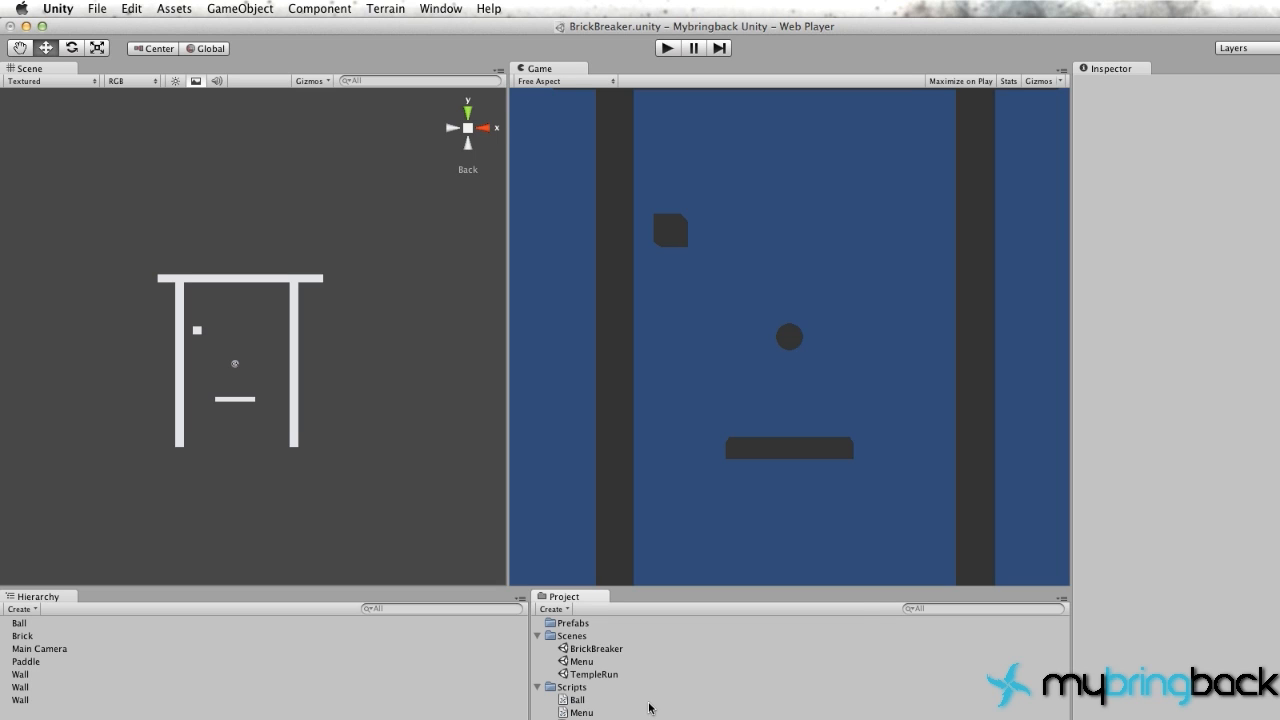
{"action": "mouse_move", "coordinate": [770, 444]}
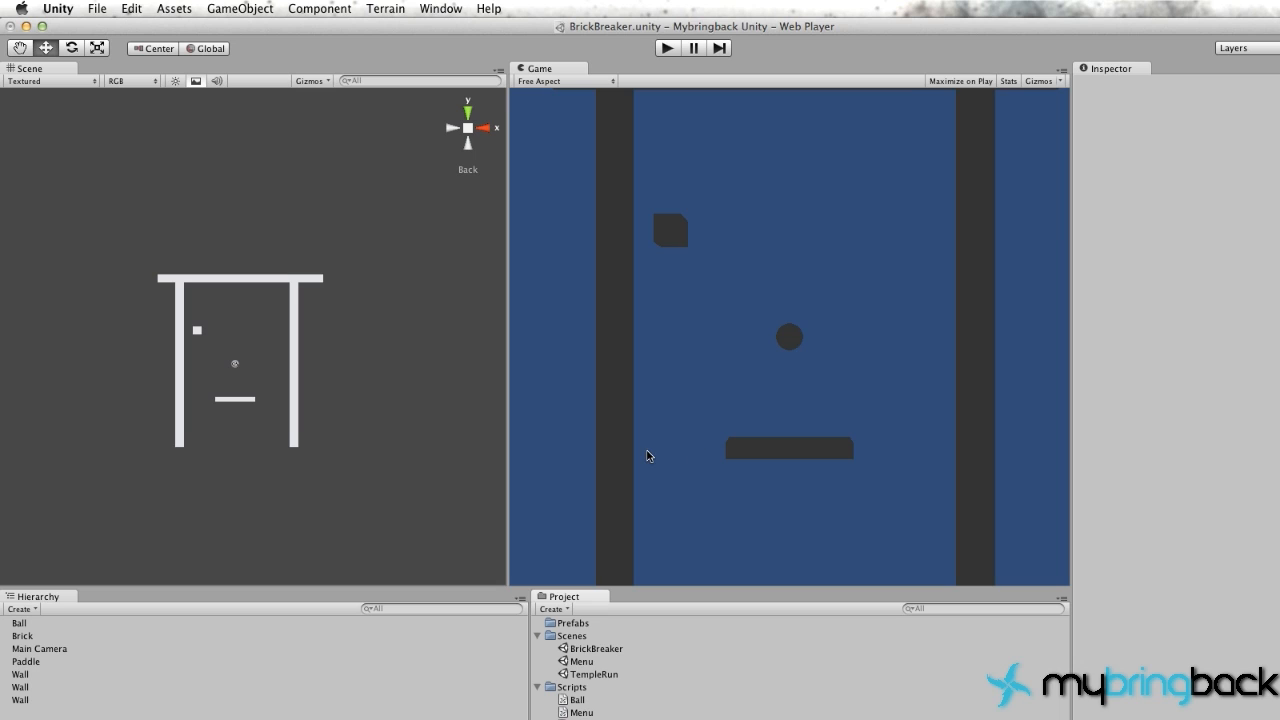
{"action": "mouse_move", "coordinate": [896, 350]}
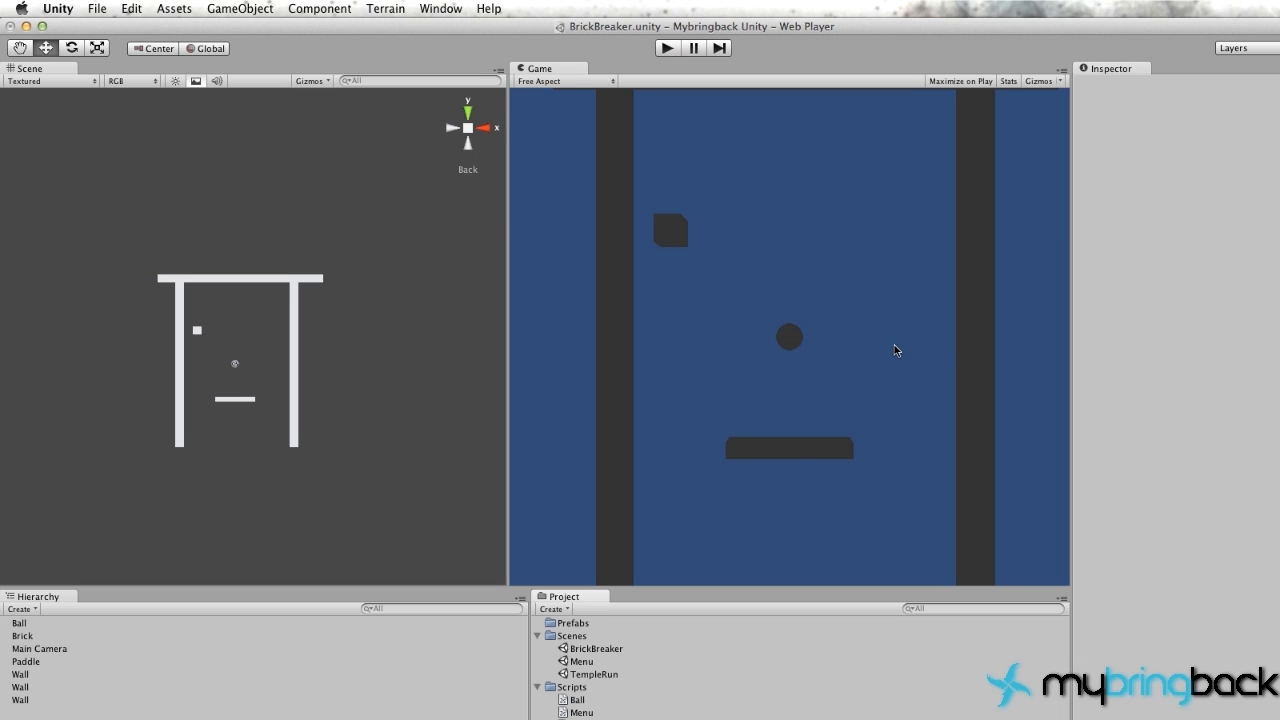
{"action": "mouse_move", "coordinate": [776, 400]}
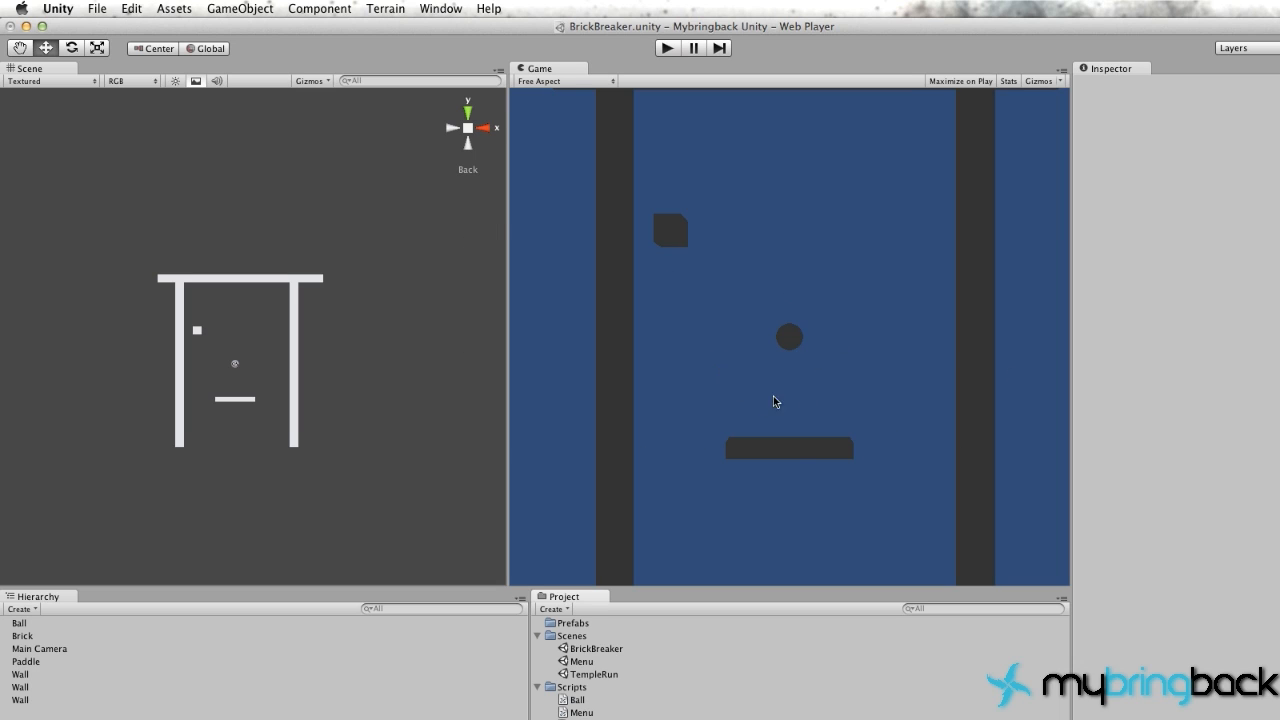
{"action": "mouse_move", "coordinate": [762, 330]}
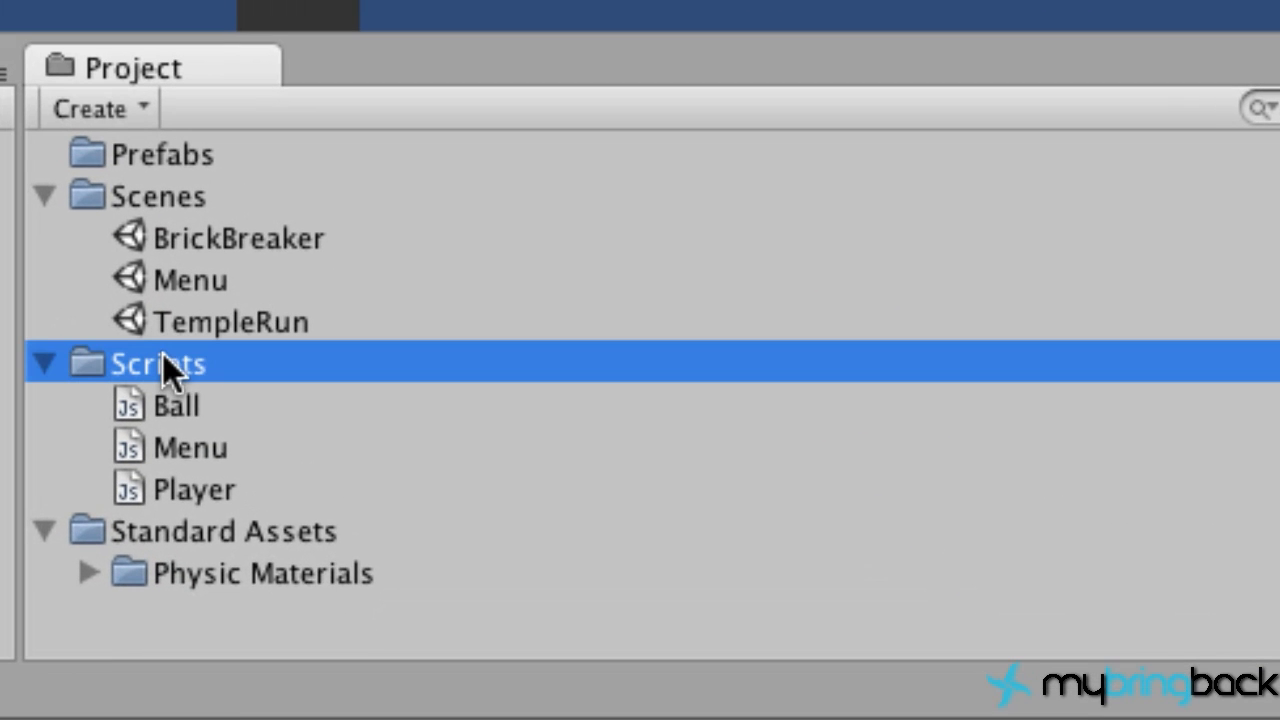
Step: Create a new JavaScript script in the Scripts folder for the paddle
{"action": "right_click", "coordinate": [160, 364]}
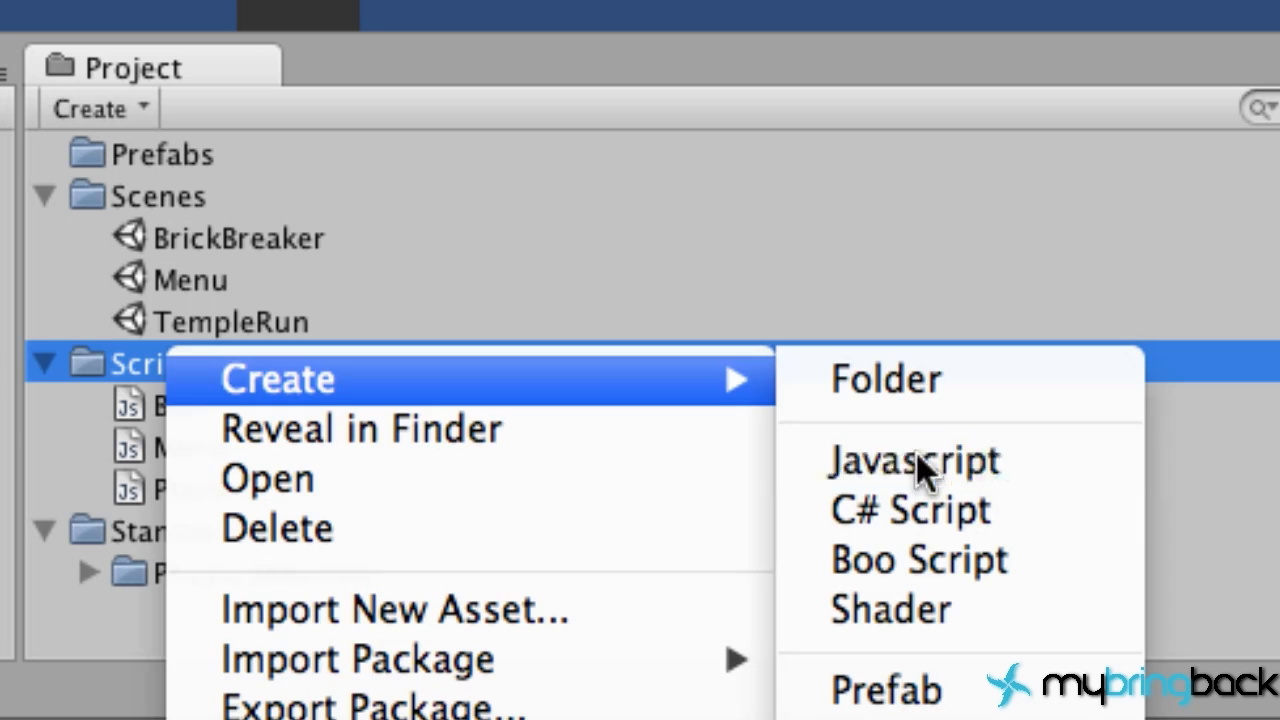
{"action": "left_click", "coordinate": [912, 460]}
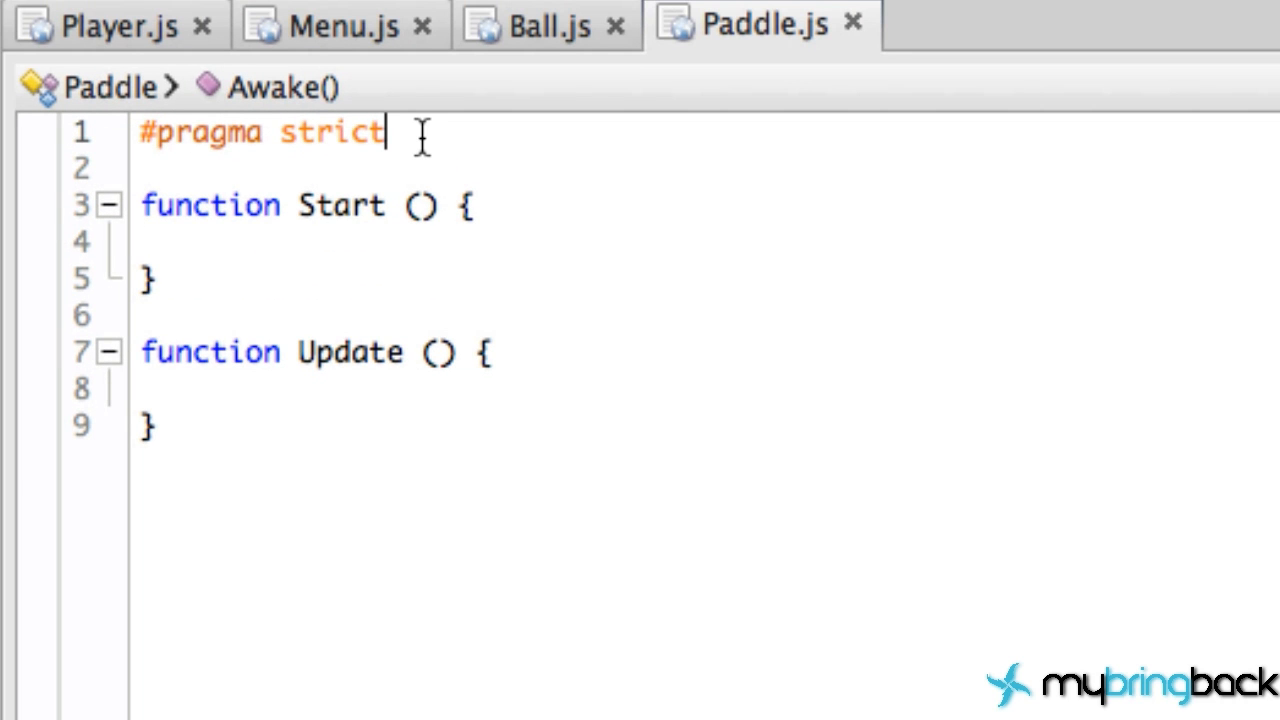
Step: Declare 'private var ray : Ray;' and 'private var hit : RaycastHit;' below #pragma strict
{"action": "key", "text": "Enter"}
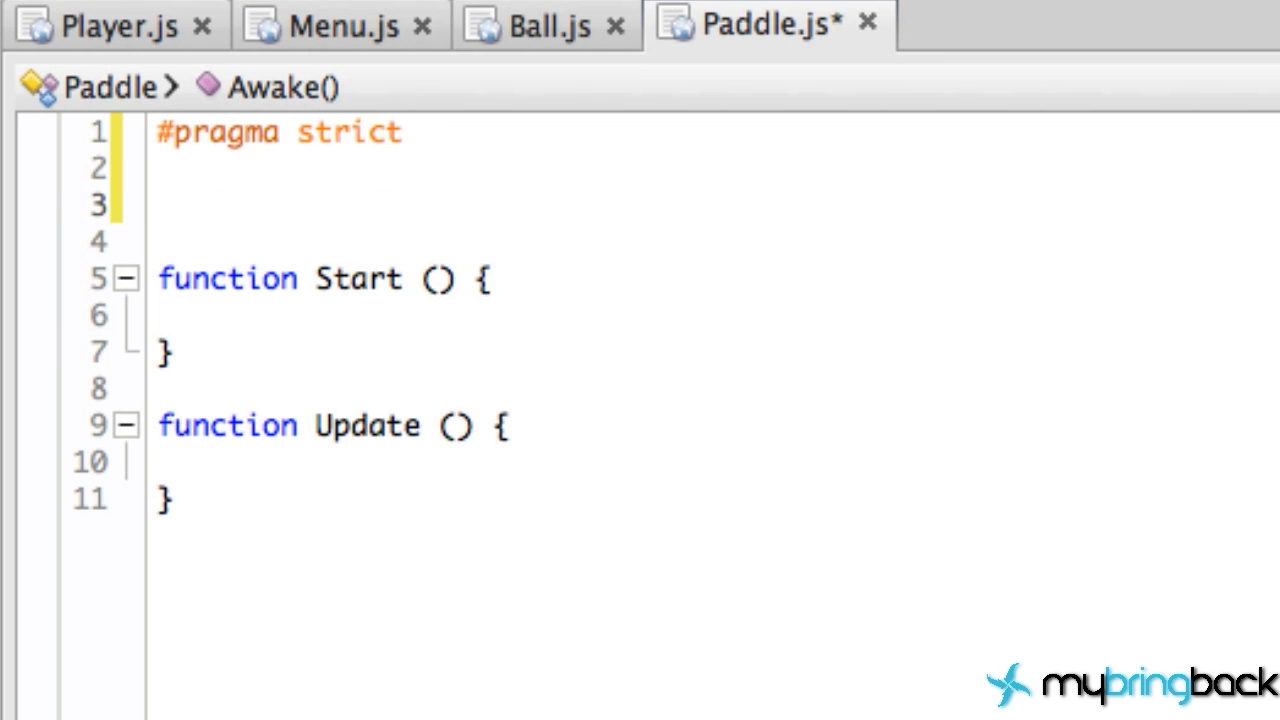
{"action": "type", "text": "pri"}
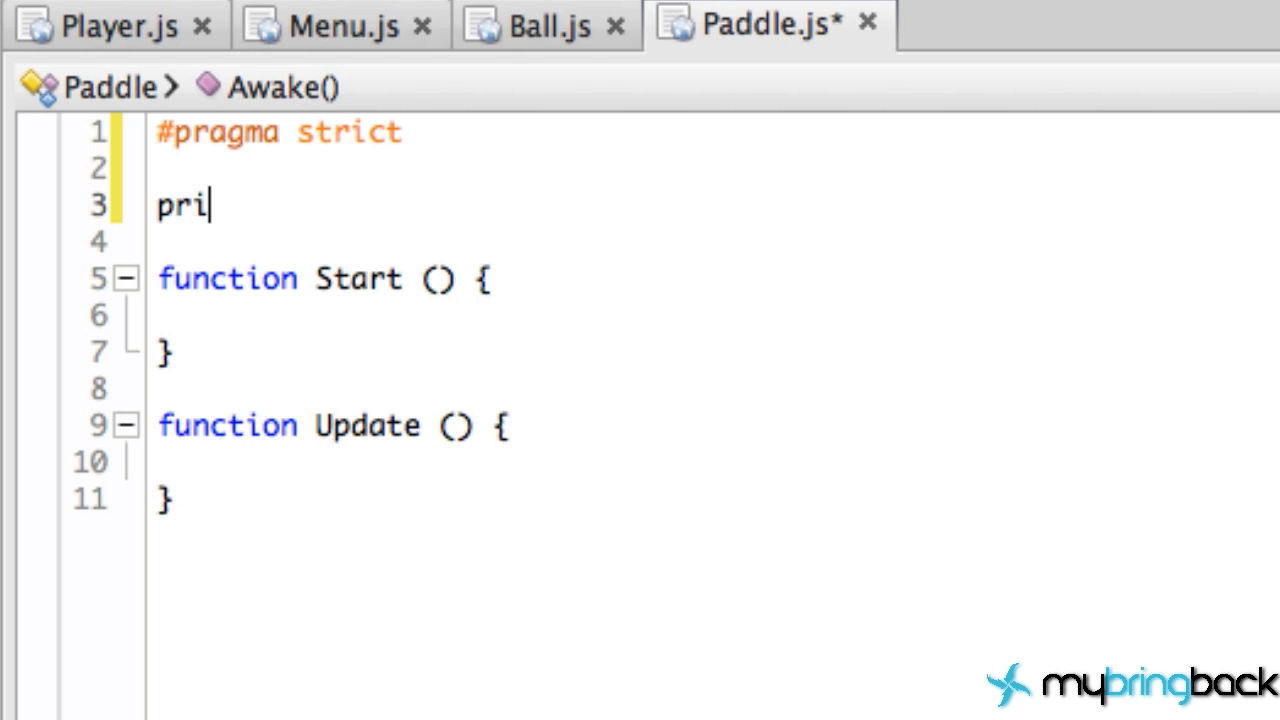
{"action": "type", "text": "vate"}
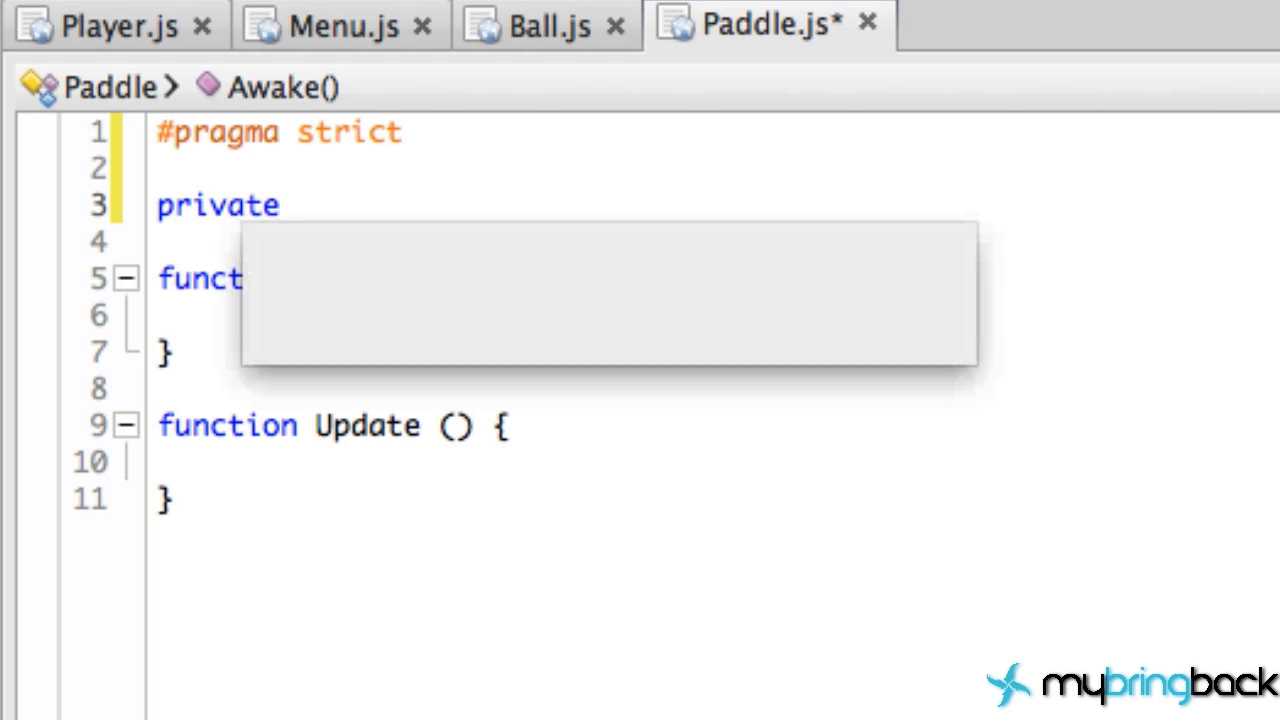
{"action": "type", "text": "var ray"}
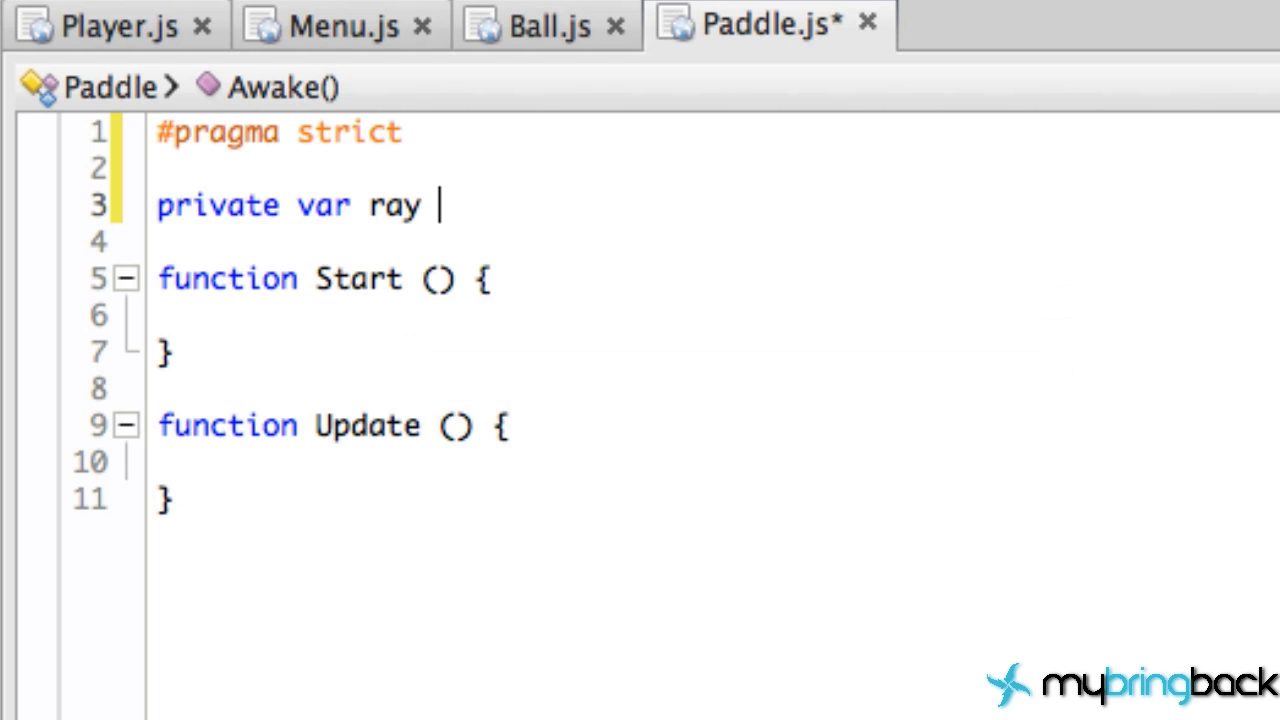
{"action": "type", "text": ": Ray;"}
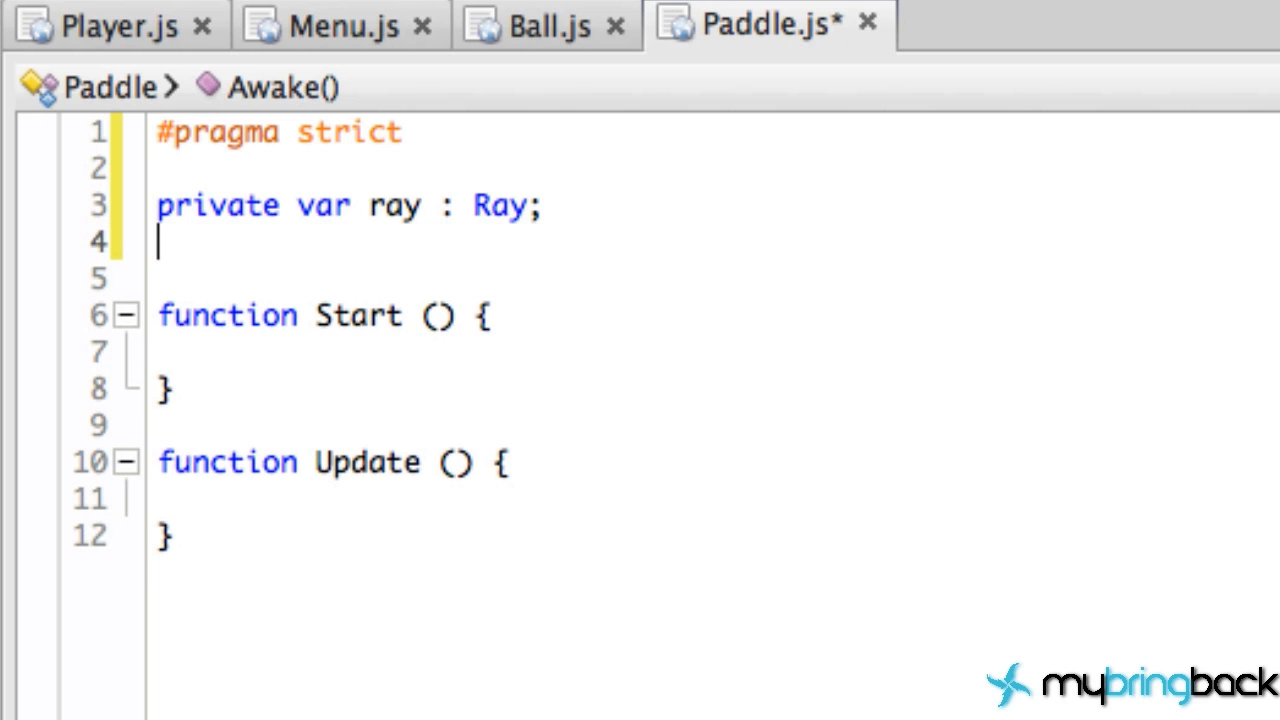
{"action": "type", "text": "private va"}
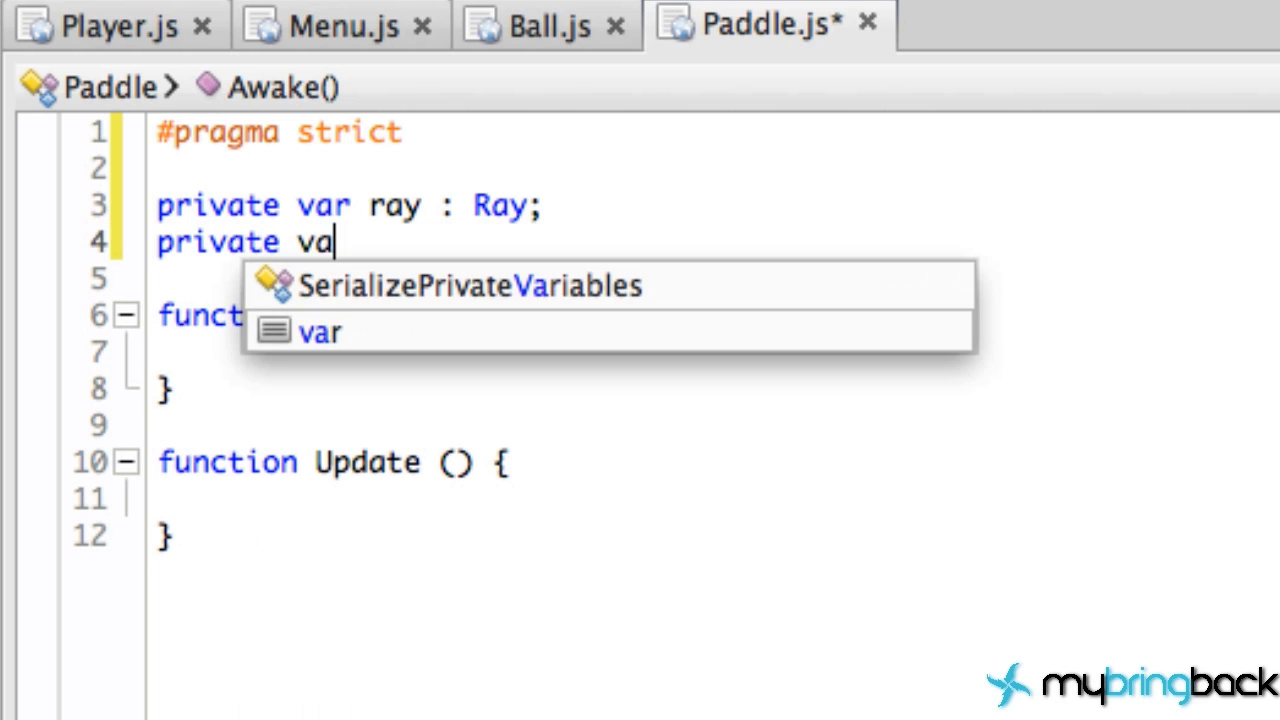
{"action": "type", "text": "hit"}
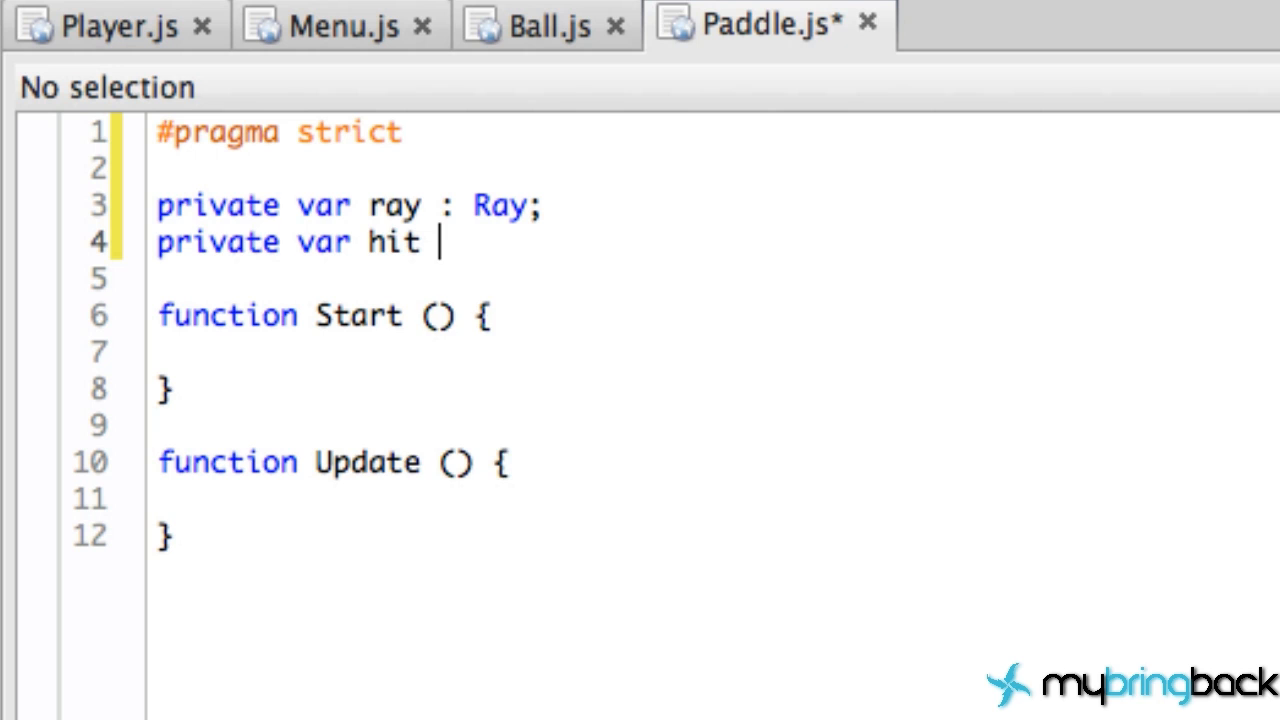
{"action": "type", "text": ": Ray"}
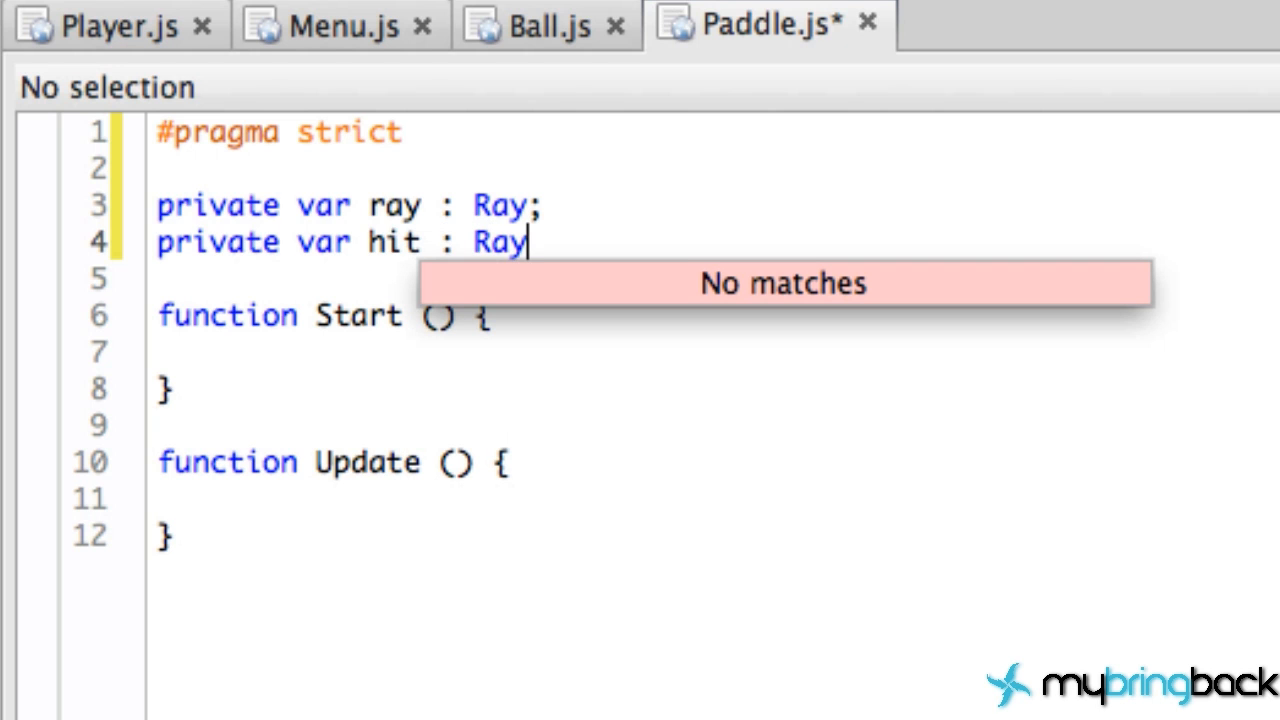
{"action": "type", "text": "cast"}
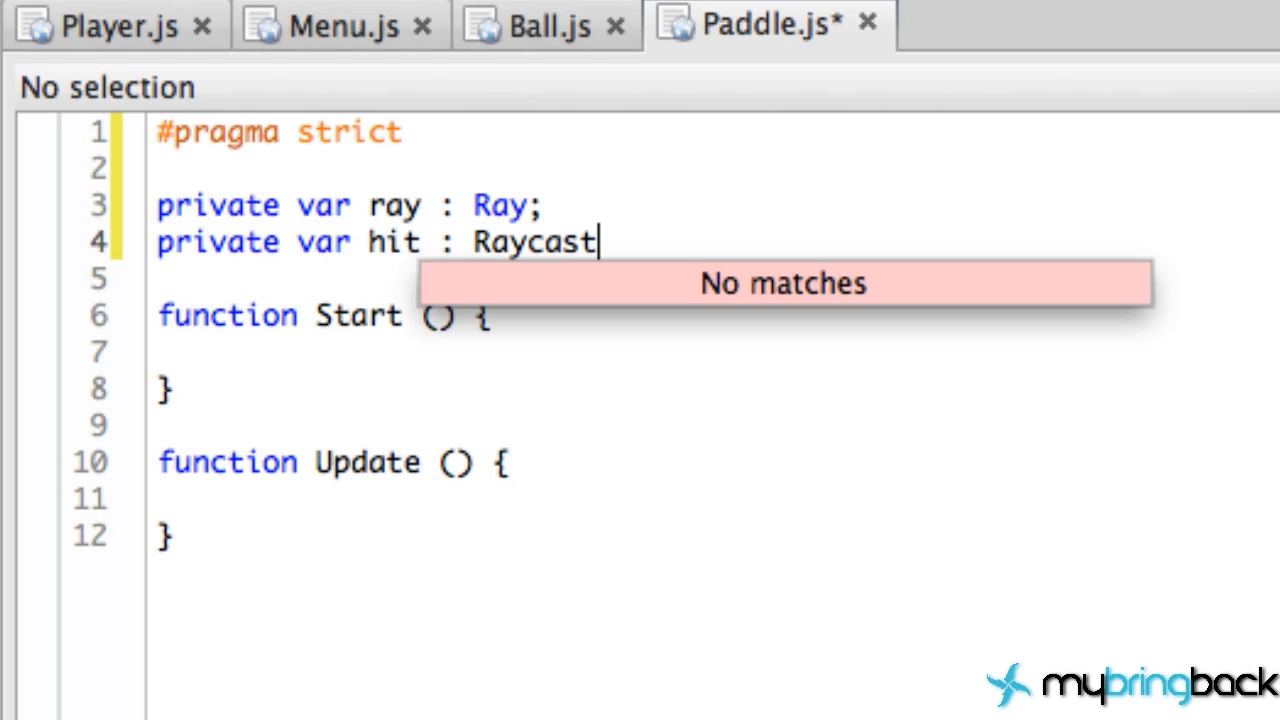
{"action": "type", "text": "Hit;"}
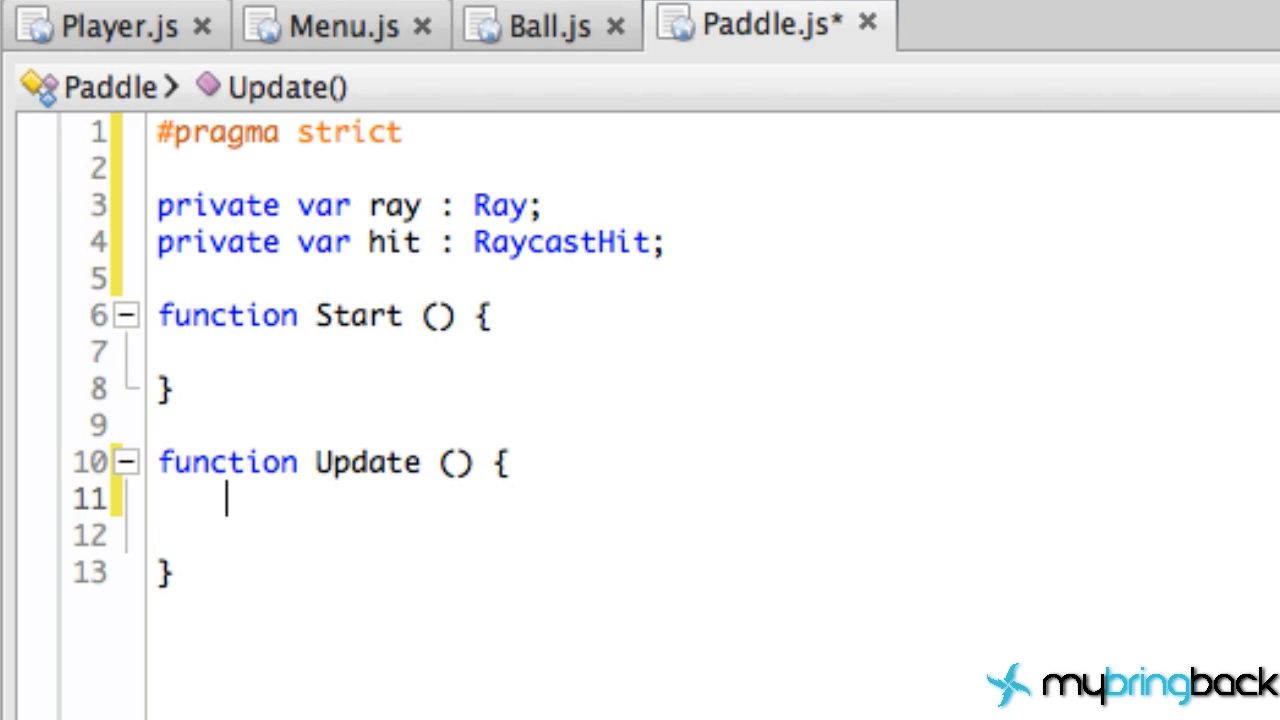
Step: Assign ray = Camera.main.ScreenPointToRay(Input.mousePosition) in Update
{"action": "type", "text": "ray"}
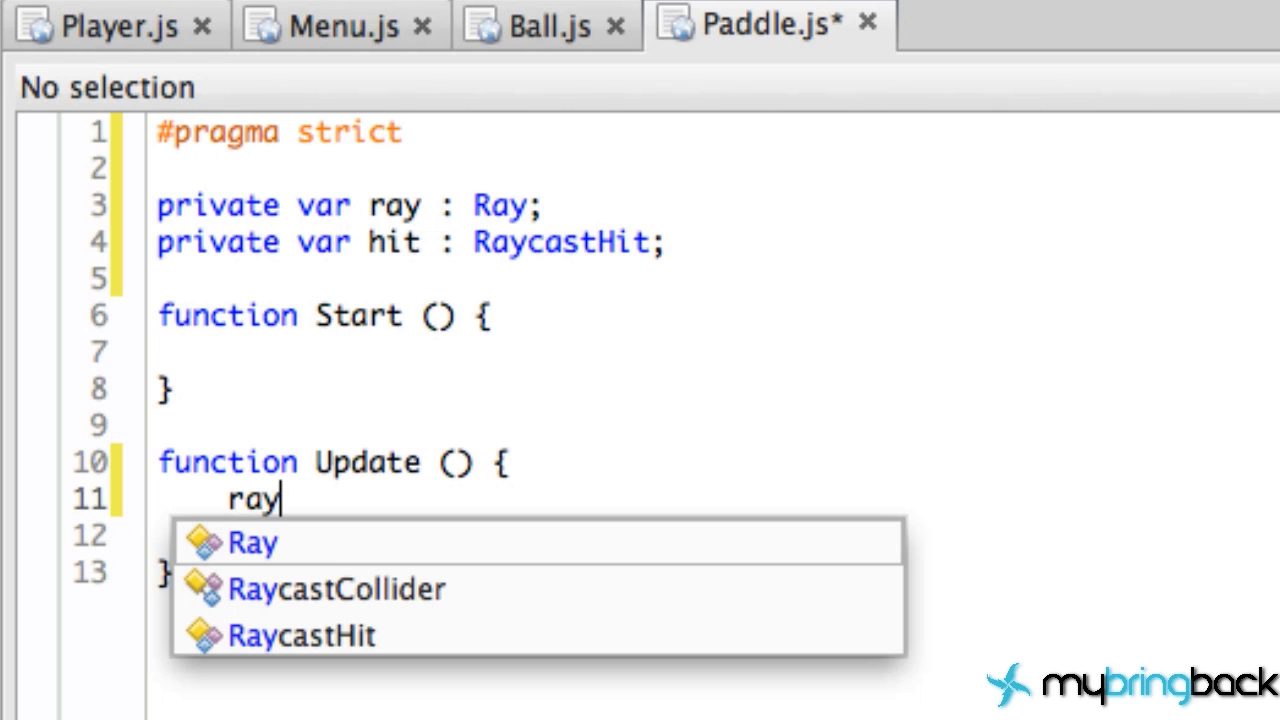
{"action": "type", "text": "= C"}
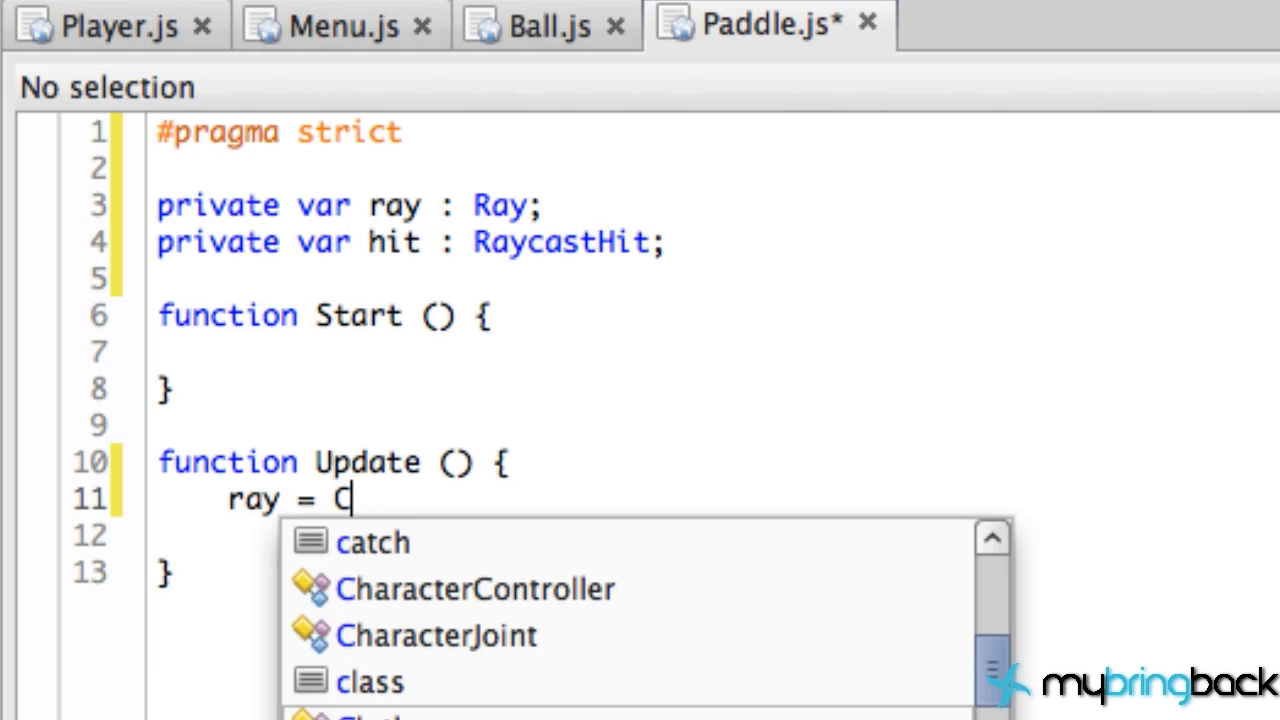
{"action": "type", "text": "amera.main."}
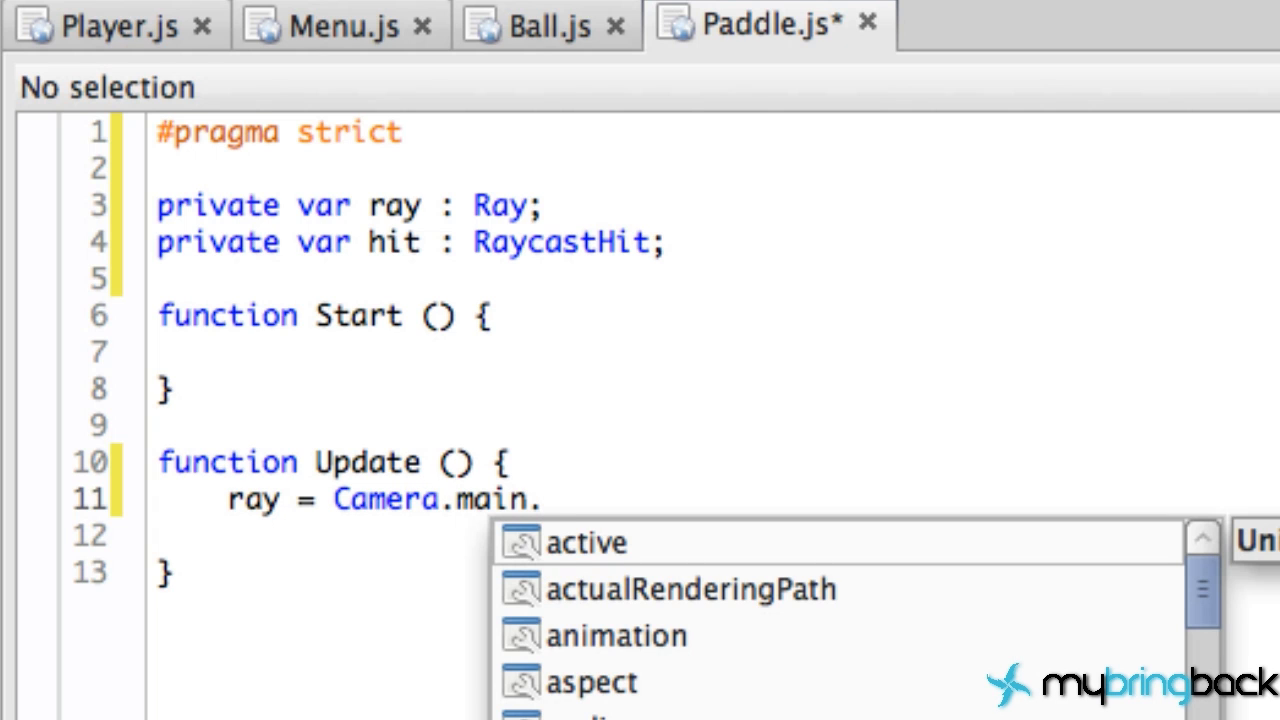
{"action": "type", "text": "ScreenPointToRay"}
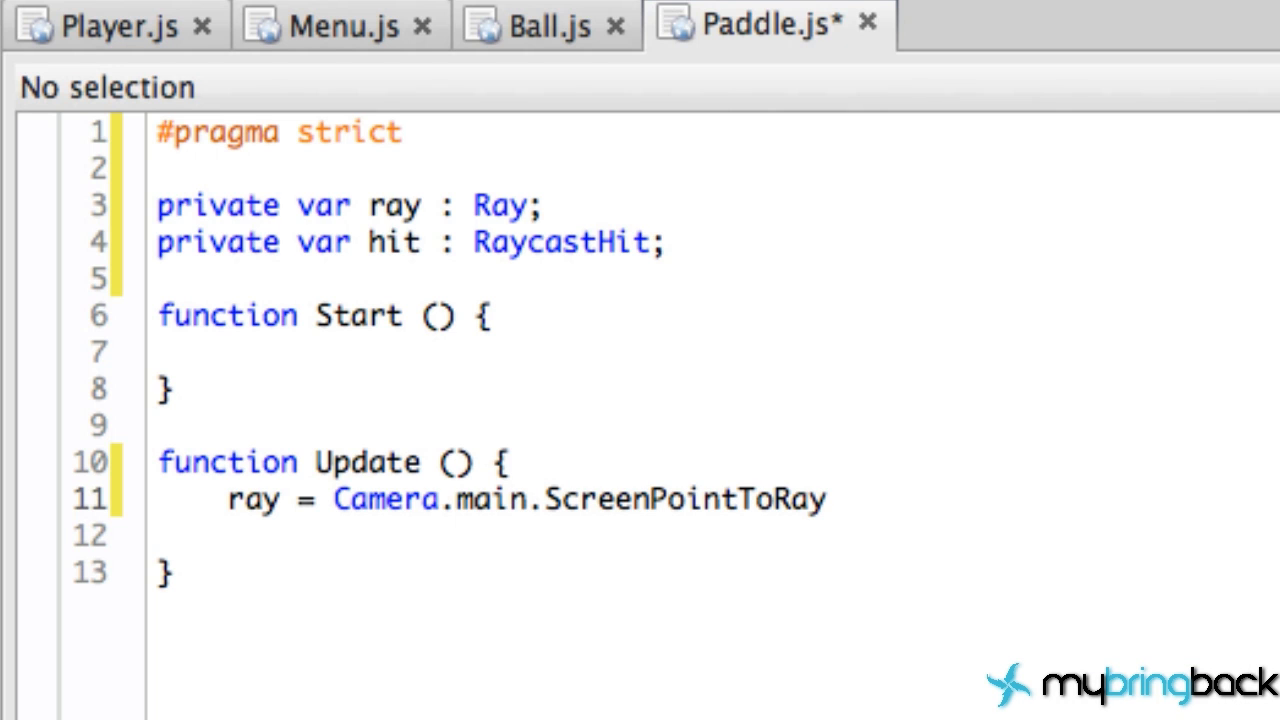
{"action": "type", "text": "(INput"}
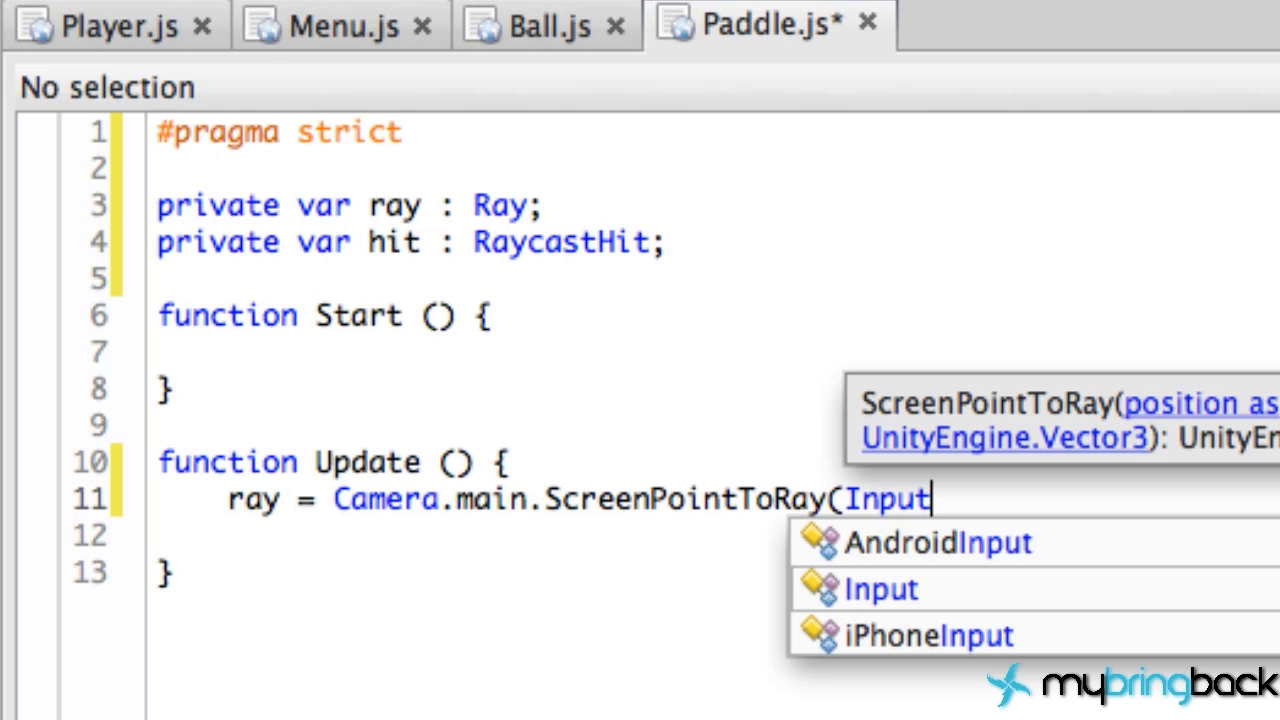
{"action": "type", "text": ".mousePosition);"}
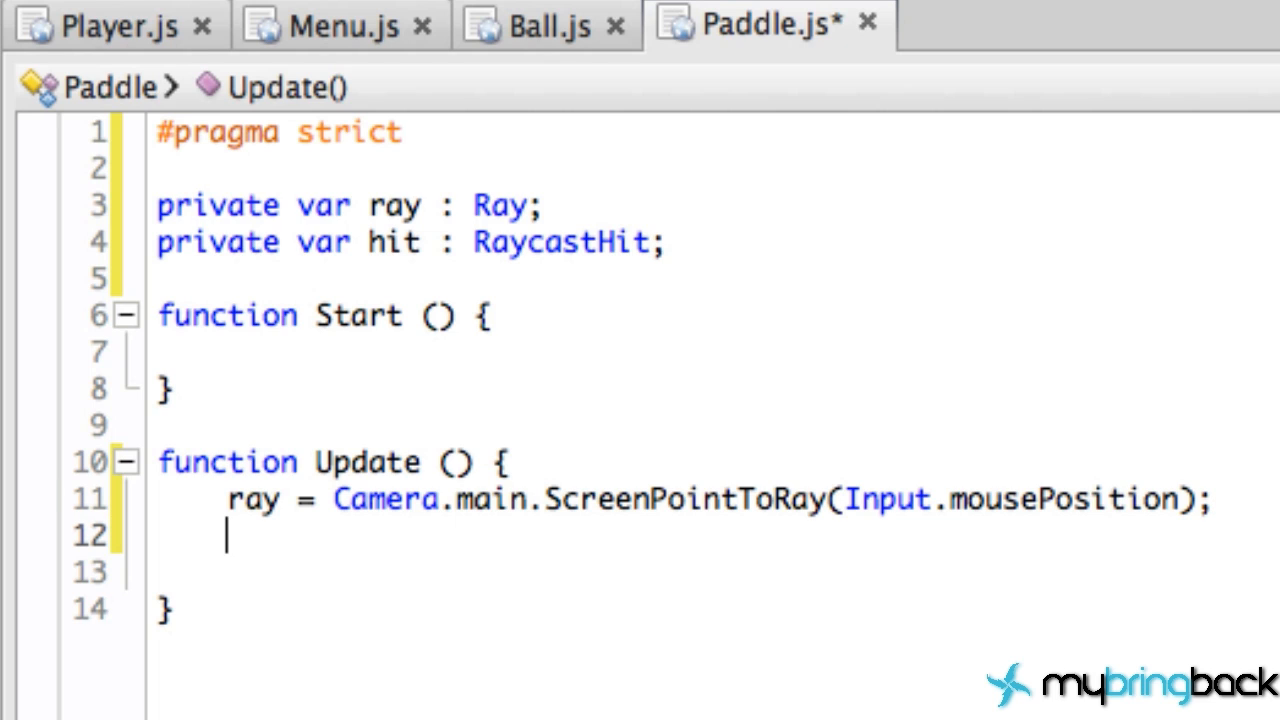
Step: Add an empty if(Physics.Raycast(ray, hit)){ } block after the ray assignment
{"action": "type", "text": "if("}
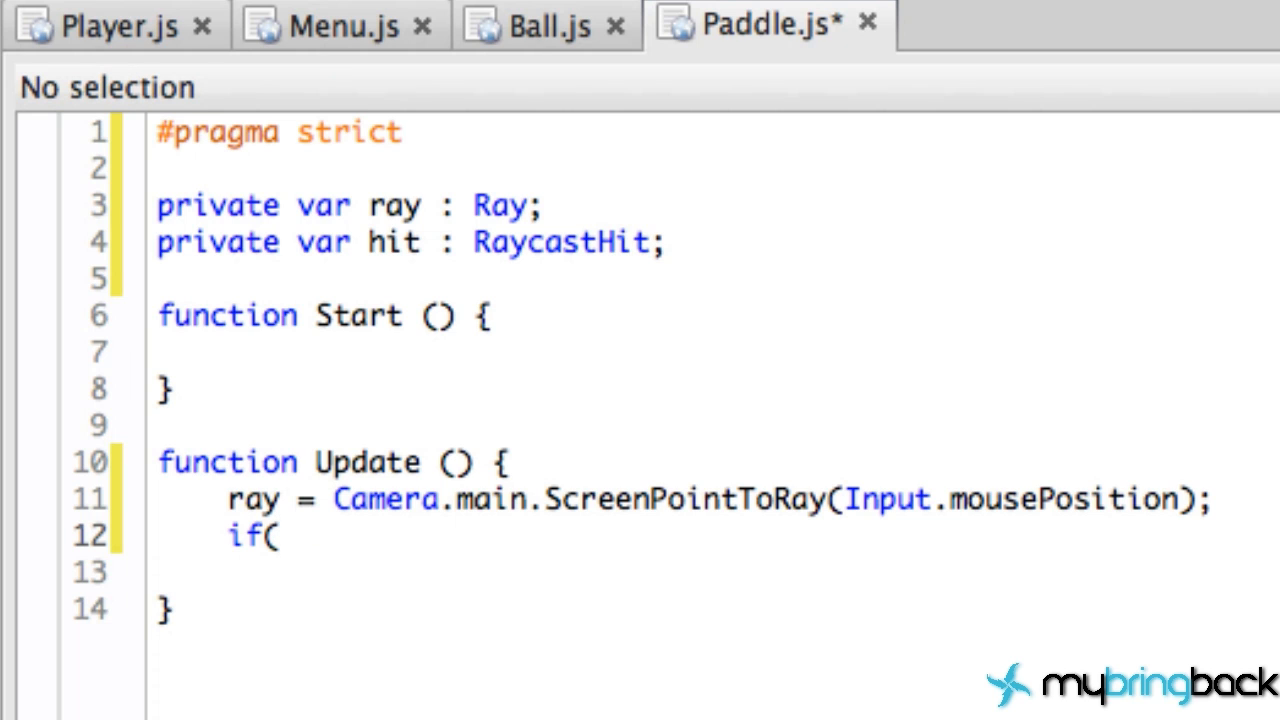
{"action": "type", "text": "Physics"}
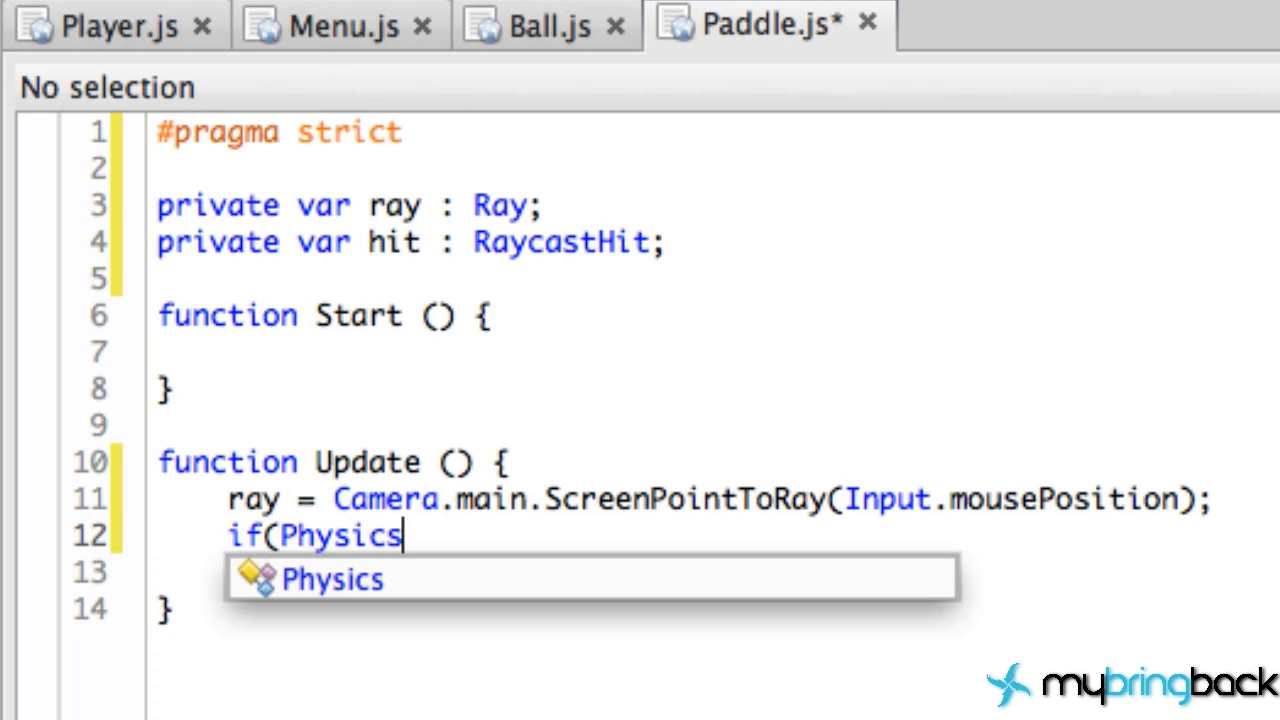
{"action": "type", "text": ".Raycast("}
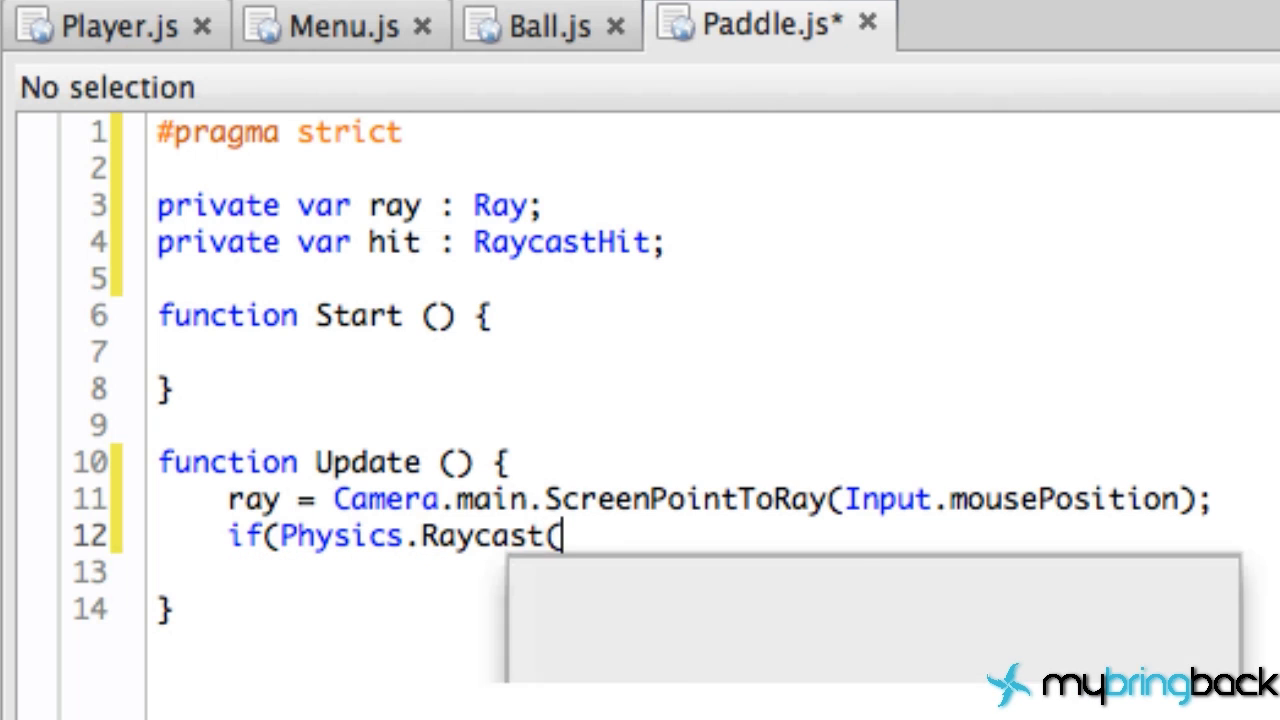
{"action": "type", "text": "ray,"}
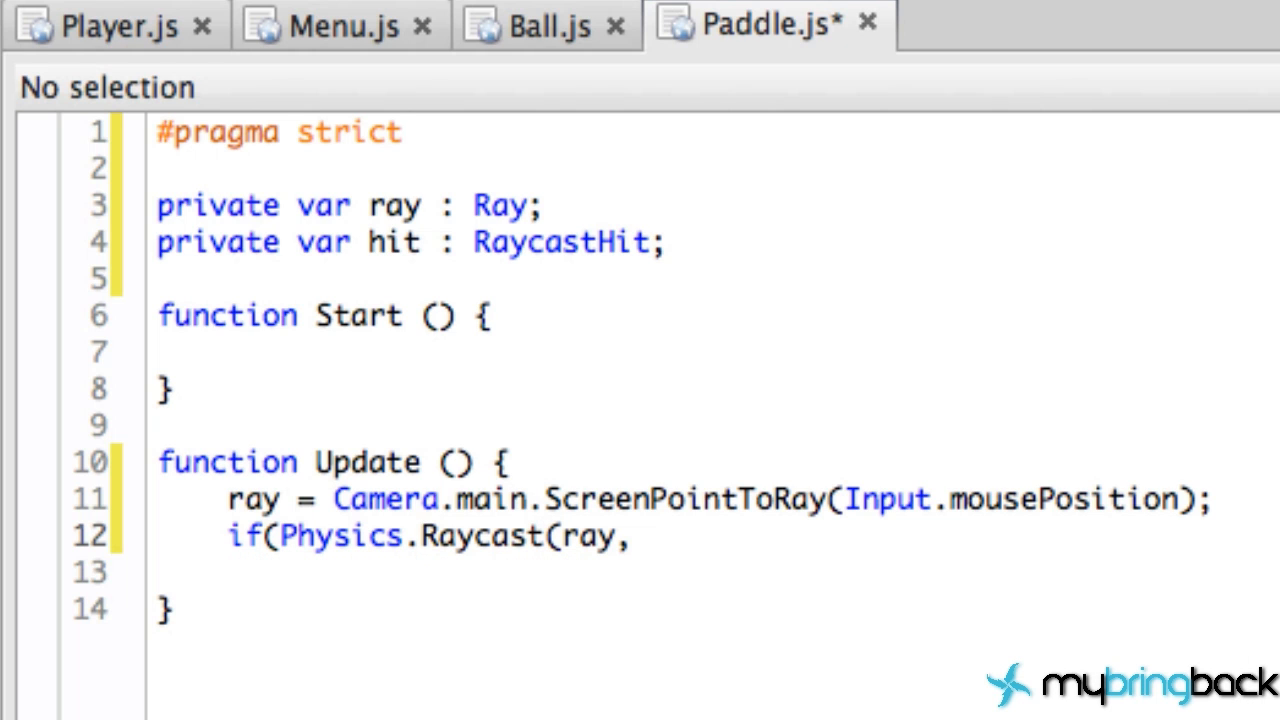
{"action": "type", "text": "hit"}
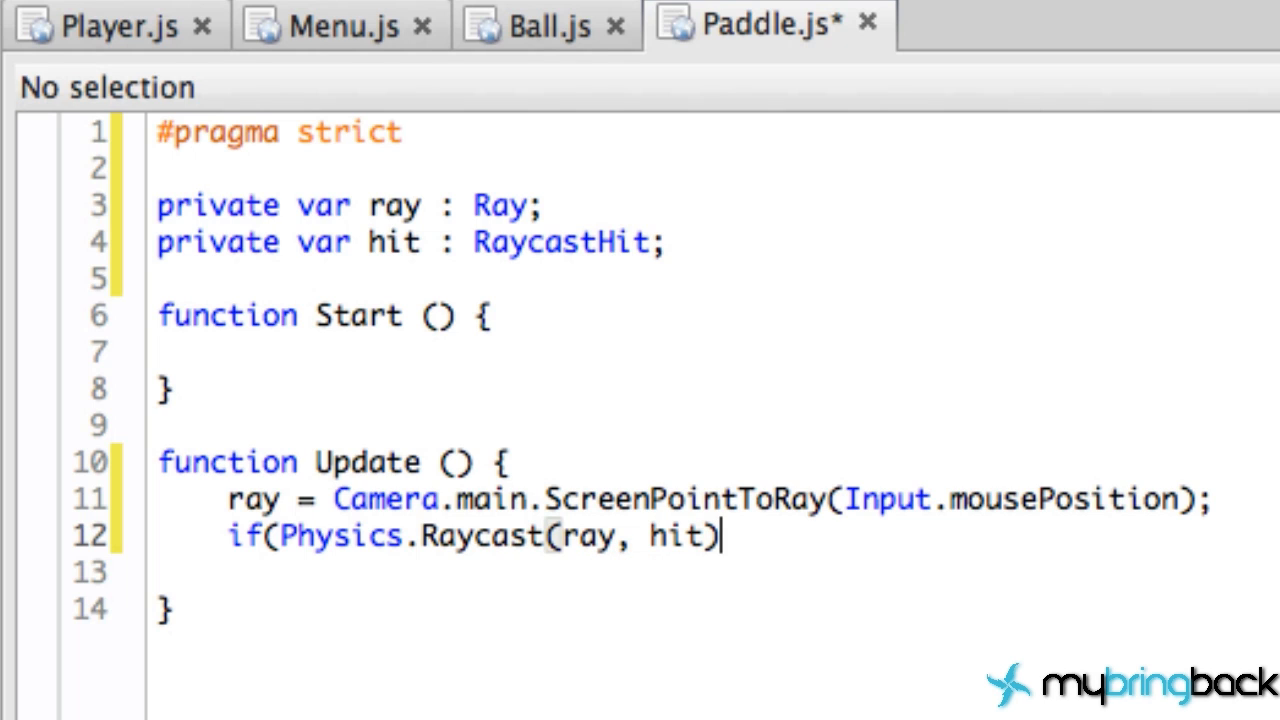
{"action": "type", "text": "){"}
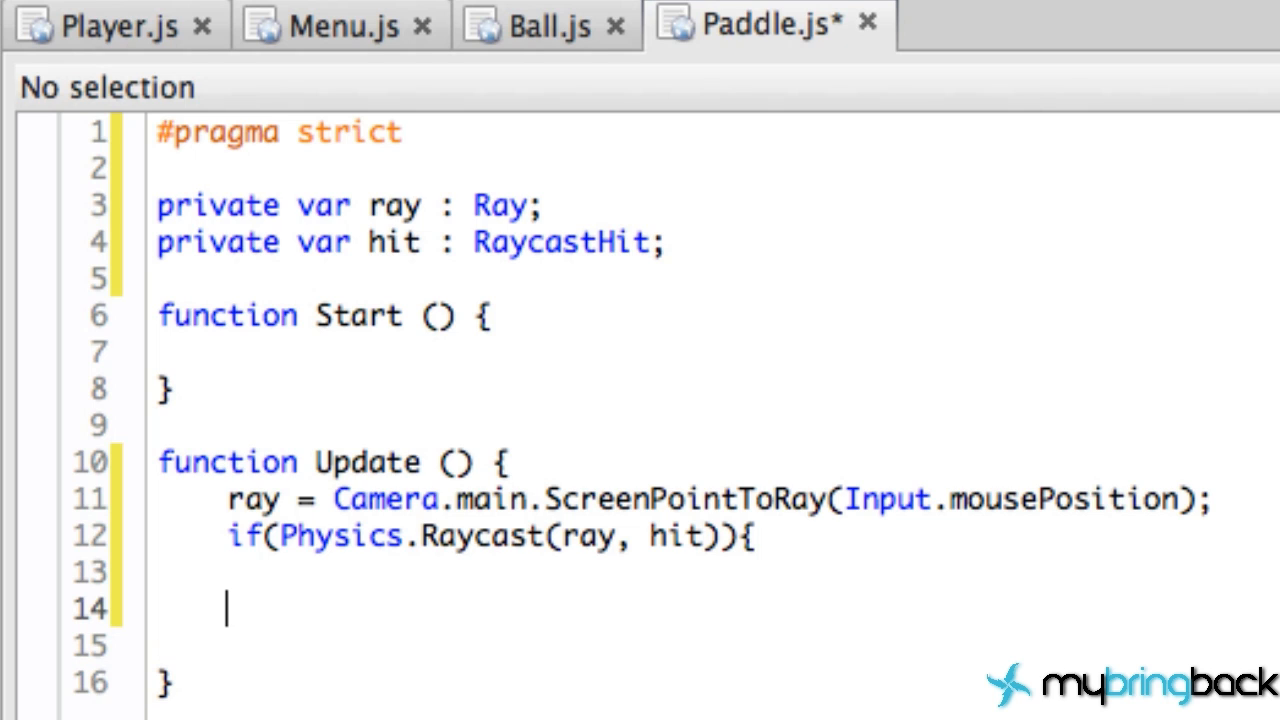
{"action": "type", "text": "}"}
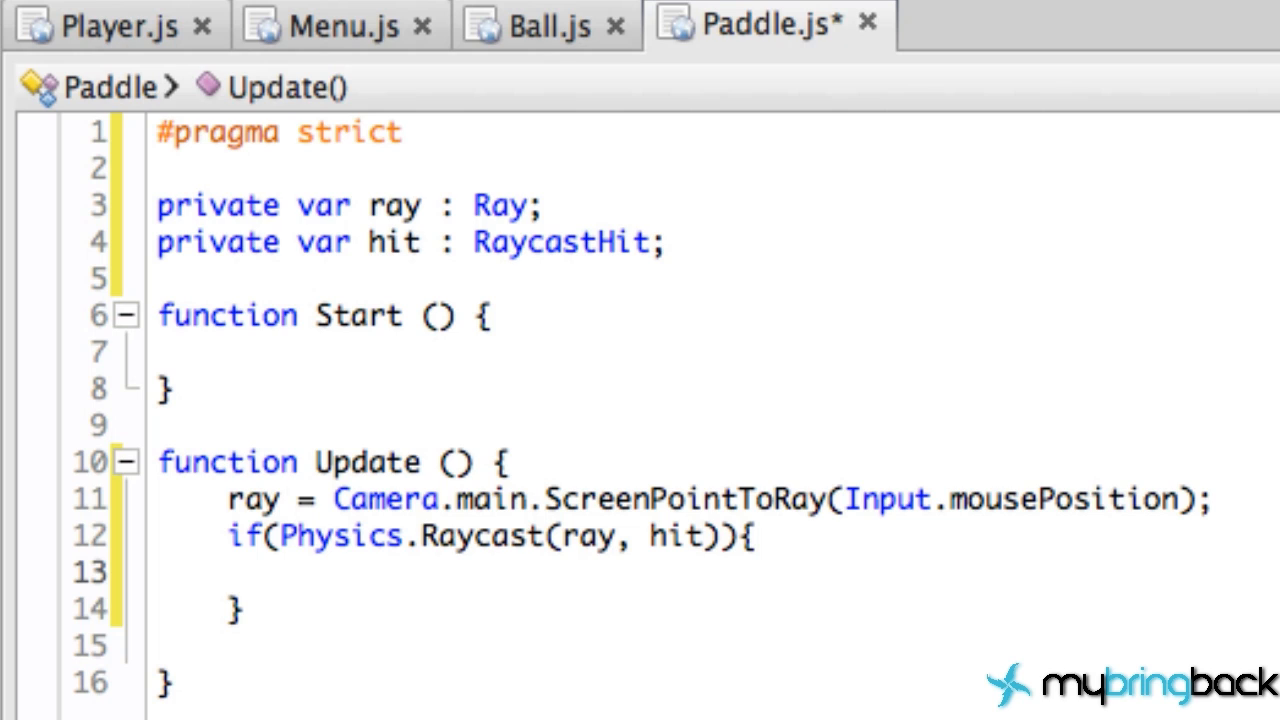
Step: Write transform.position.x = hit.point.x; inside the Raycast if-block
{"action": "left_click", "coordinate": [296, 572]}
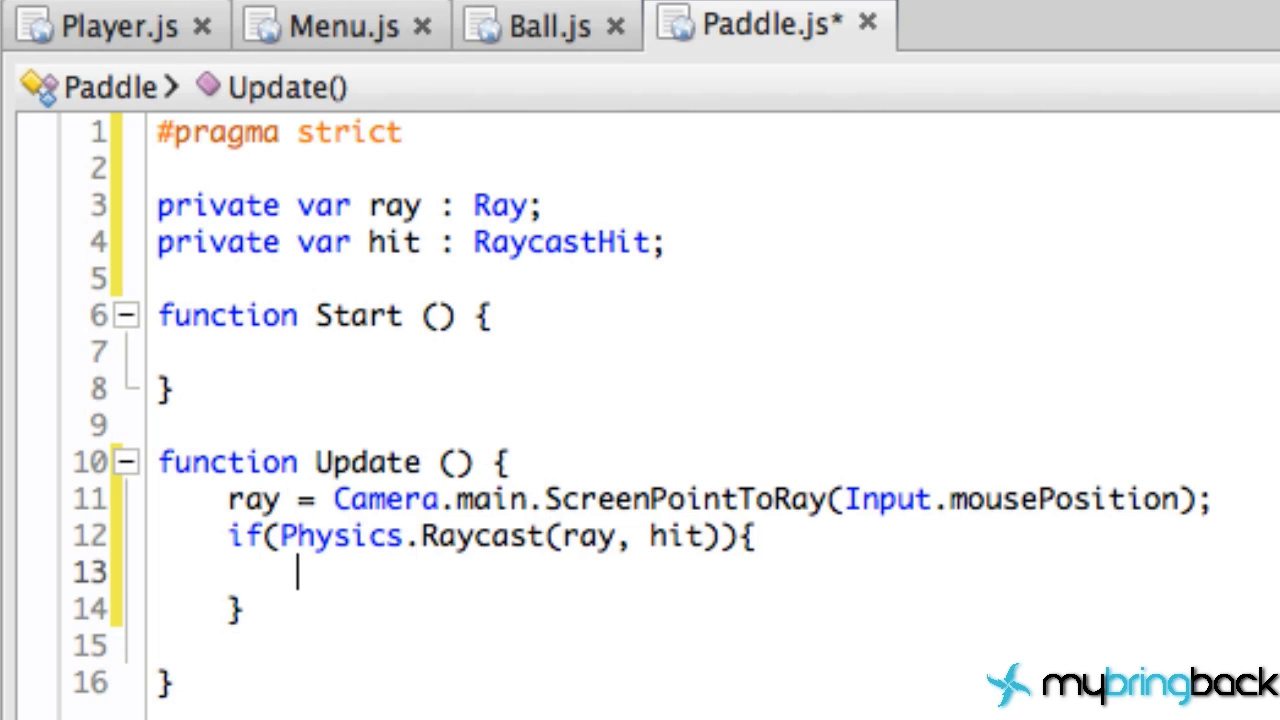
{"action": "type", "text": "trani"}
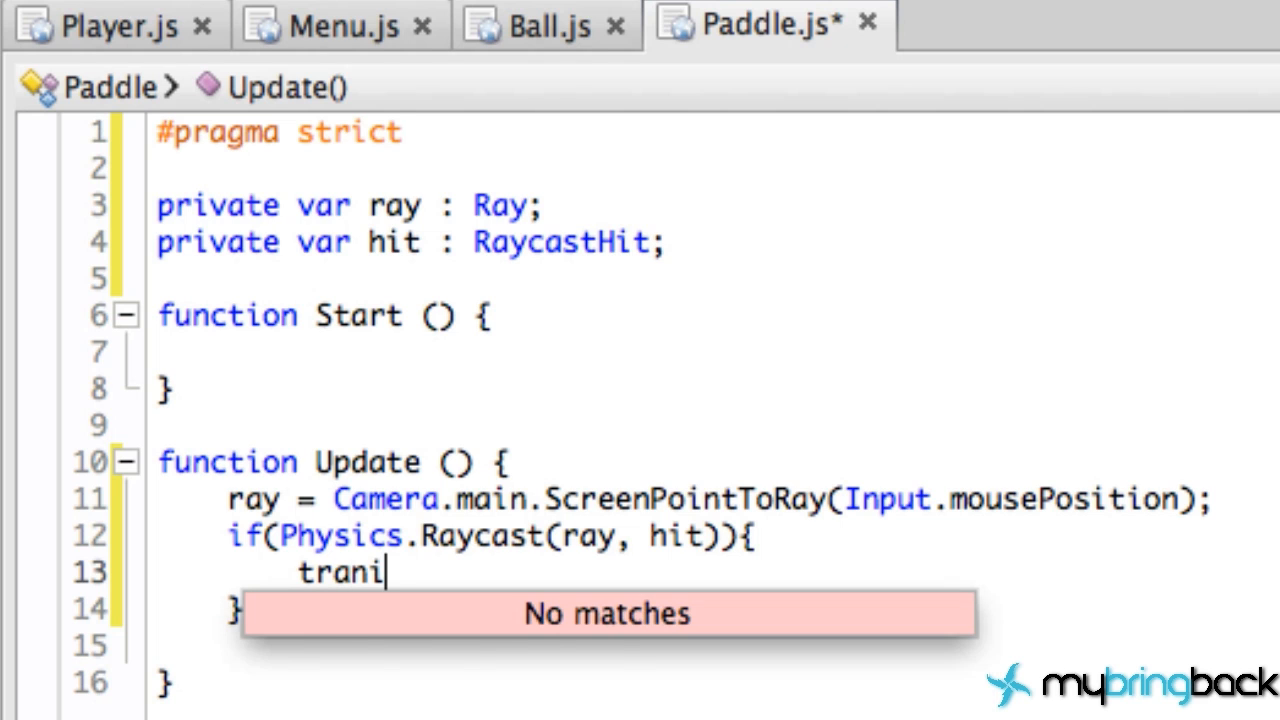
{"action": "type", "text": "form.p"}
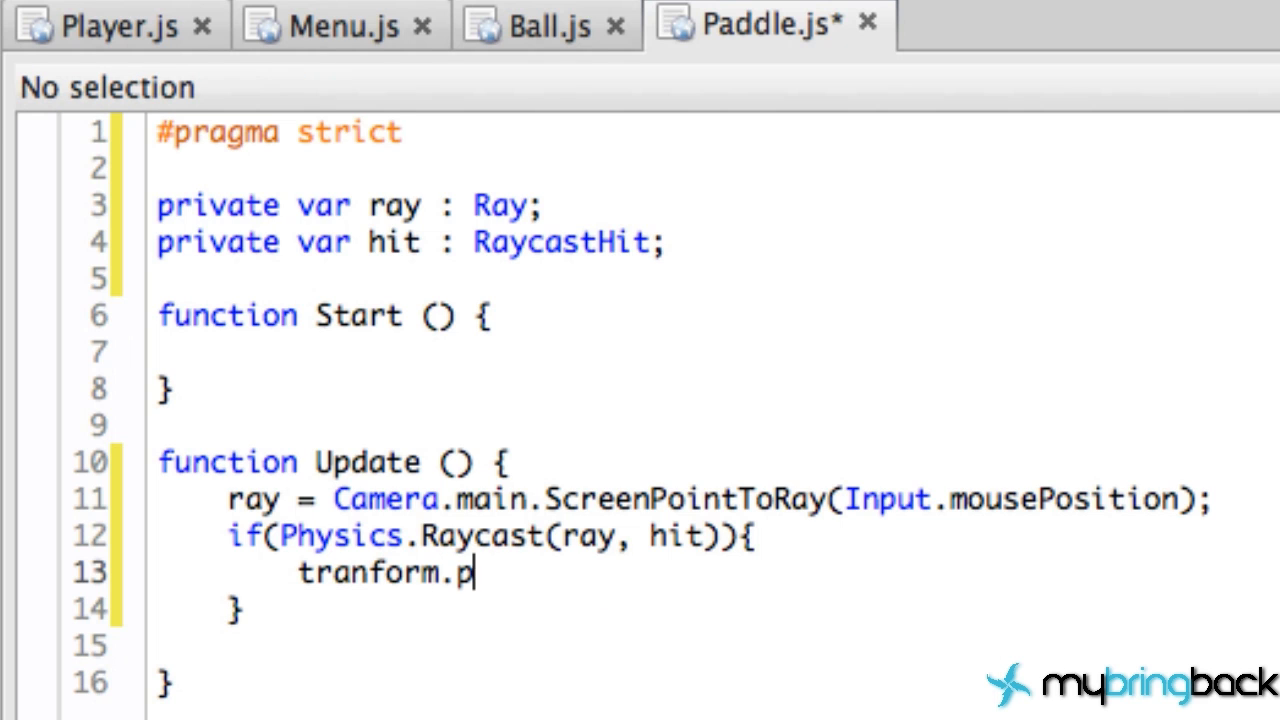
{"action": "key", "text": "Backspace"}
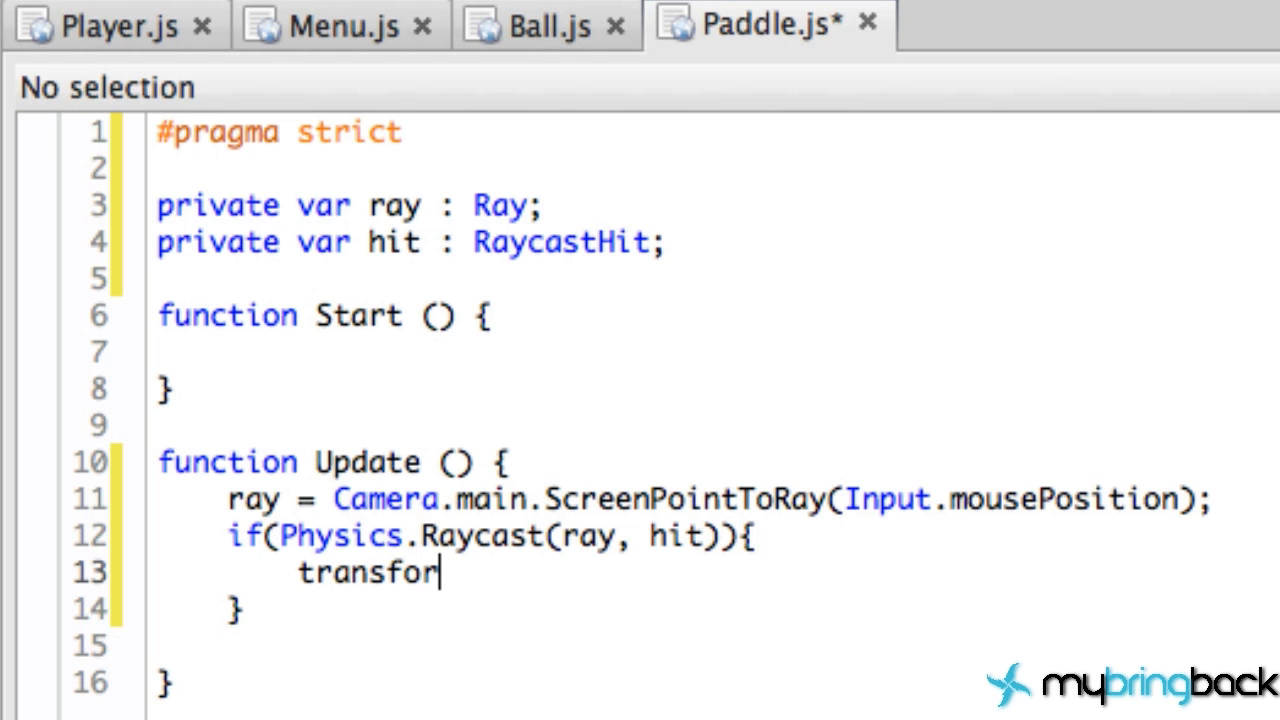
{"action": "type", "text": "m.position"}
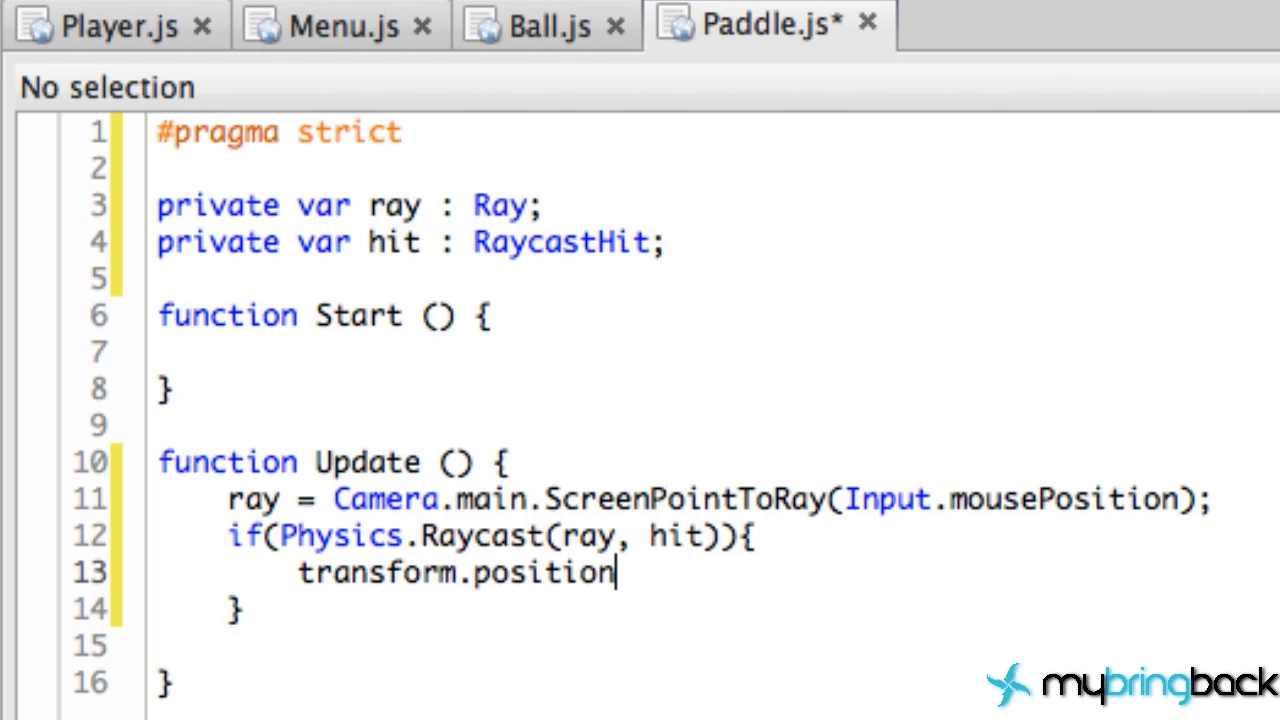
{"action": "type", "text": ".x ="}
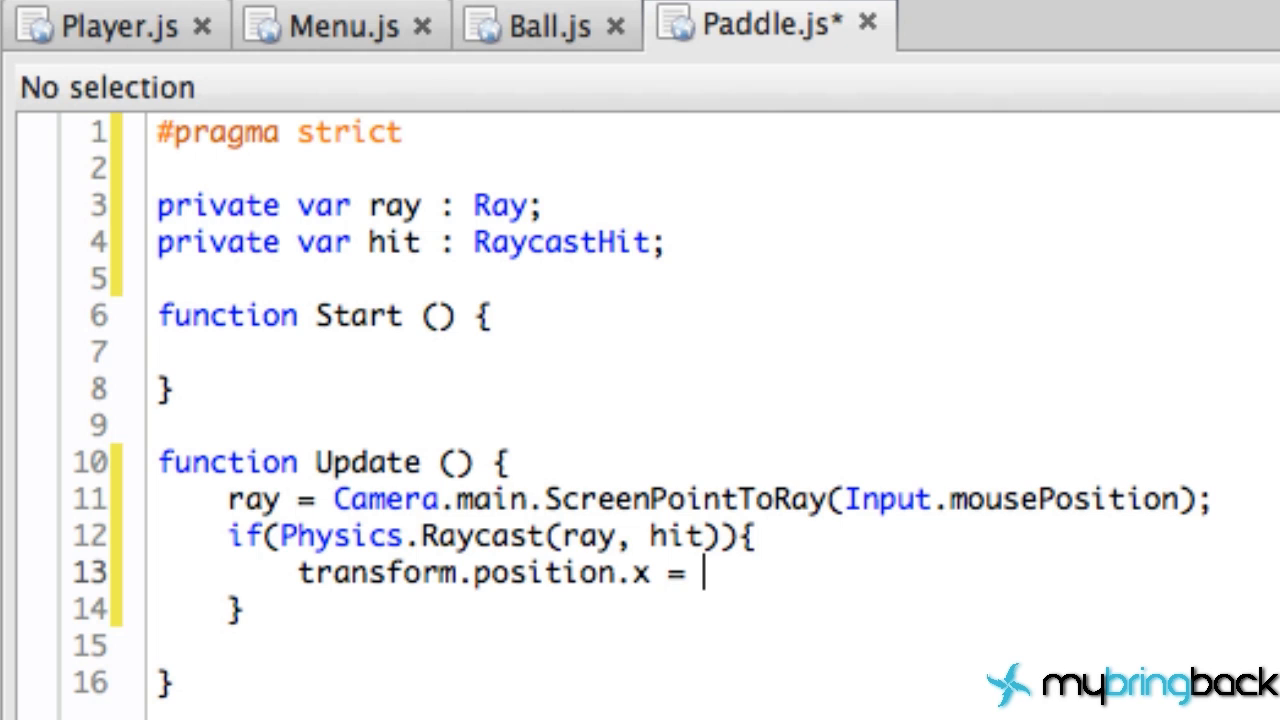
{"action": "type", "text": "ray"}
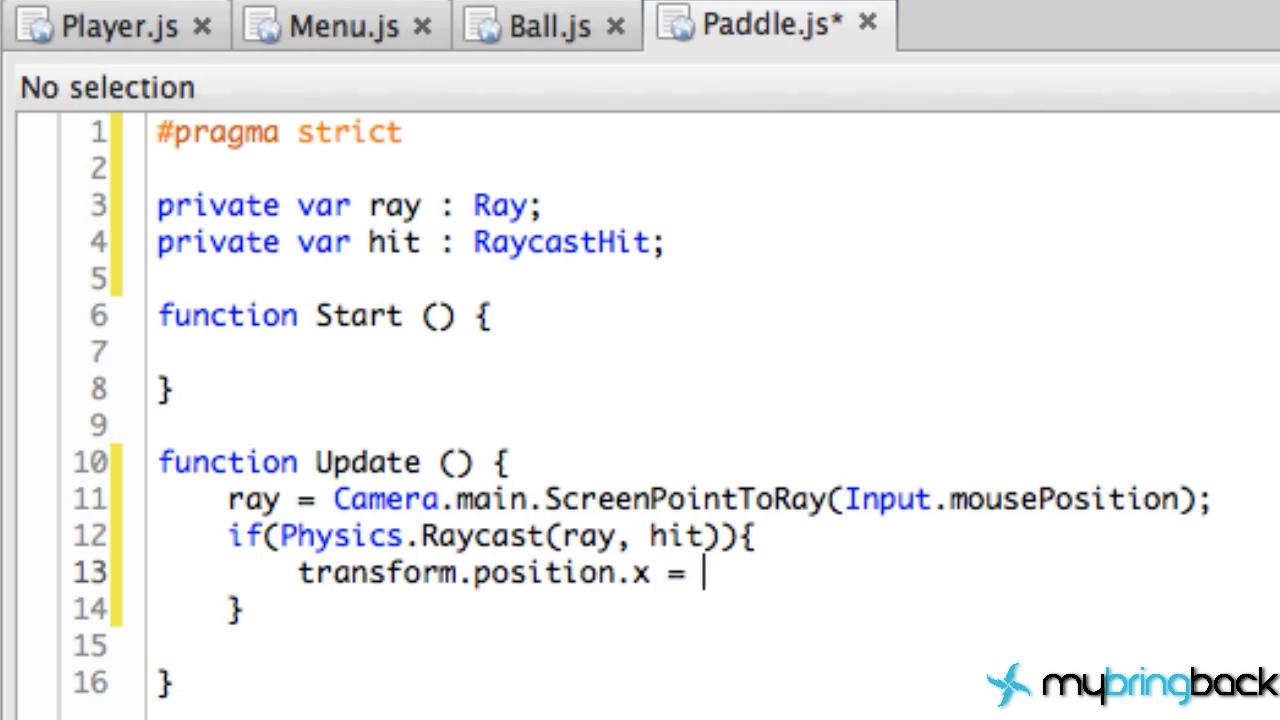
{"action": "type", "text": "hit."}
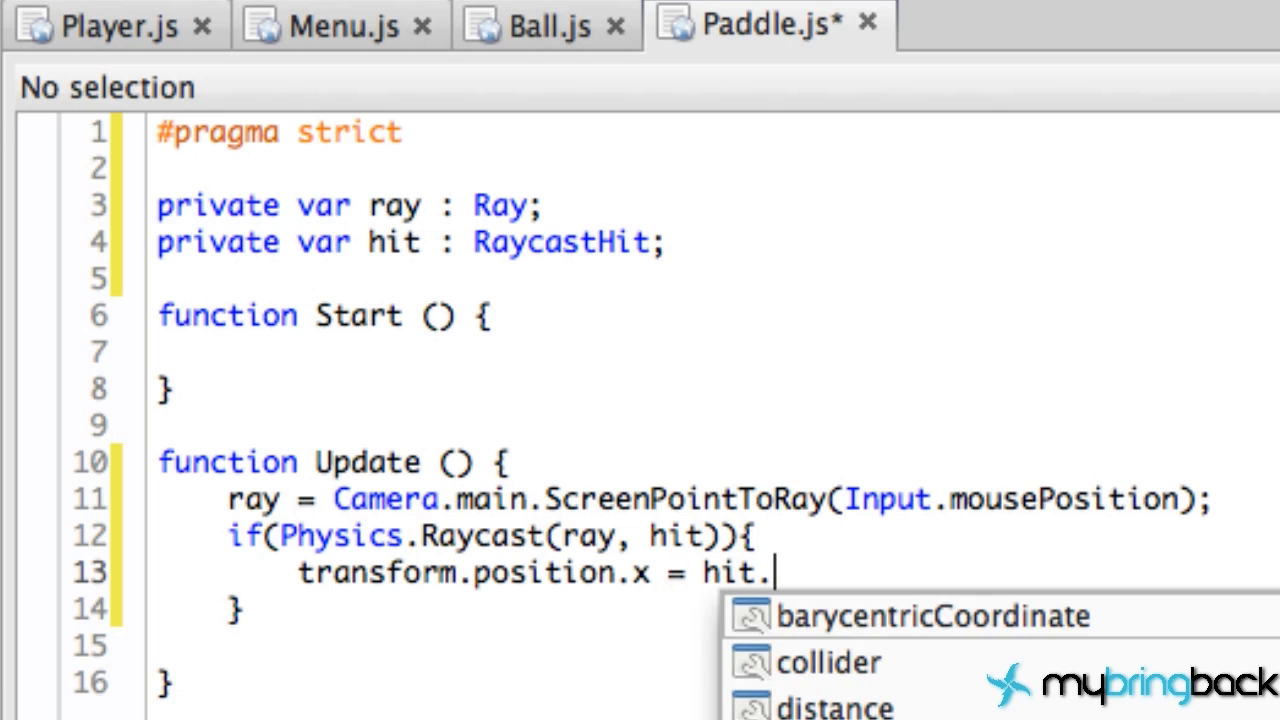
{"action": "type", "text": "point."}
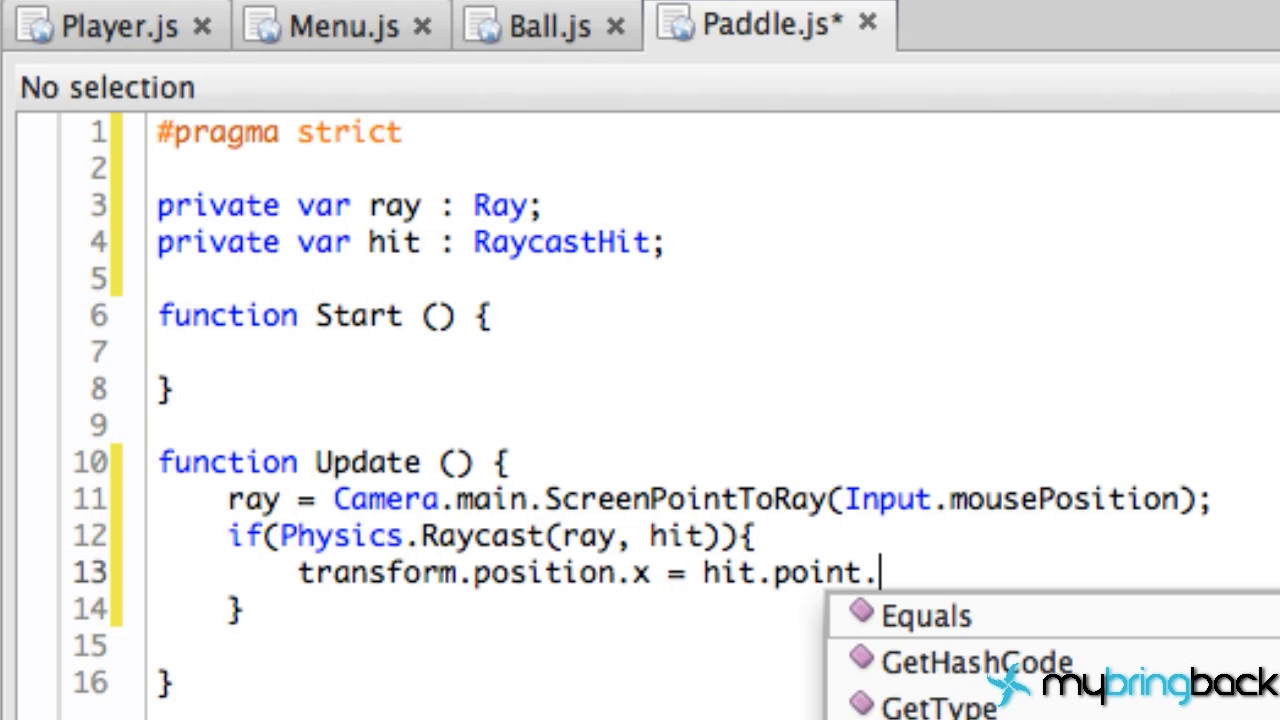
{"action": "type", "text": "x;"}
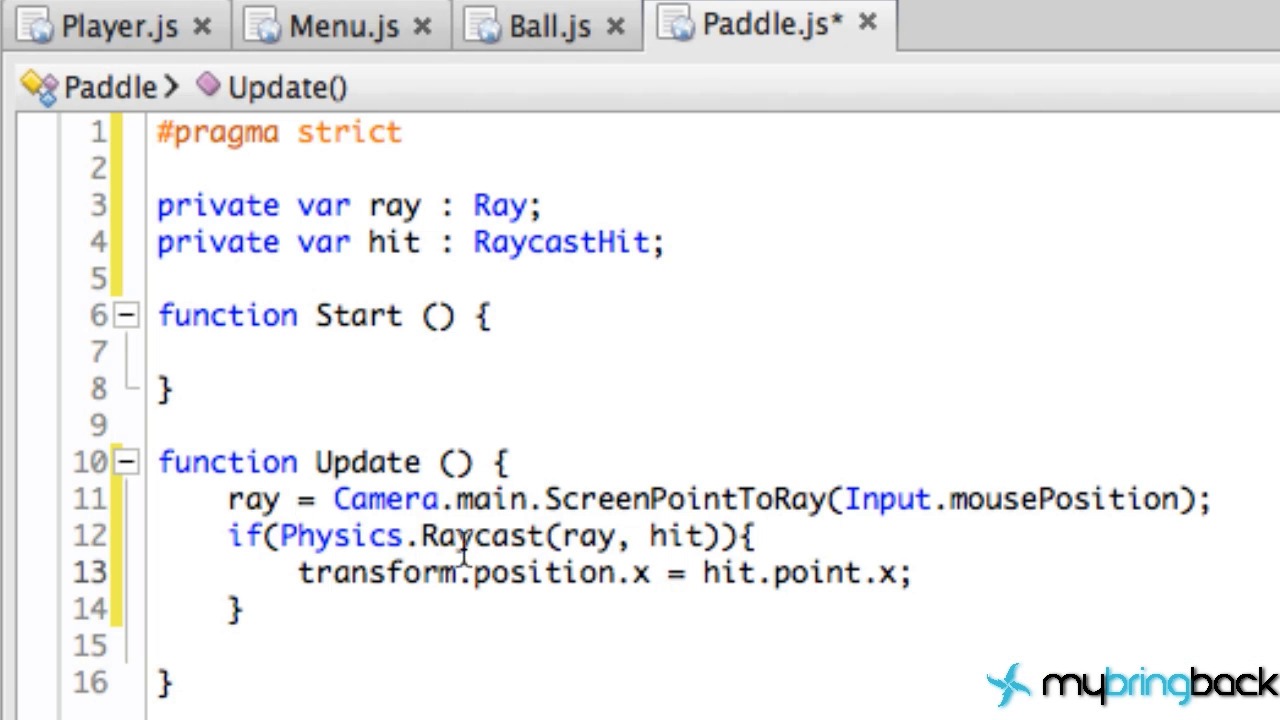
{"action": "mouse_move", "coordinate": [736, 576]}
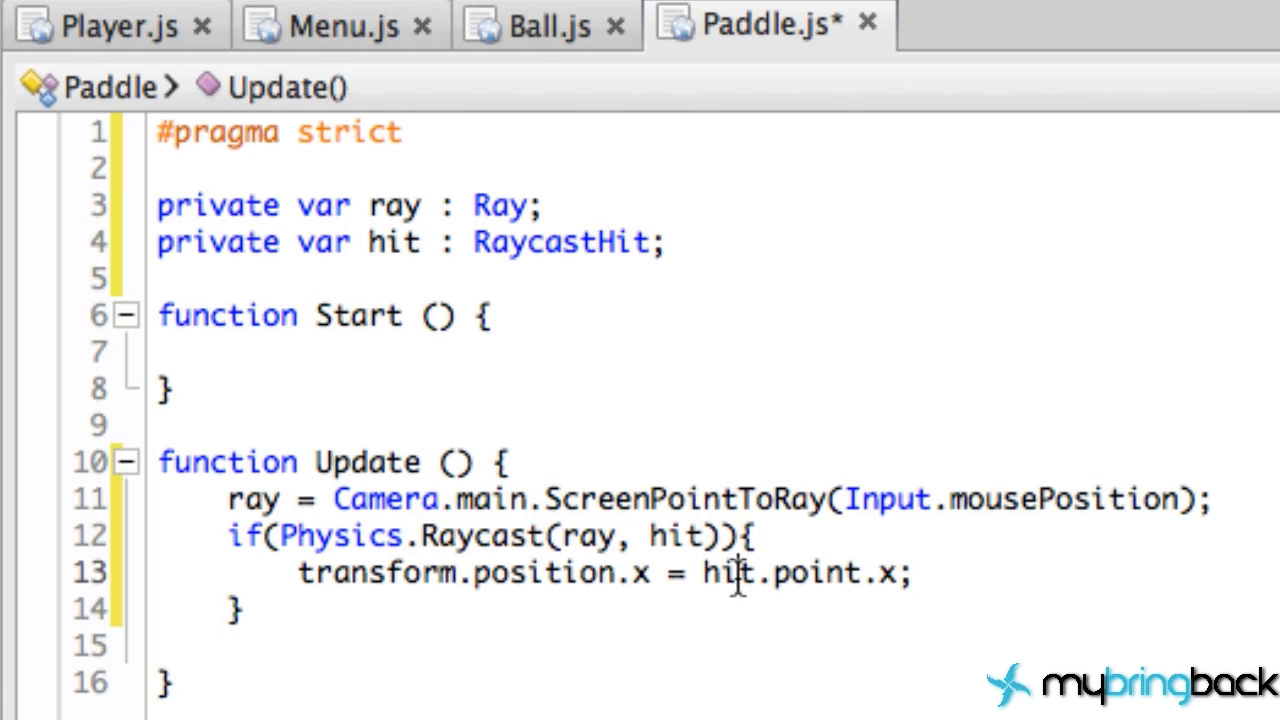
{"action": "double_click", "coordinate": [724, 572]}
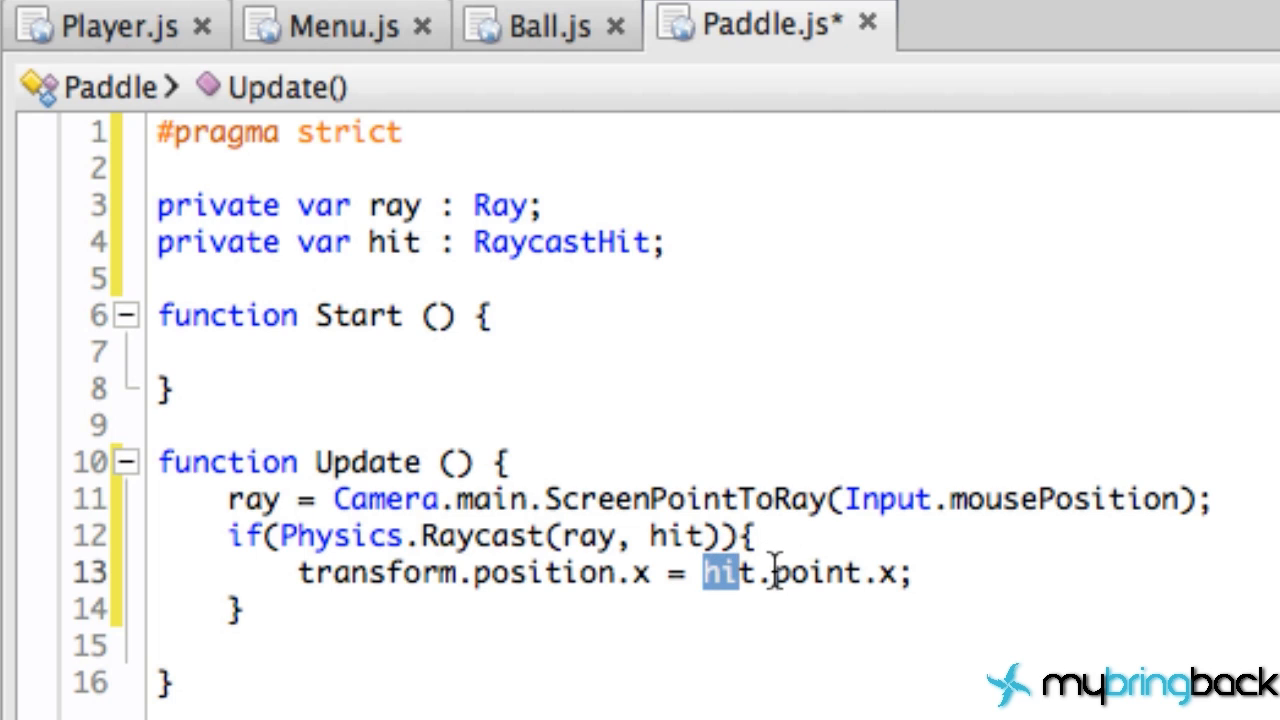
{"action": "double_click", "coordinate": [810, 572]}
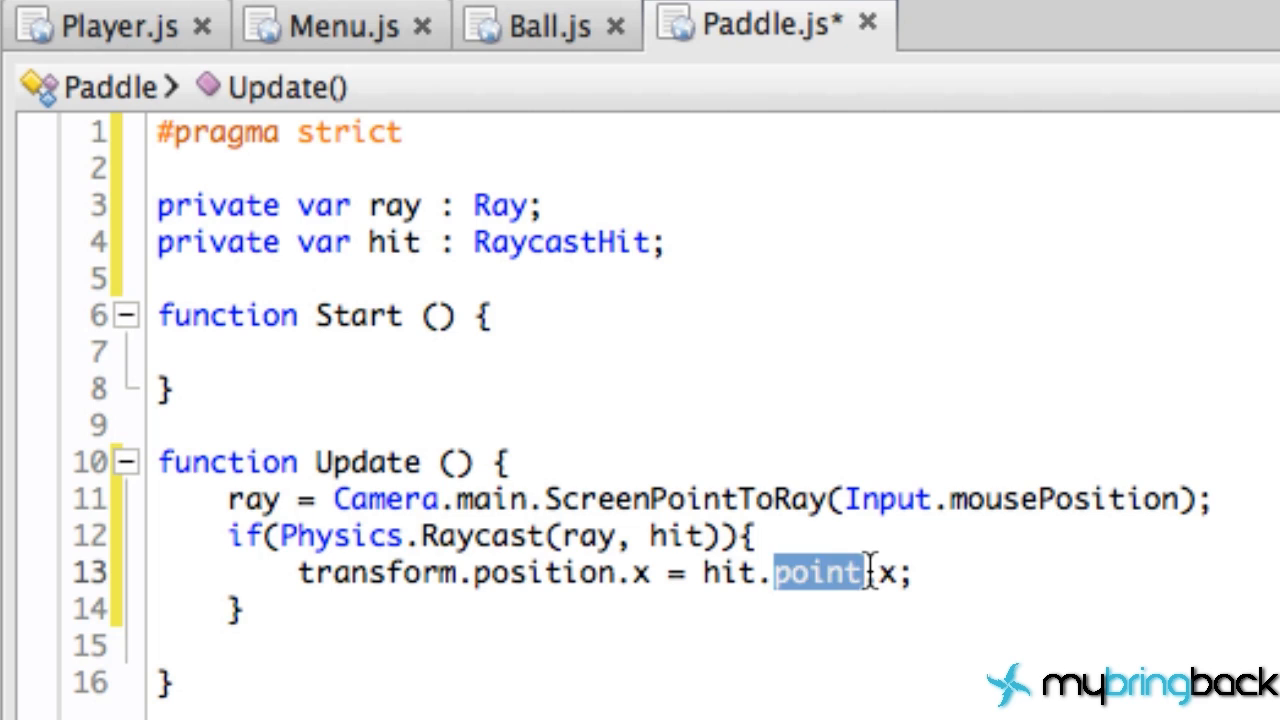
{"action": "double_click", "coordinate": [890, 572]}
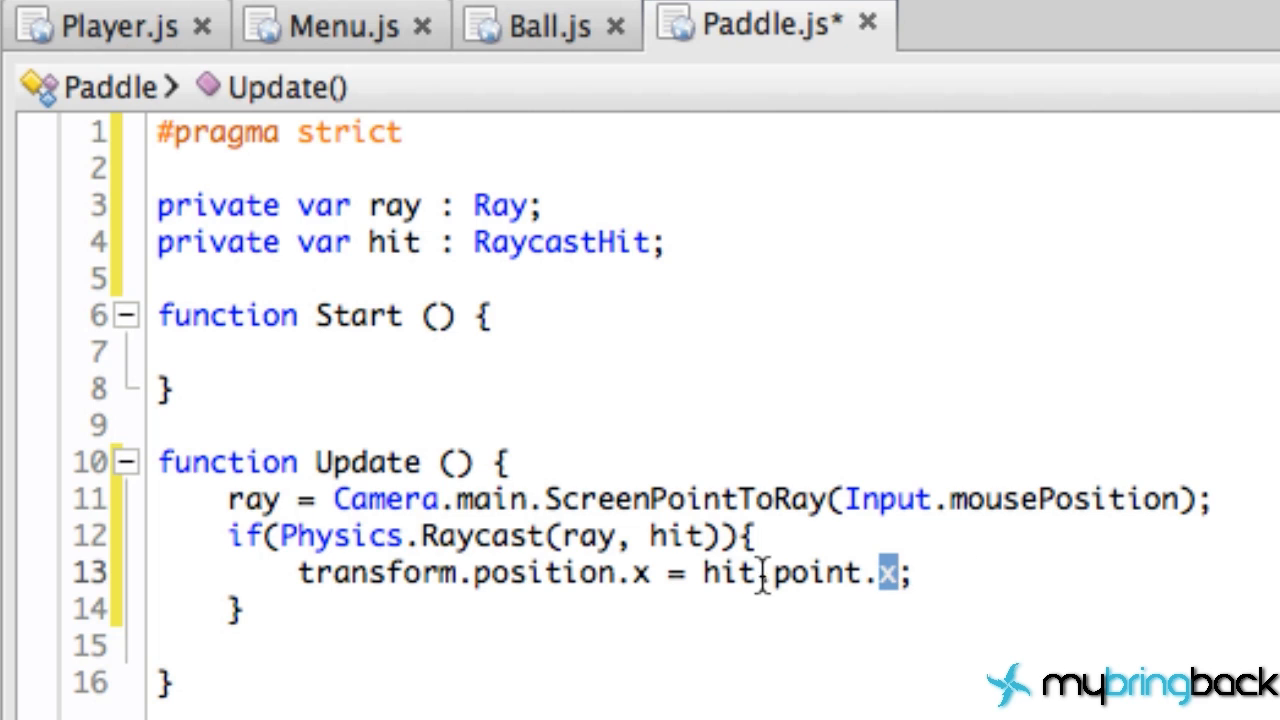
{"action": "double_click", "coordinate": [384, 572]}
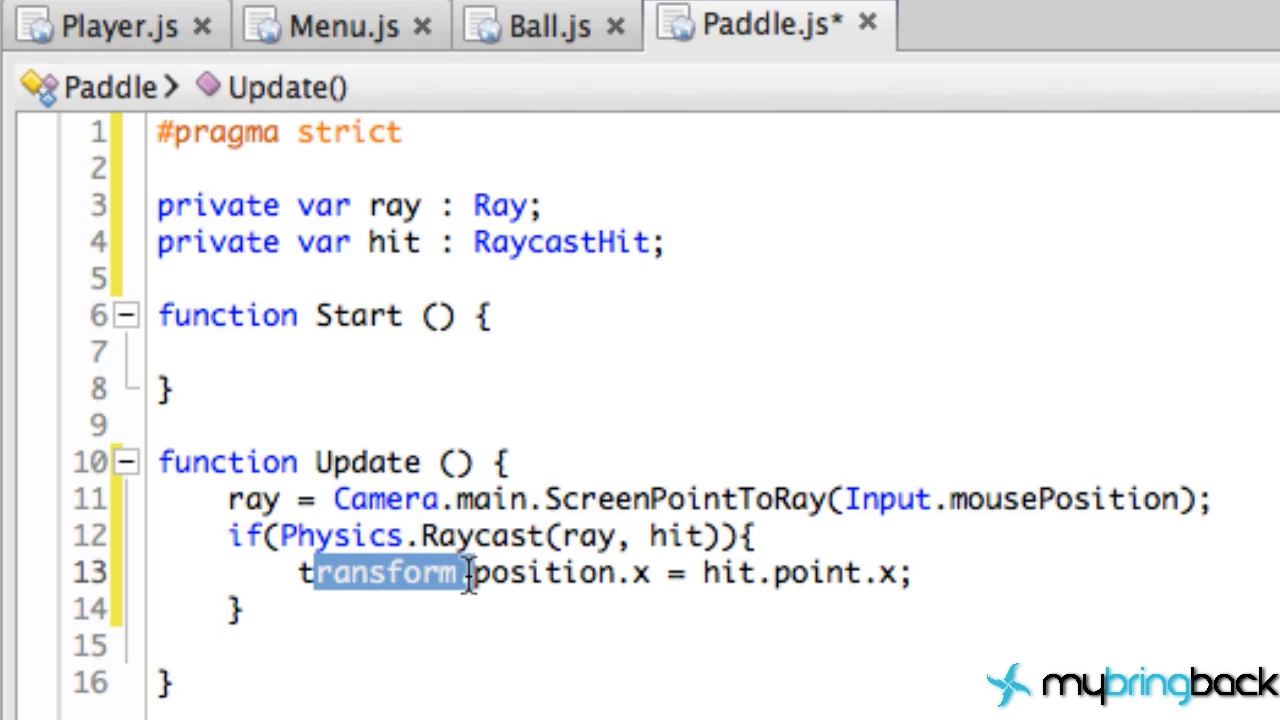
{"action": "double_click", "coordinate": [732, 572]}
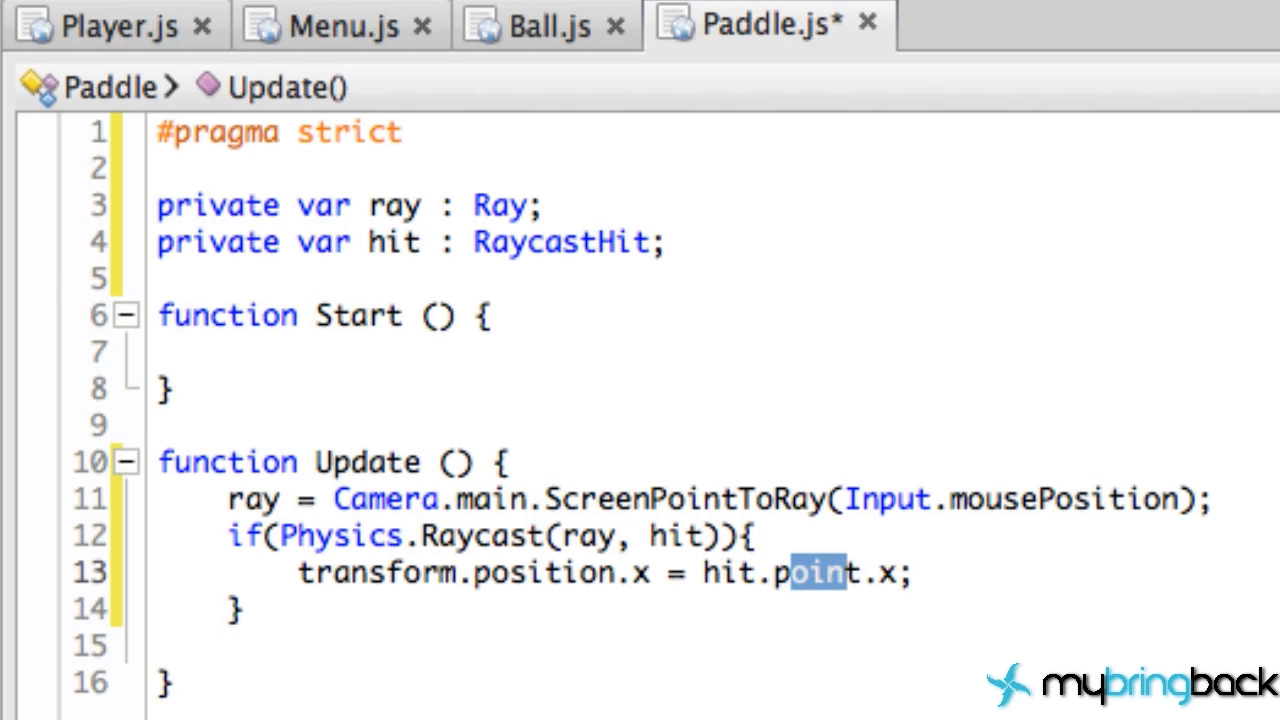
{"action": "left_click", "coordinate": [852, 16]}
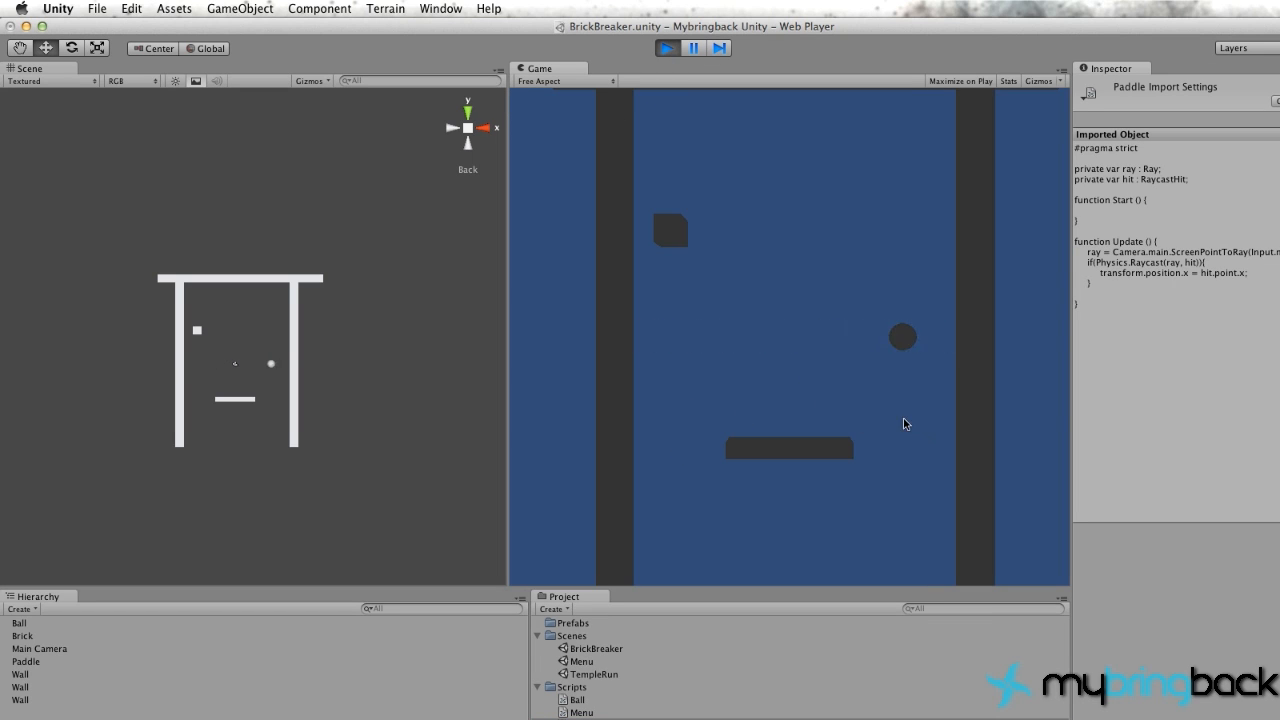
{"action": "mouse_move", "coordinate": [662, 442]}
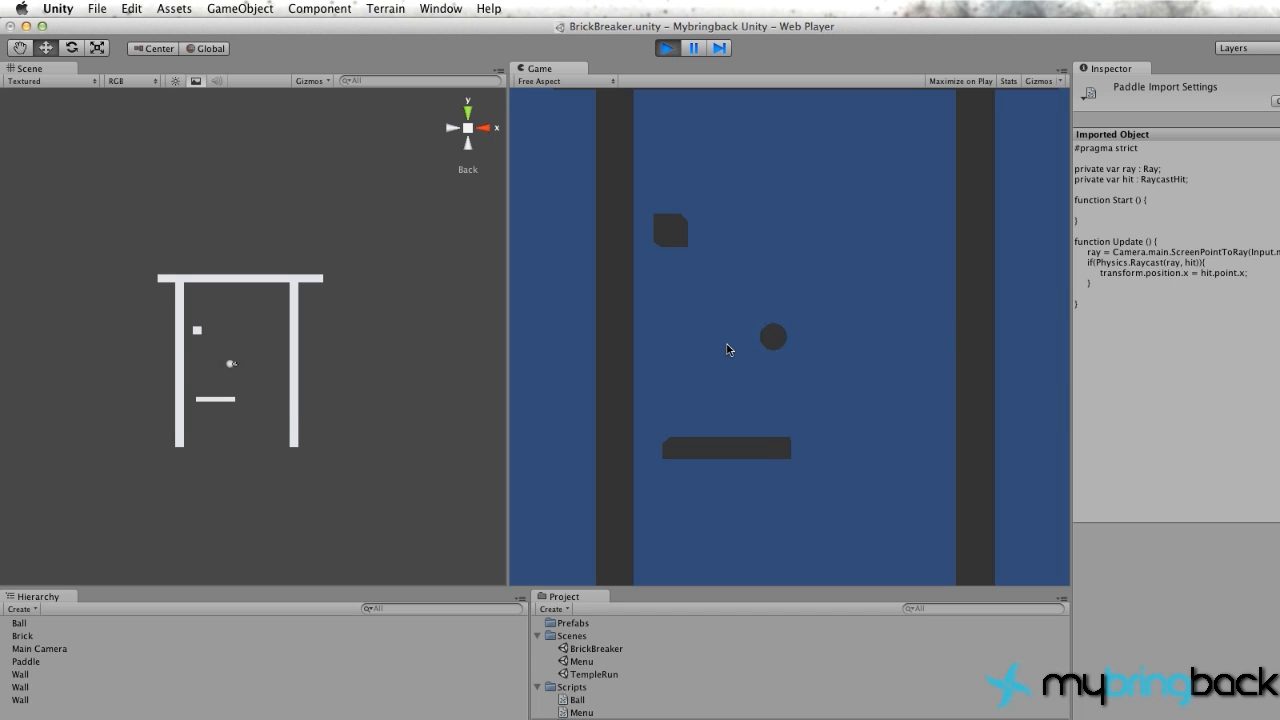
{"action": "mouse_move", "coordinate": [888, 348]}
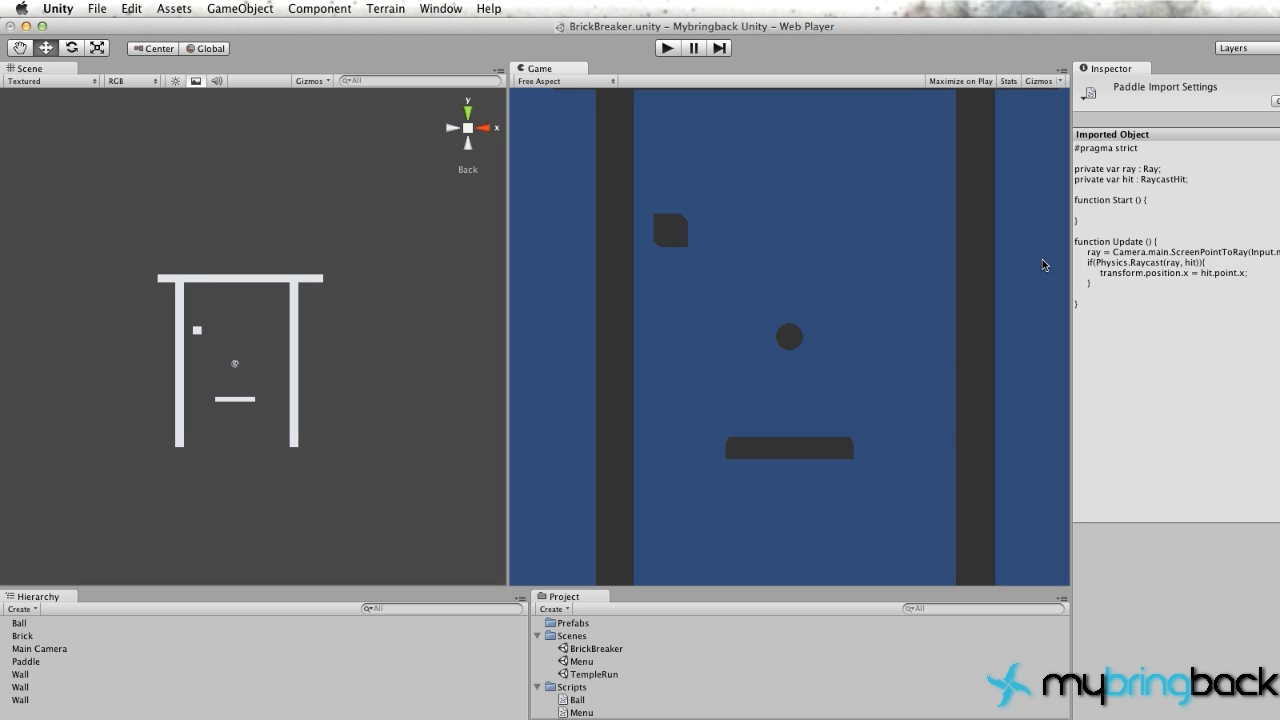
{"action": "mouse_move", "coordinate": [676, 240]}
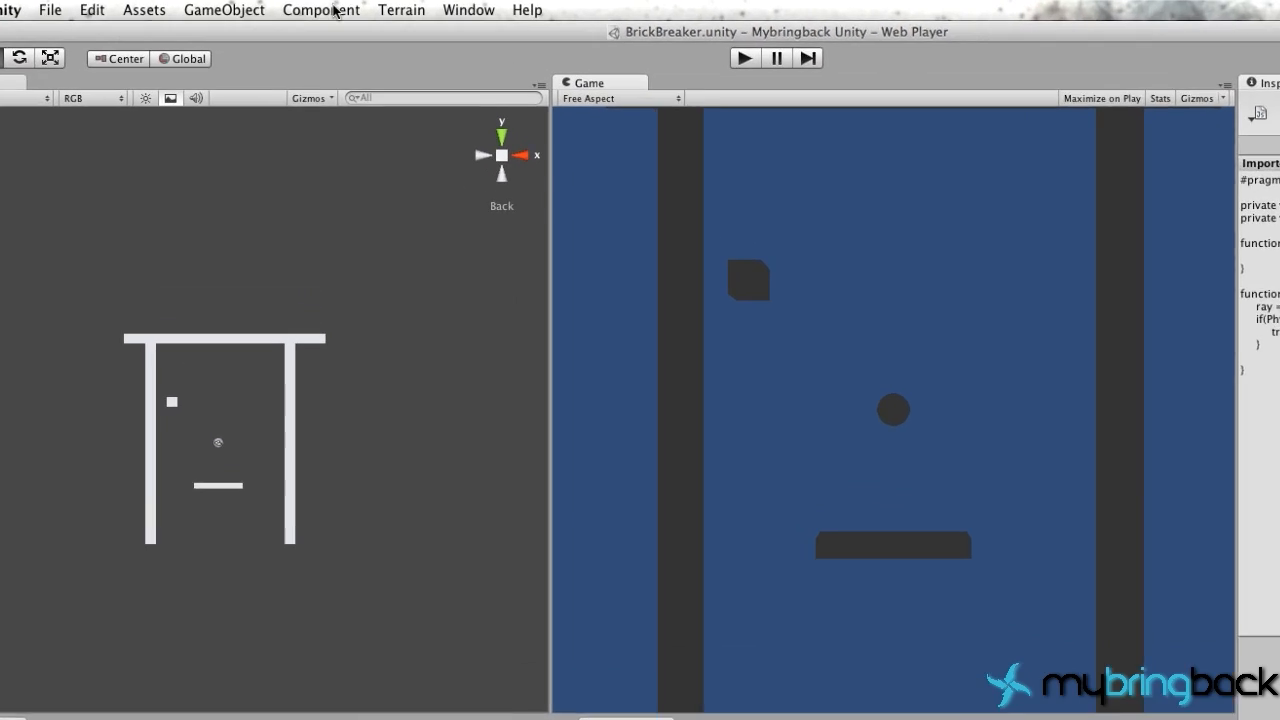
Step: Create a Plane game object and set its Transform rotation X to -90
{"action": "left_click", "coordinate": [224, 10]}
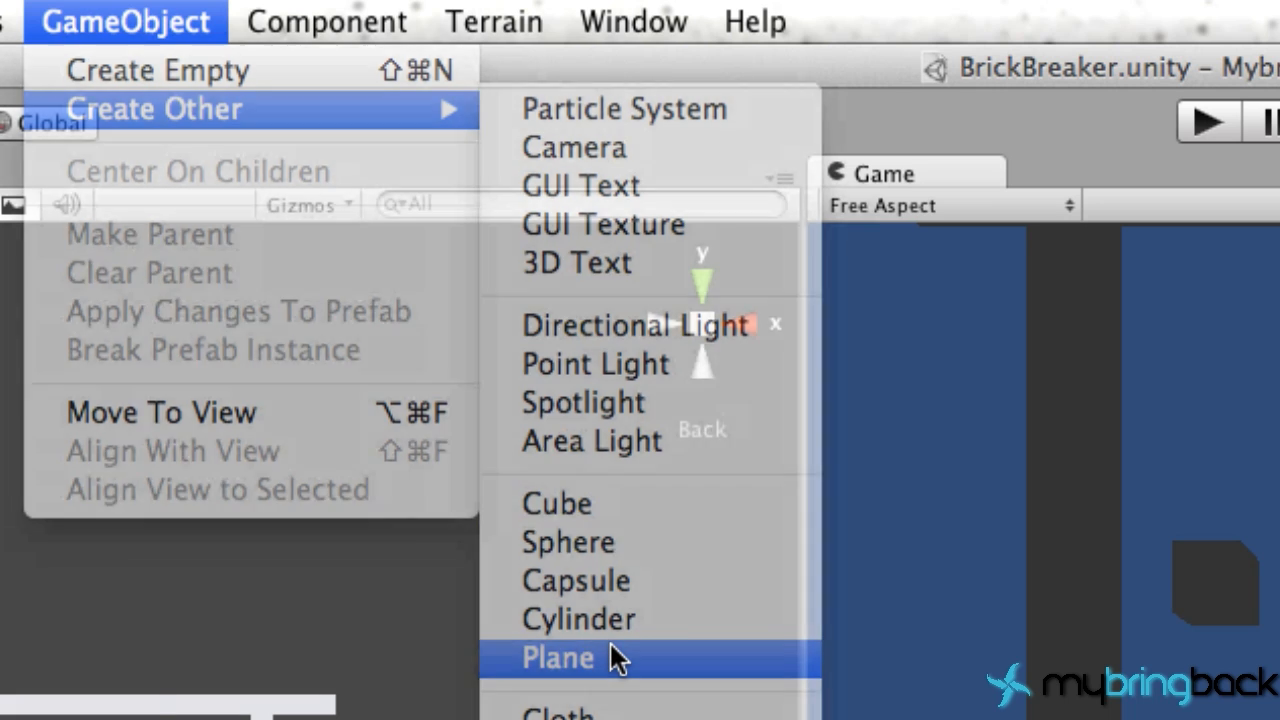
{"action": "left_click", "coordinate": [558, 656]}
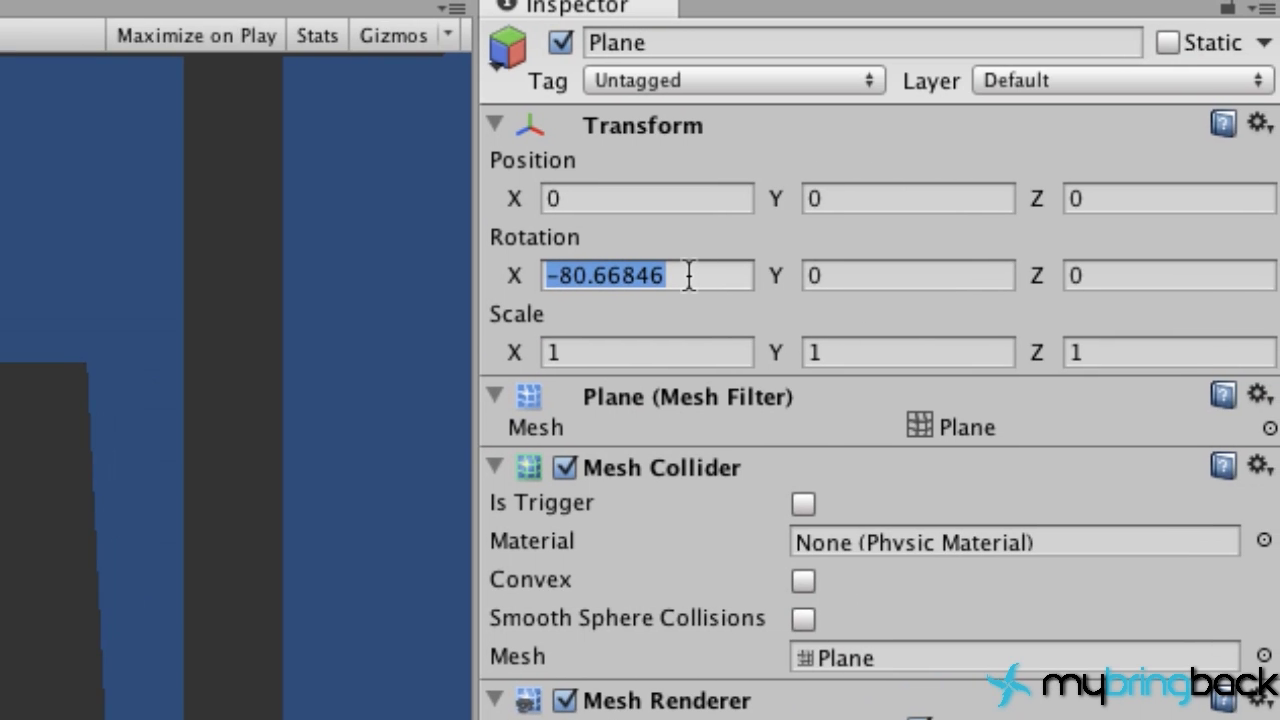
{"action": "type", "text": "-90"}
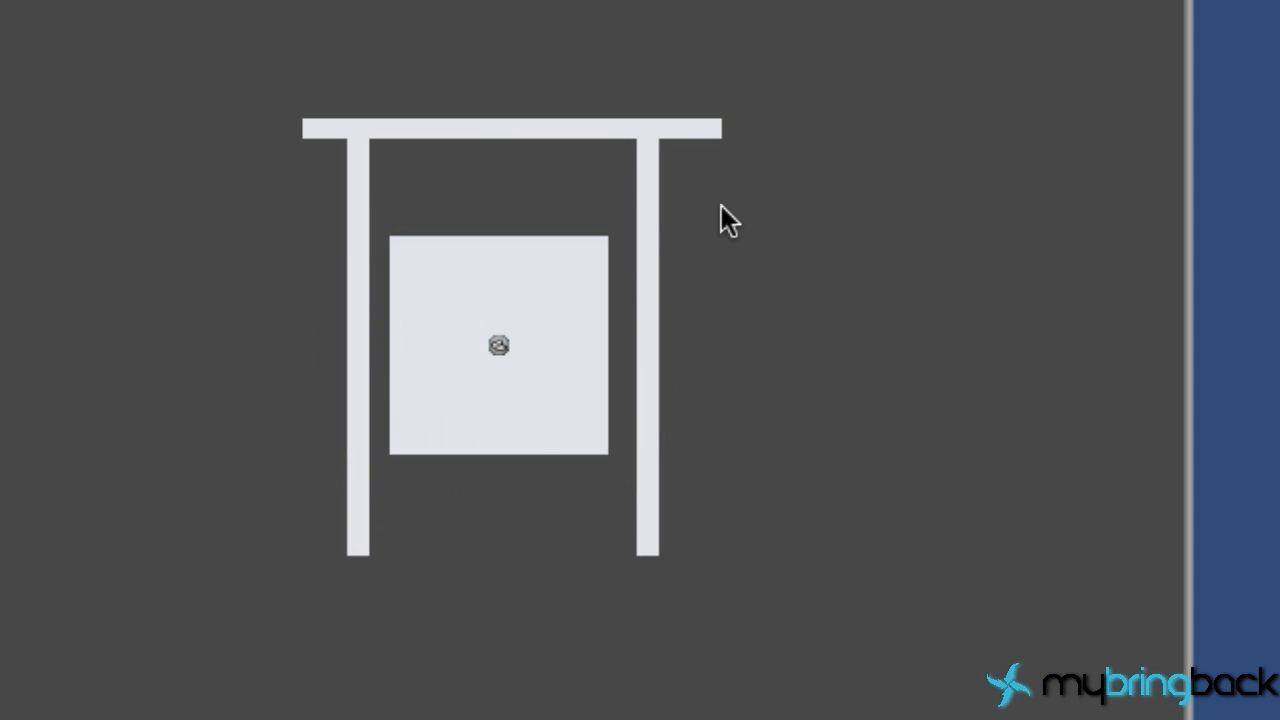
Step: Move the plane back to z ≈ 7.32 and scale it to about 1.23 by 2.98
{"action": "left_click", "coordinate": [500, 344]}
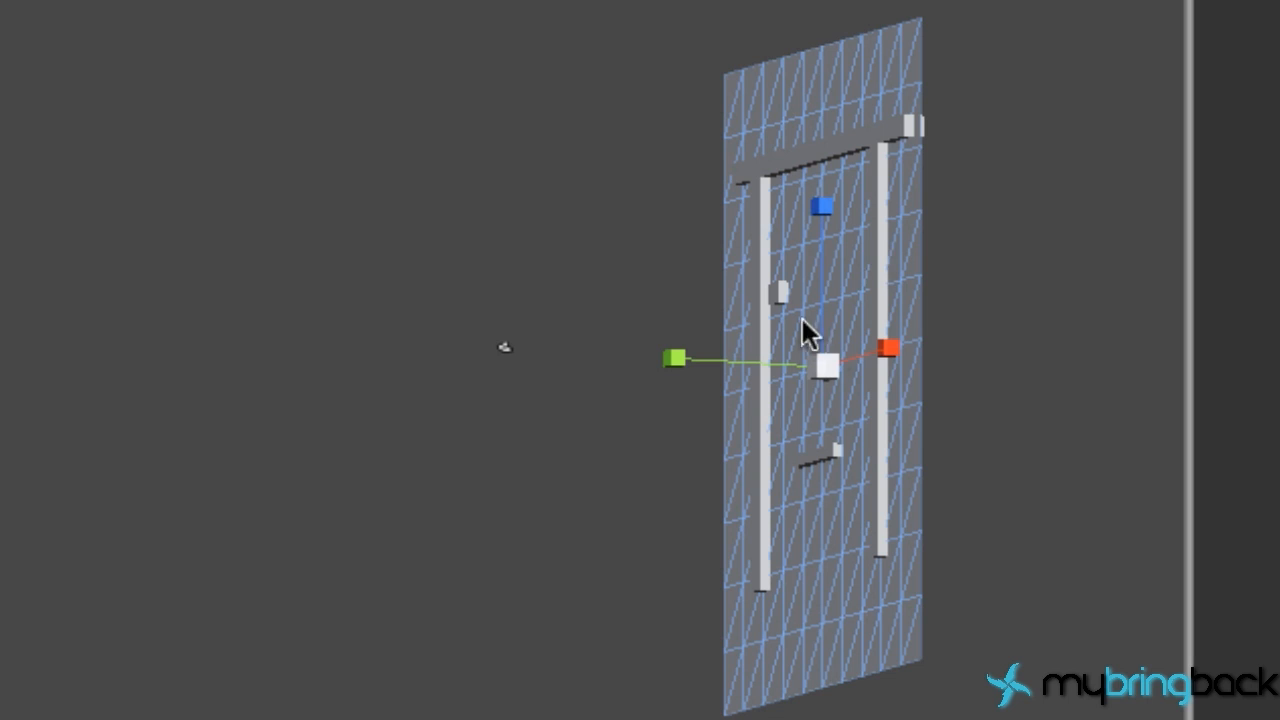
{"action": "mouse_move", "coordinate": [1156, 308]}
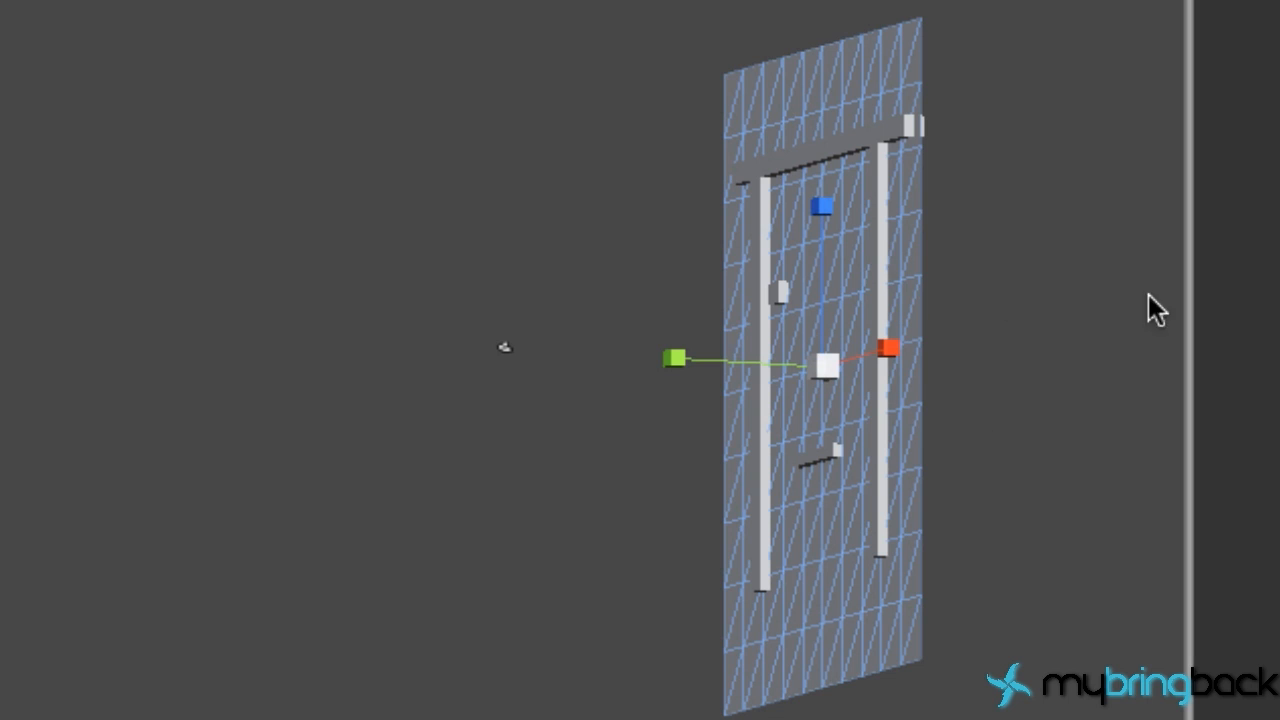
{"action": "mouse_move", "coordinate": [712, 352]}
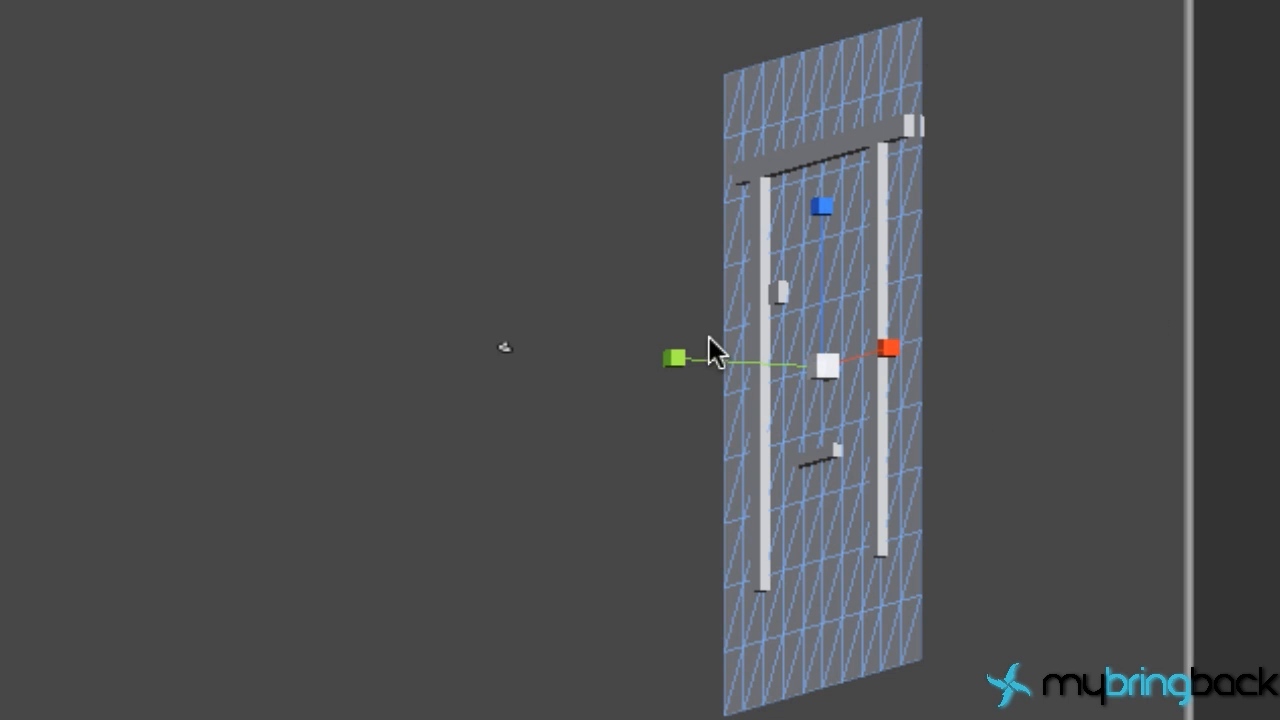
{"action": "mouse_move", "coordinate": [670, 376]}
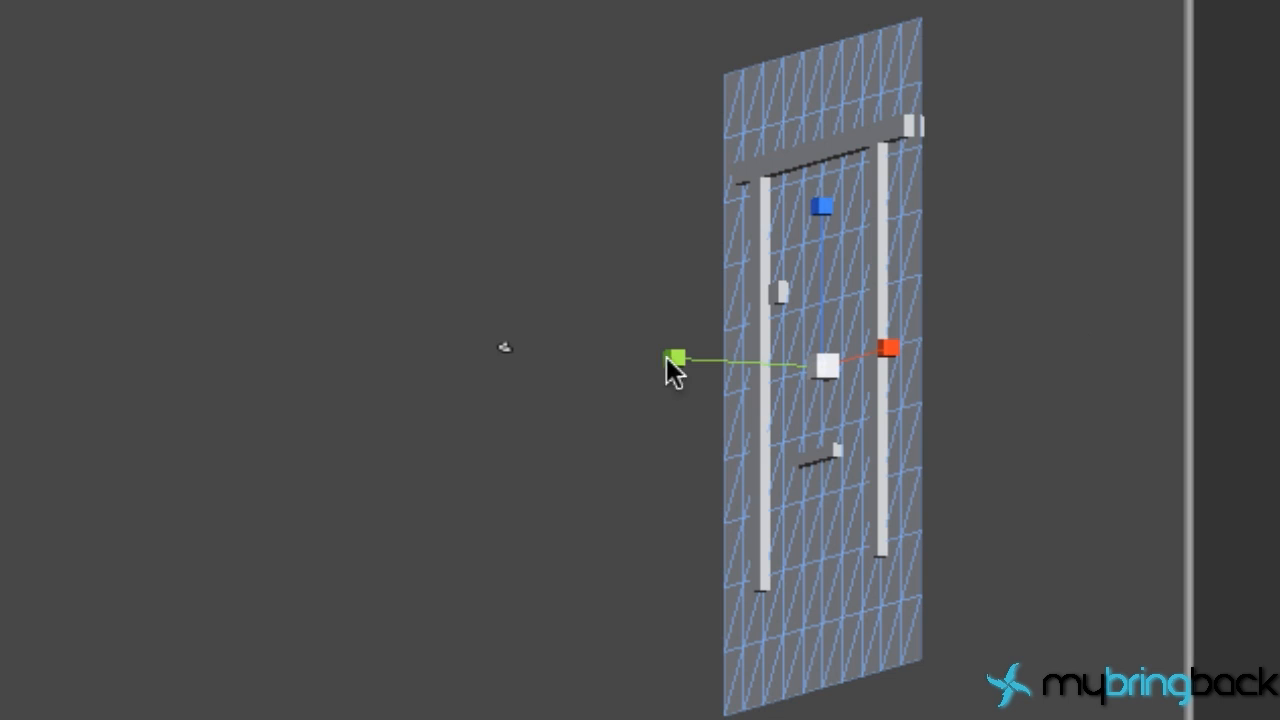
{"action": "mouse_move", "coordinate": [624, 380]}
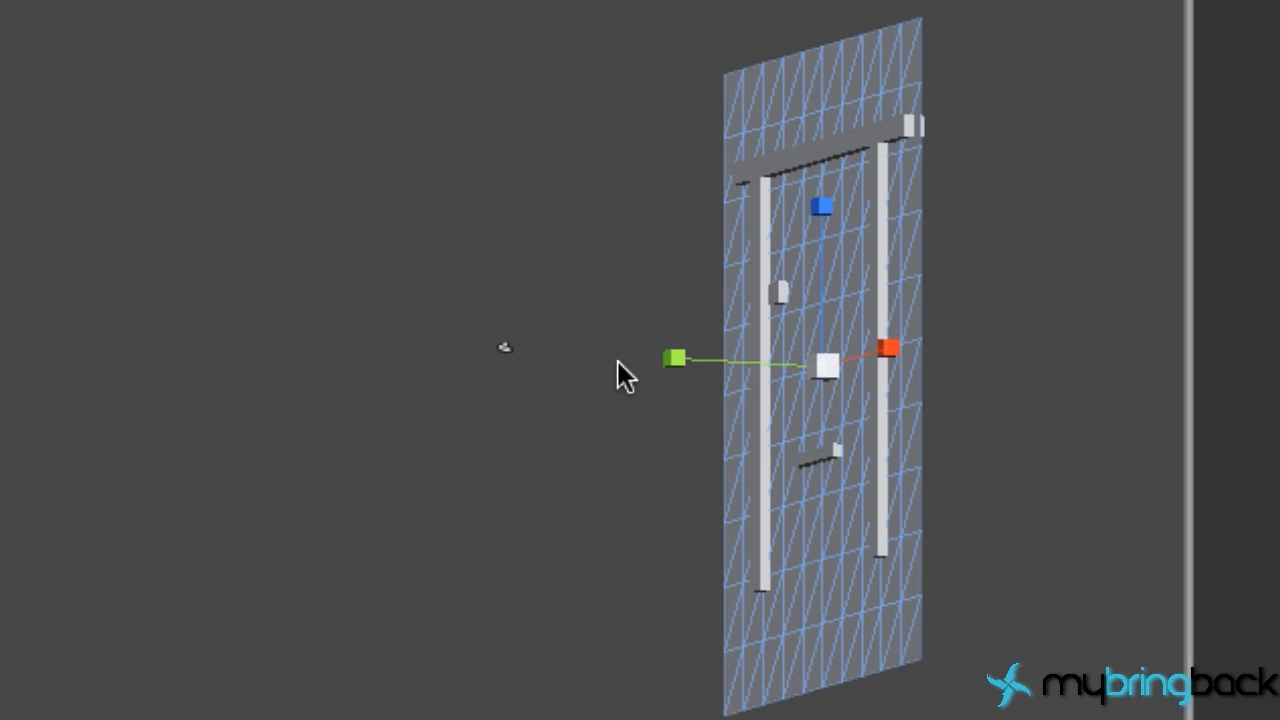
{"action": "mouse_move", "coordinate": [784, 414]}
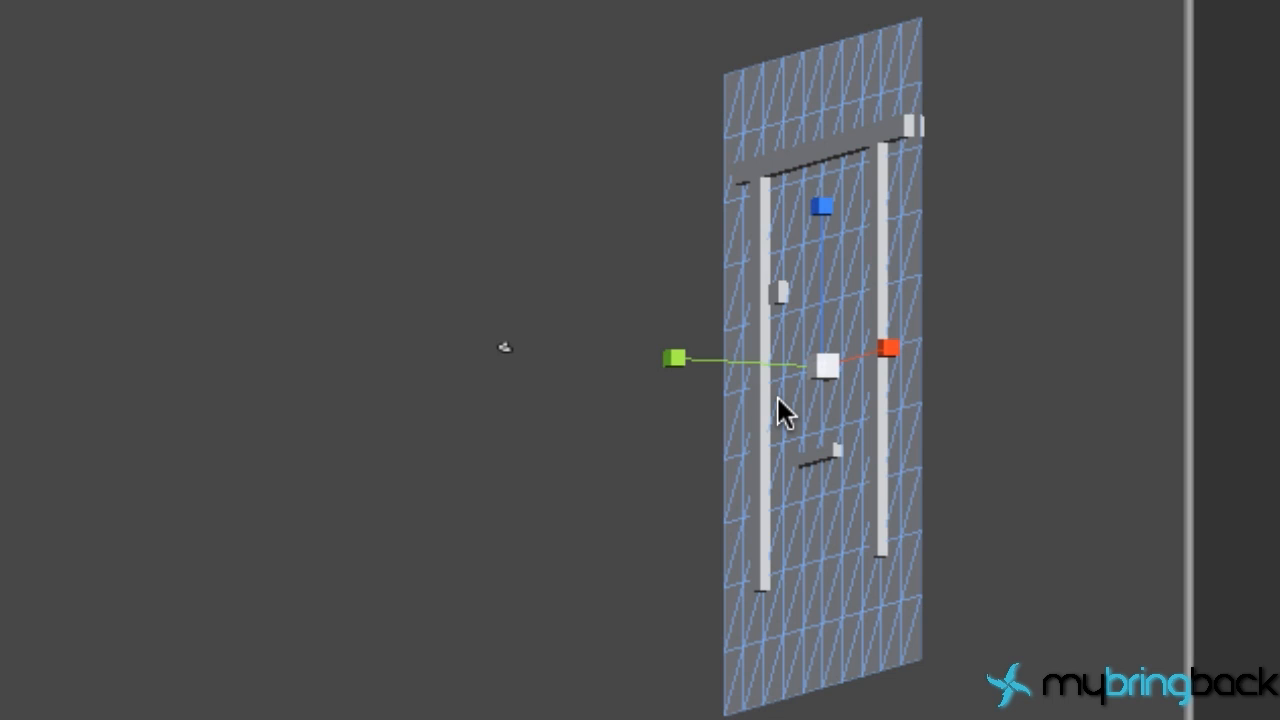
{"action": "mouse_move", "coordinate": [828, 412]}
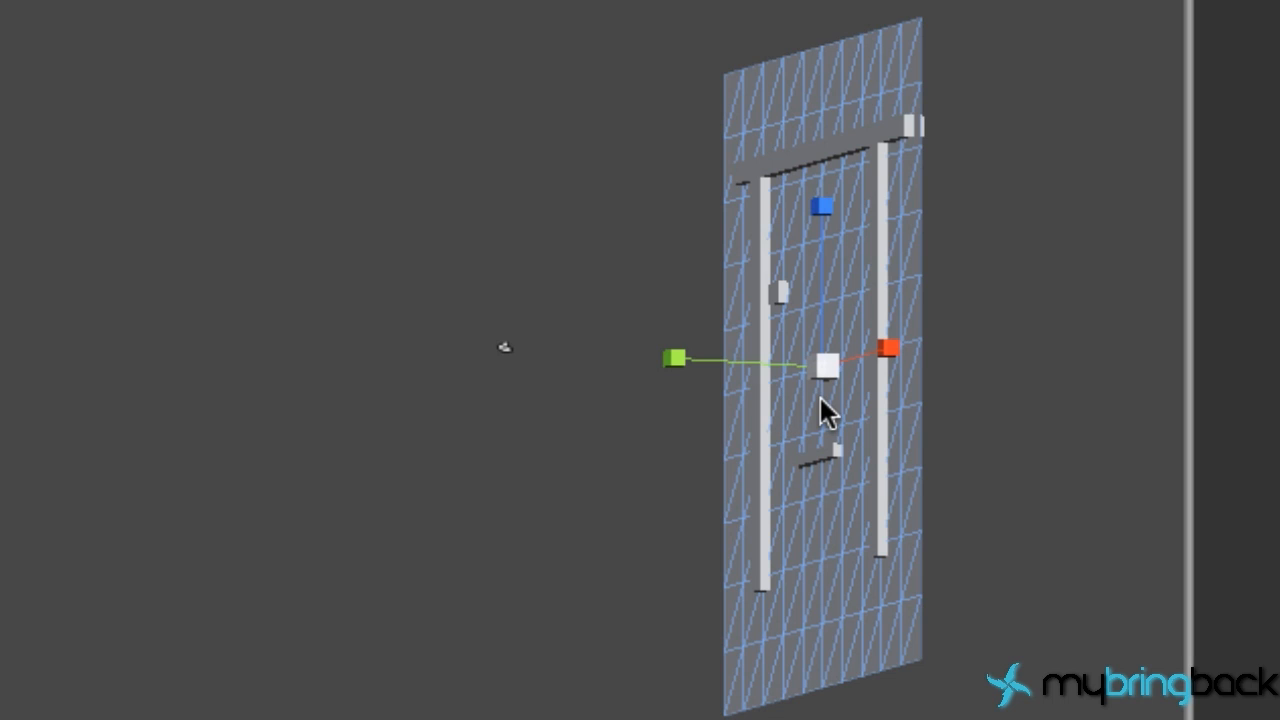
{"action": "left_click", "coordinate": [832, 368]}
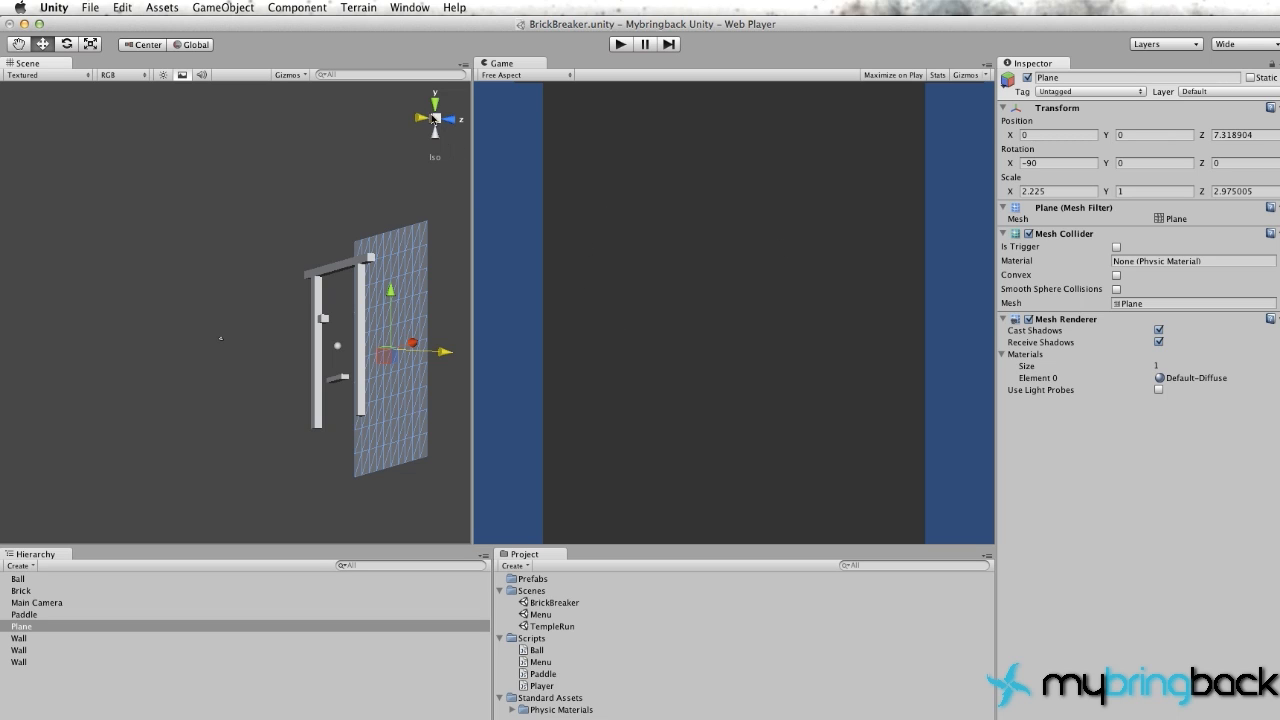
Step: Import the Standard Assets (Mobile) package with all items checked
{"action": "left_click", "coordinate": [452, 118]}
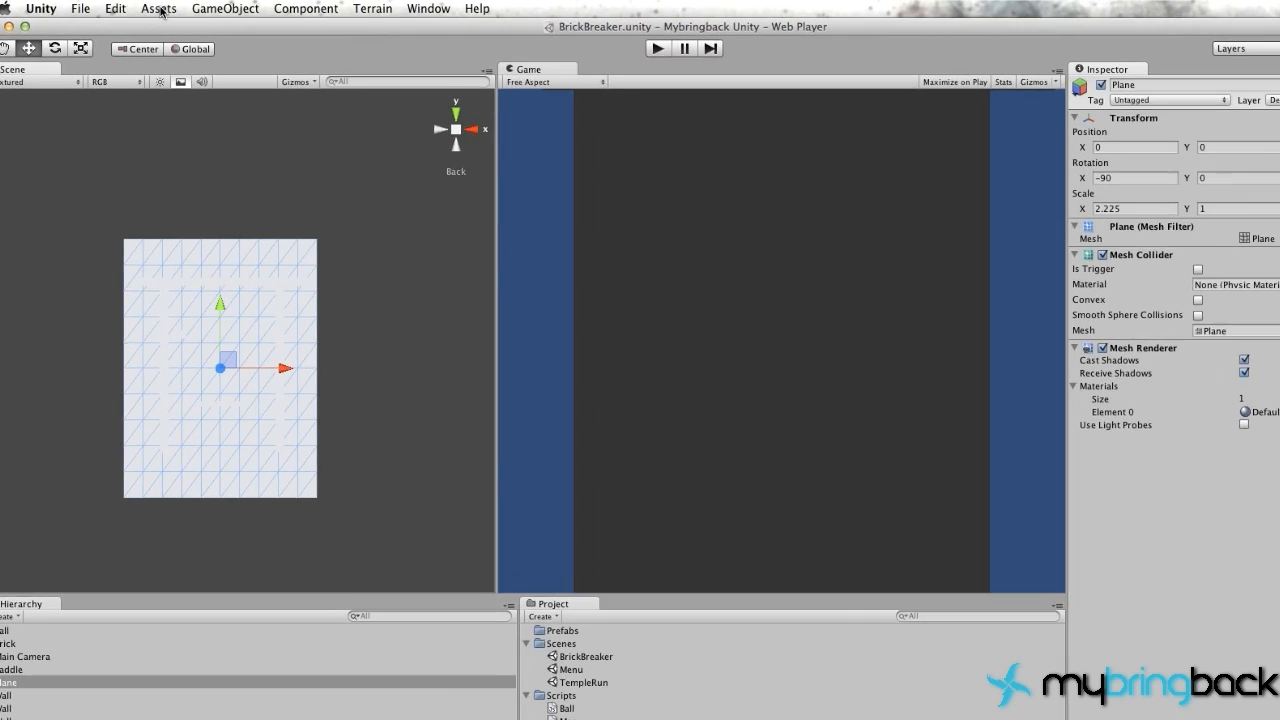
{"action": "left_click", "coordinate": [158, 8]}
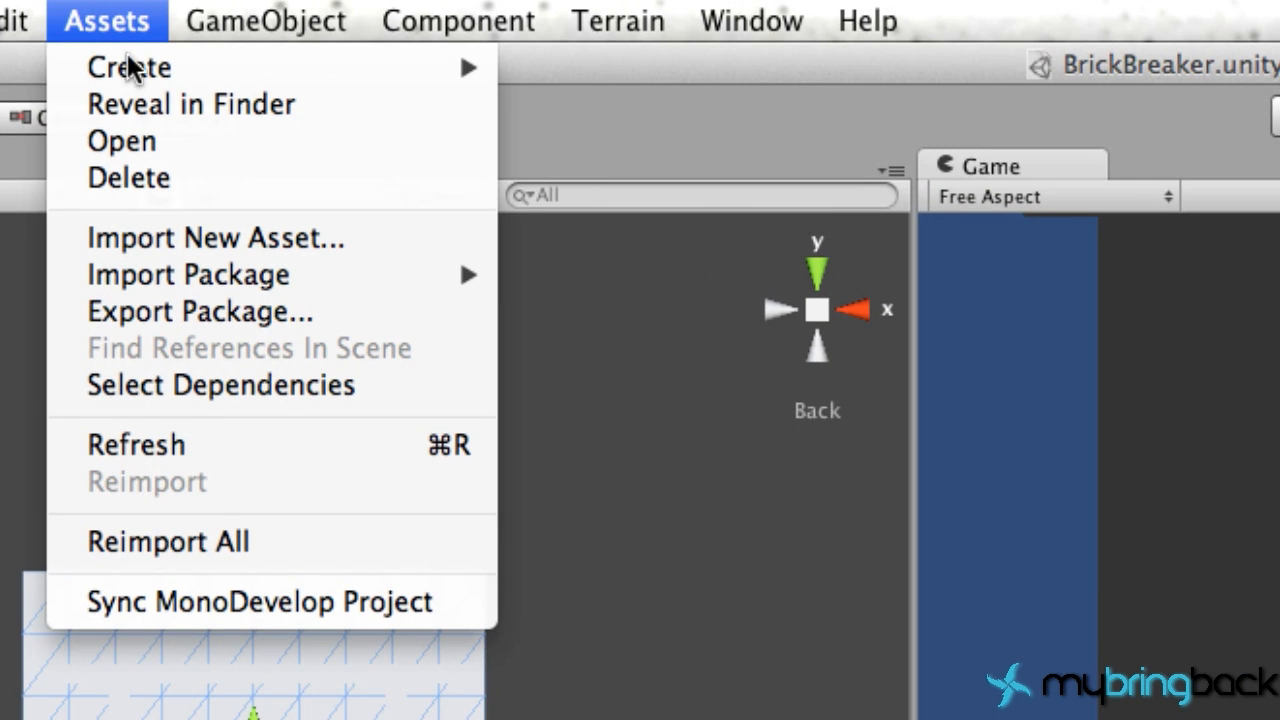
{"action": "mouse_move", "coordinate": [186, 276]}
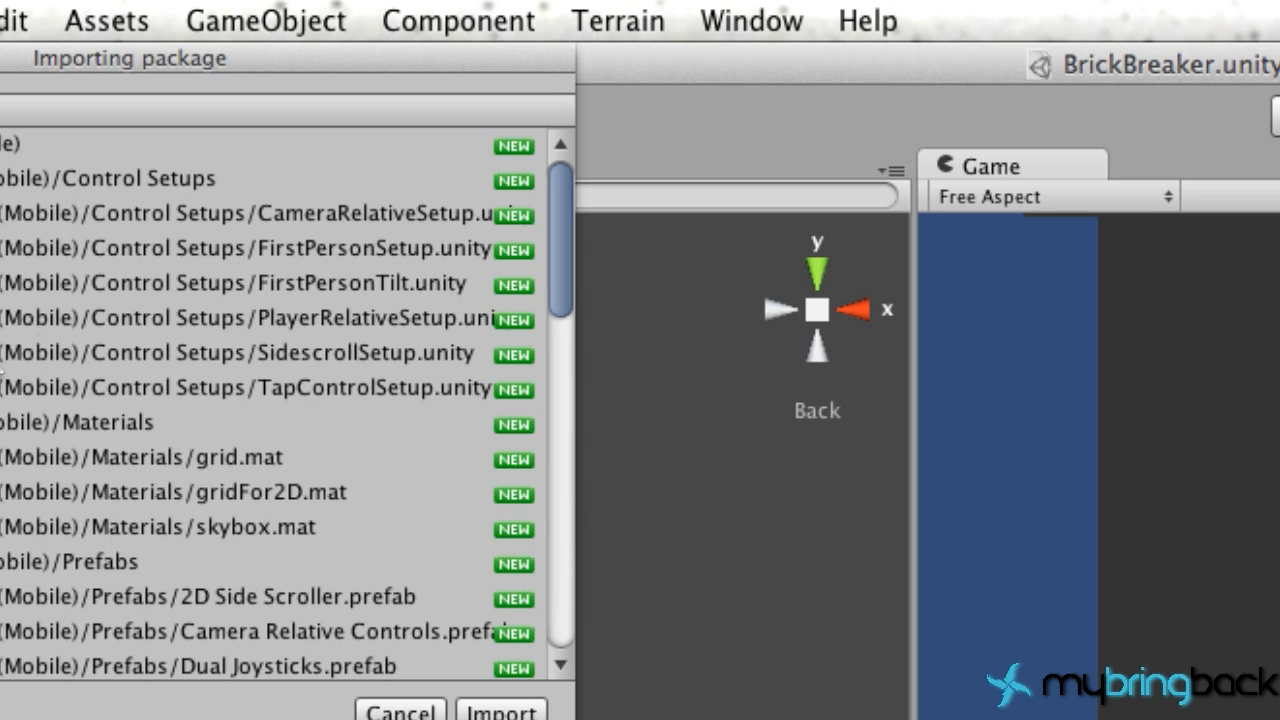
{"action": "mouse_move", "coordinate": [270, 124]}
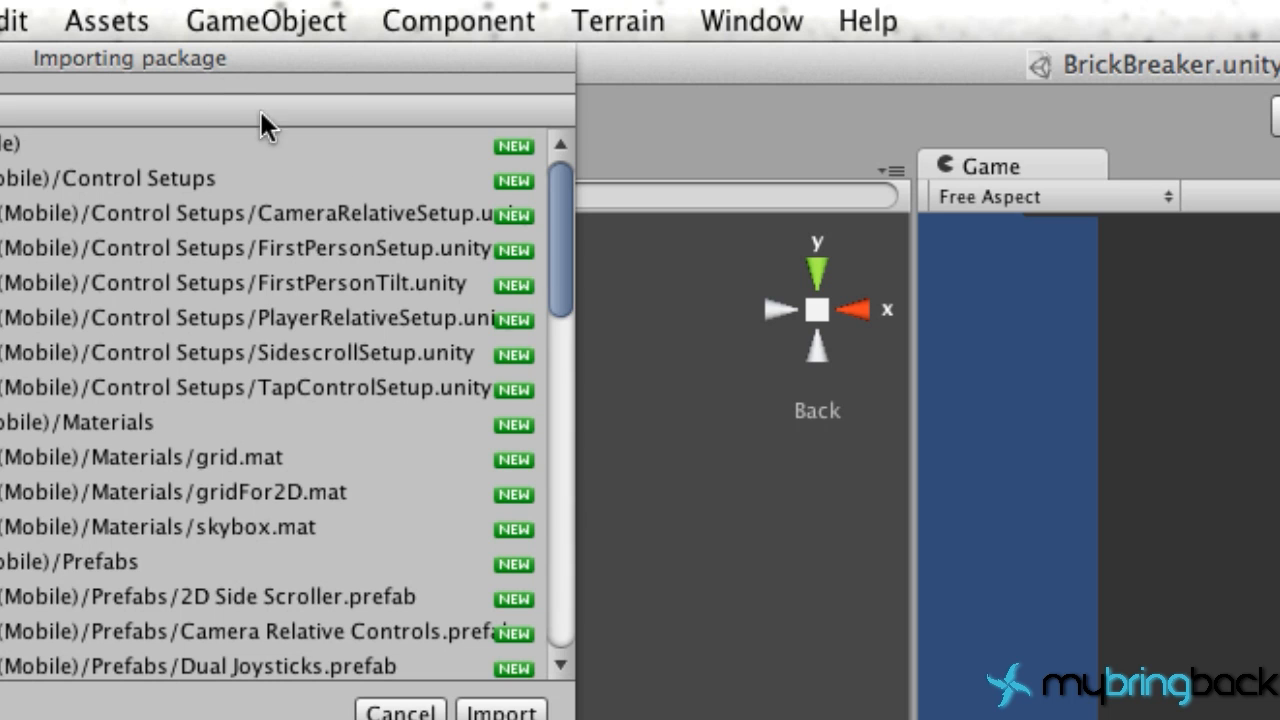
{"action": "scroll", "scroll_direction": "down", "scroll_amount": 3}
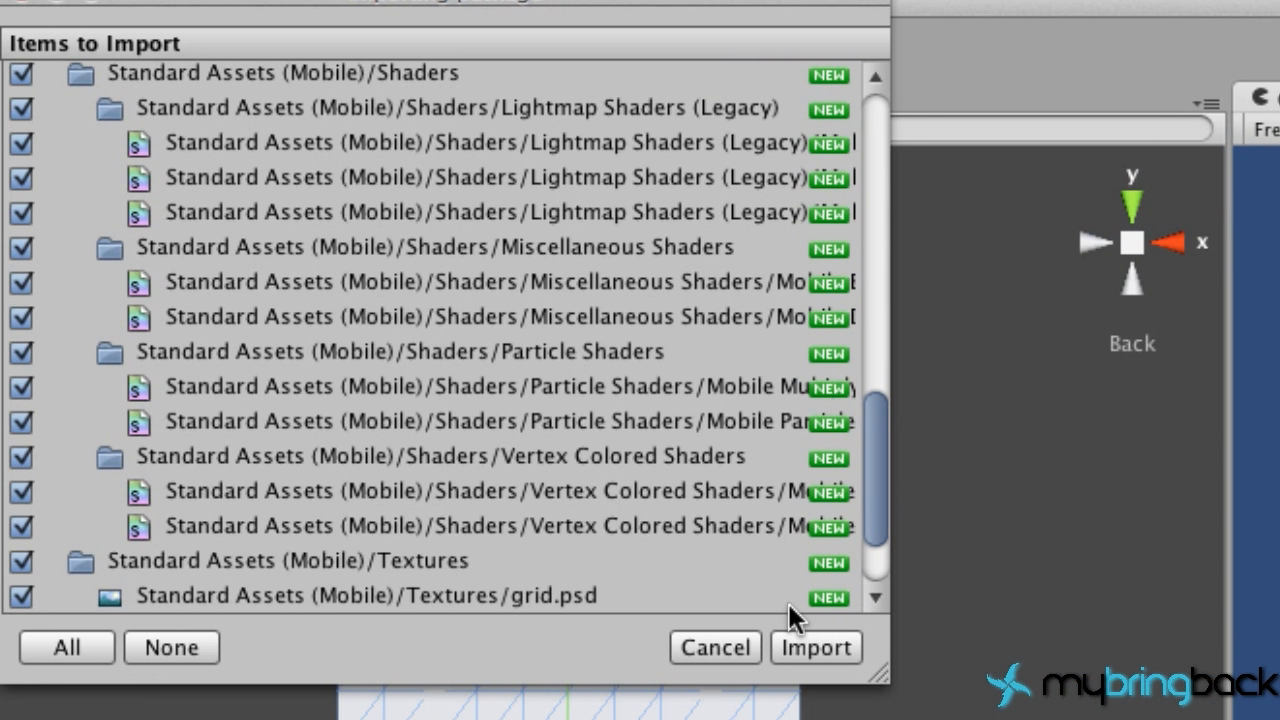
{"action": "mouse_move", "coordinate": [104, 364]}
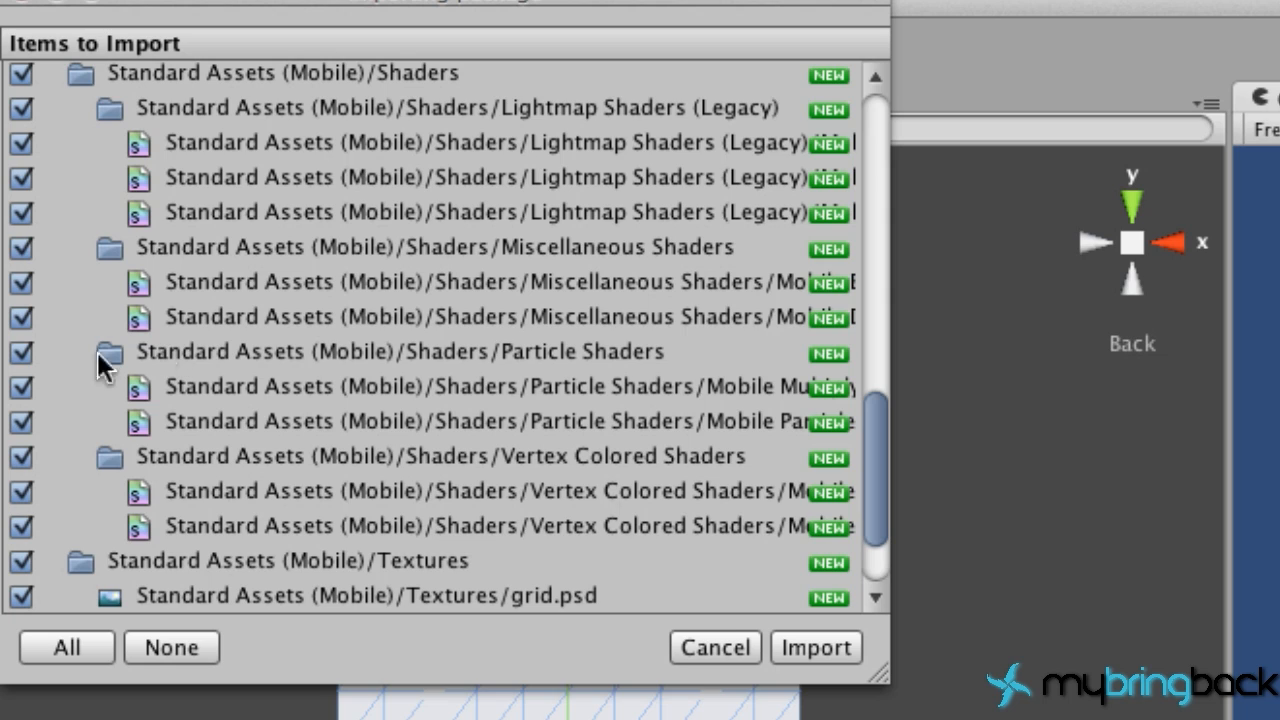
{"action": "left_click", "coordinate": [420, 248]}
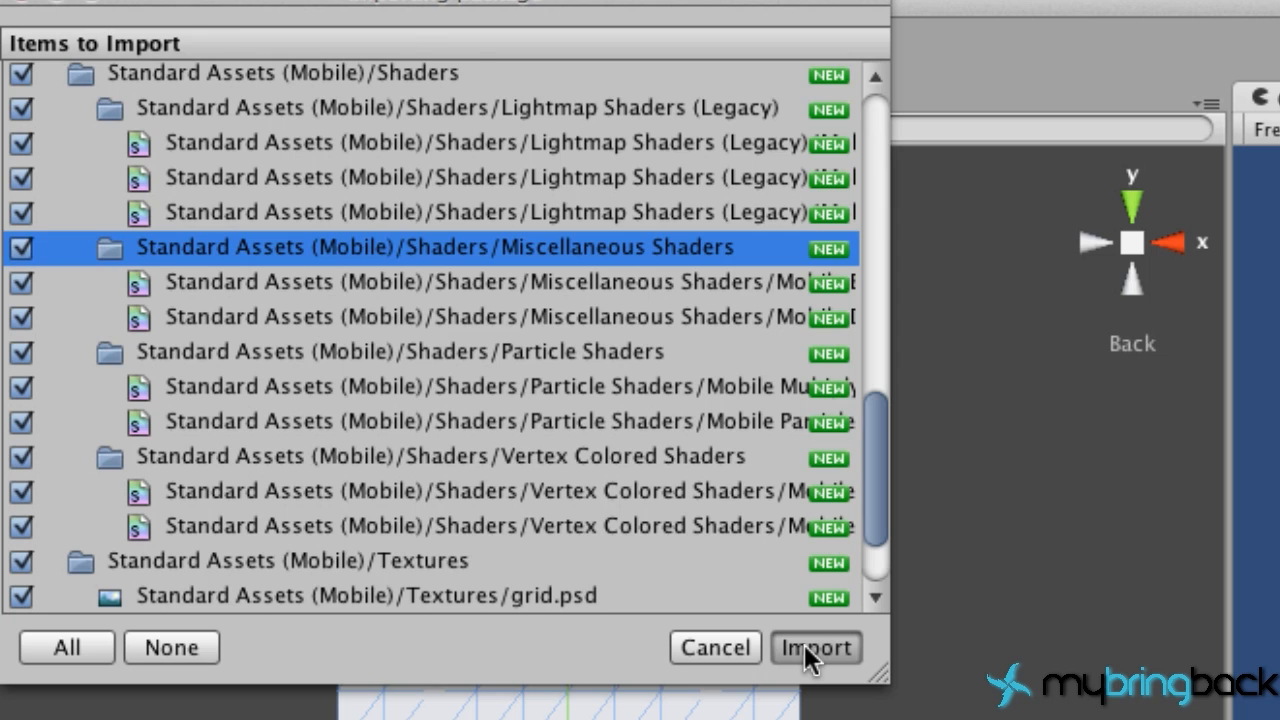
{"action": "left_click", "coordinate": [816, 648]}
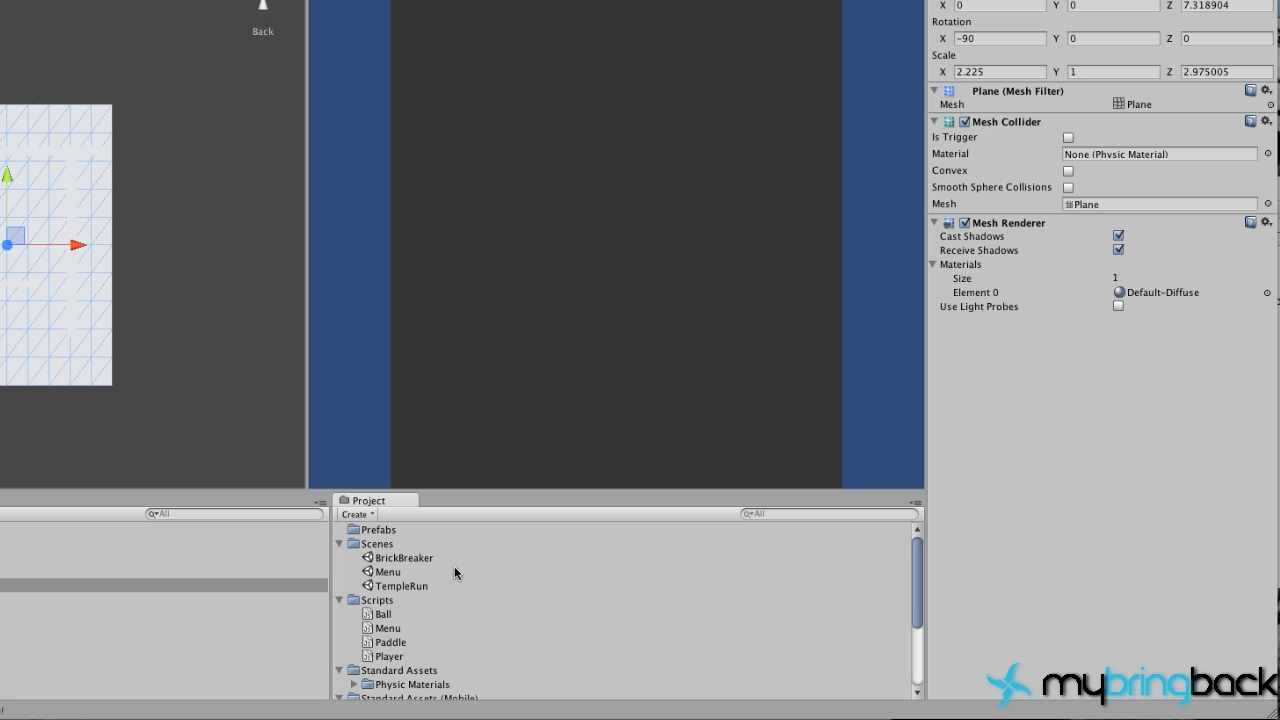
{"action": "mouse_move", "coordinate": [472, 606]}
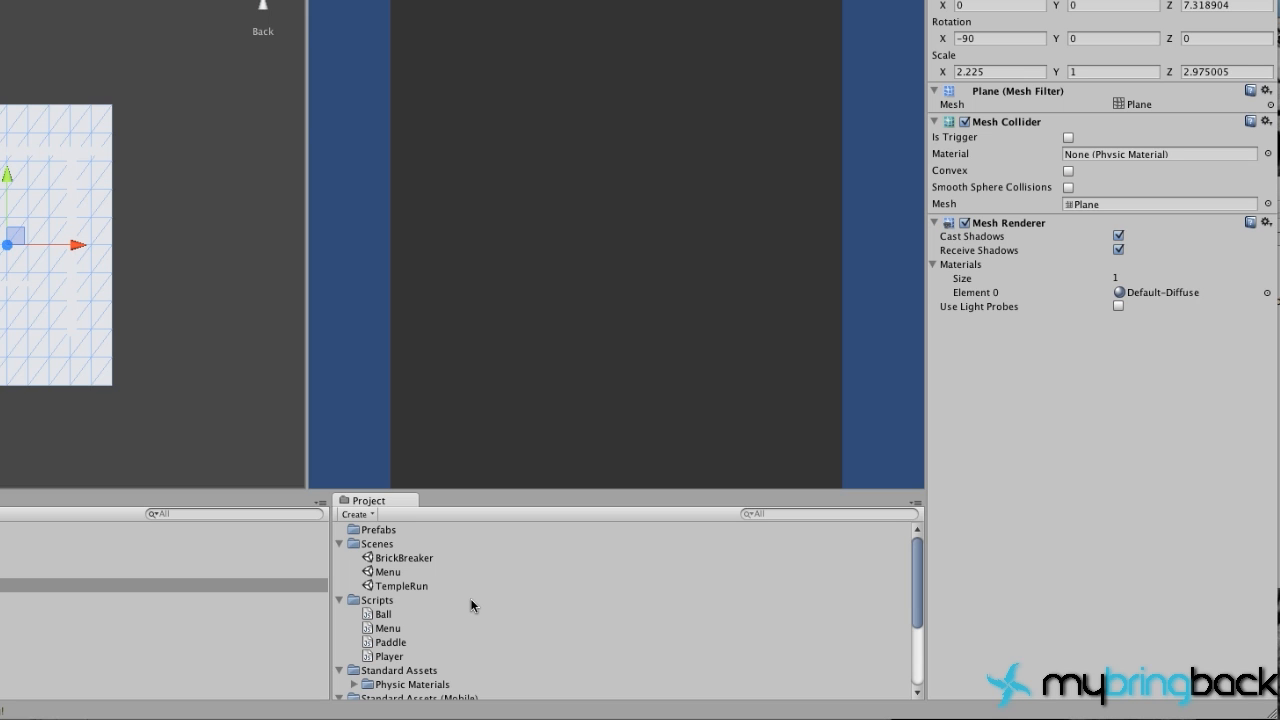
Step: Assign the mobile skybox material to the Plane's Mesh Renderer
{"action": "scroll", "scroll_direction": "down", "scroll_amount": 3}
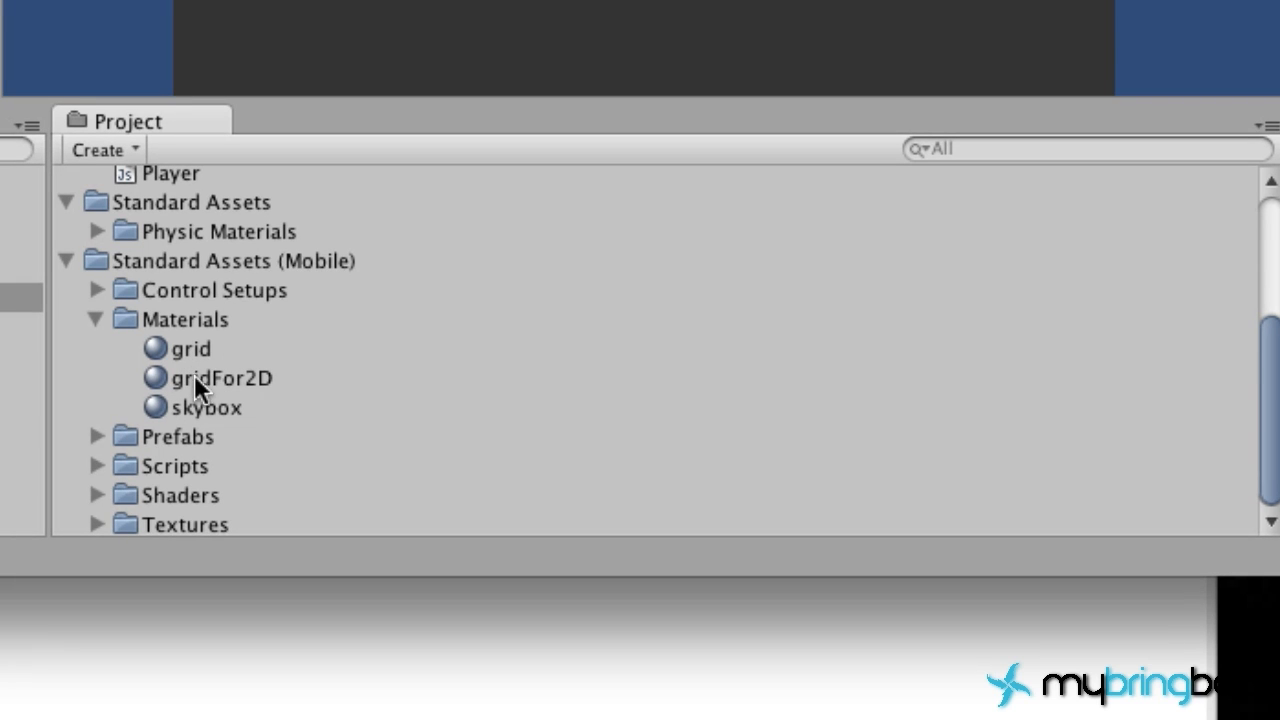
{"action": "mouse_move", "coordinate": [204, 414]}
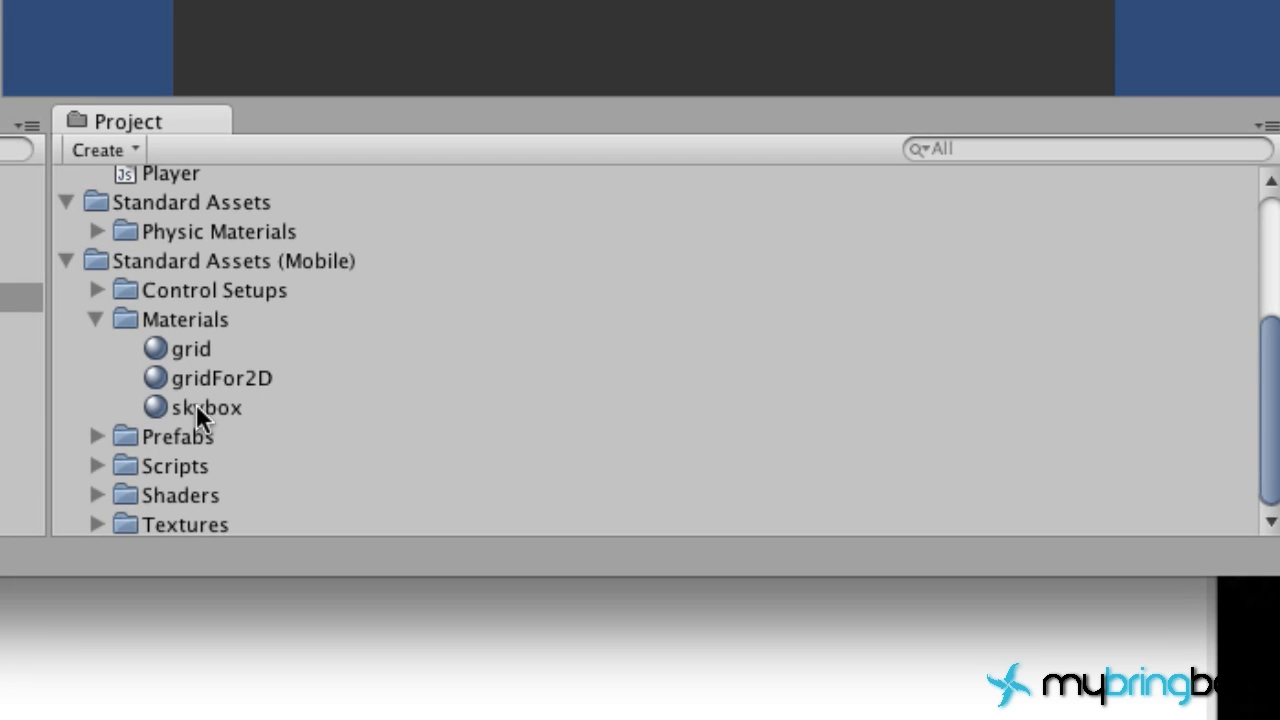
{"action": "mouse_move", "coordinate": [210, 410]}
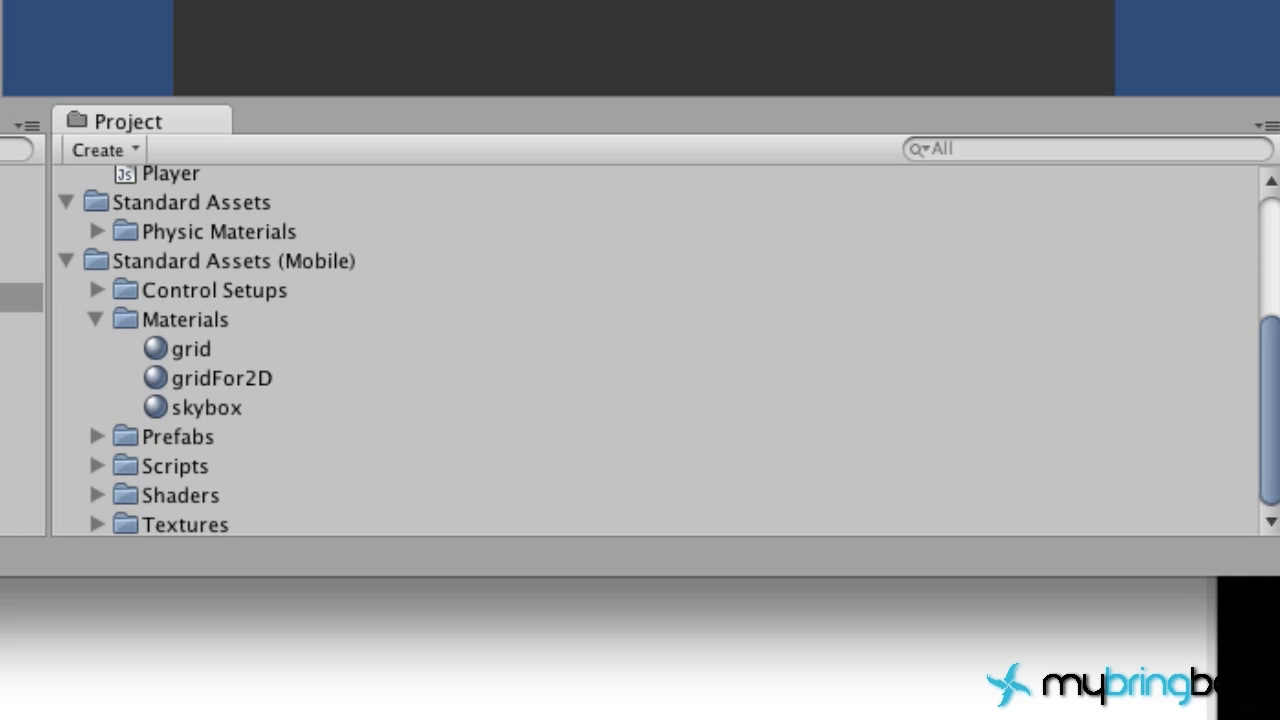
{"action": "left_click", "coordinate": [204, 408]}
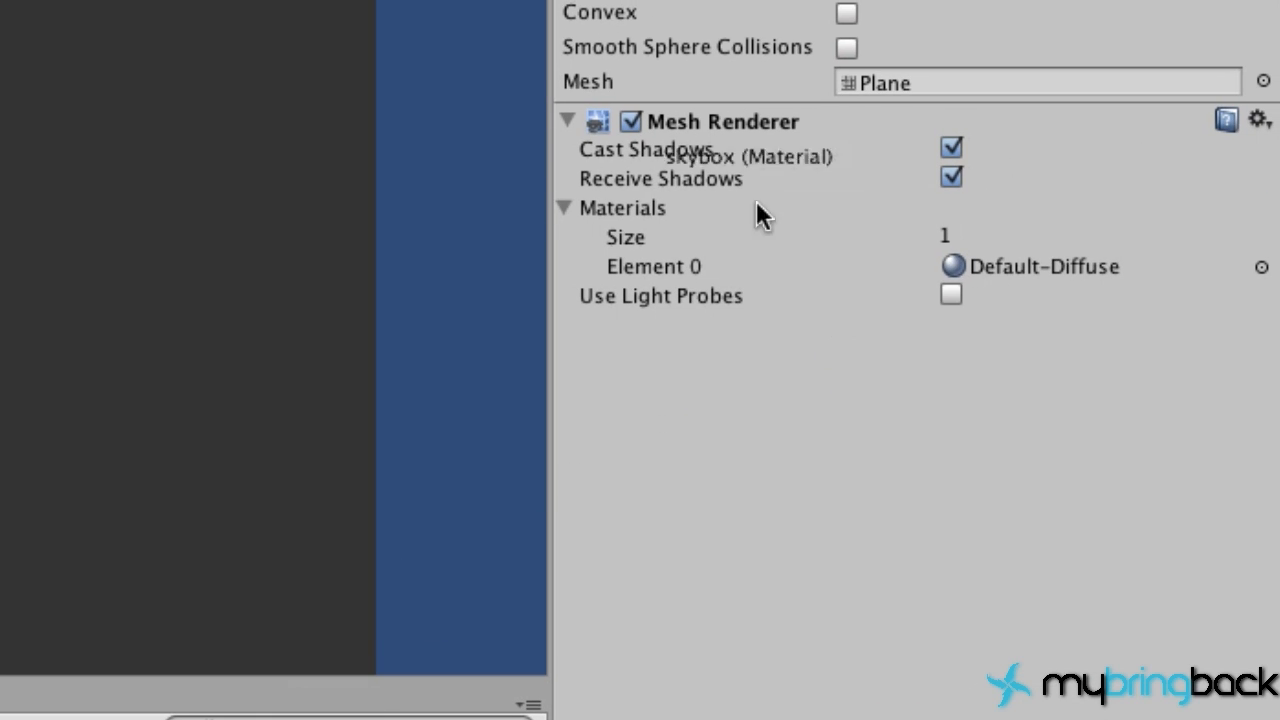
{"action": "left_click", "coordinate": [1040, 266]}
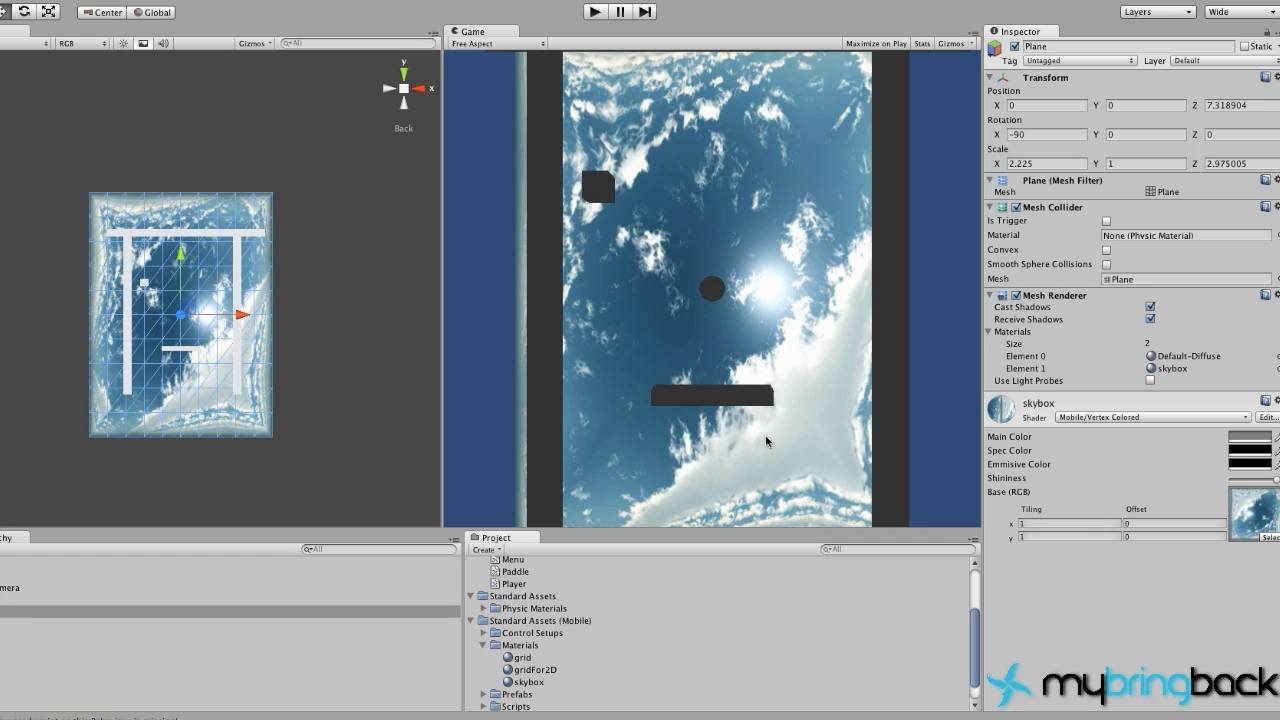
{"action": "mouse_move", "coordinate": [644, 112]}
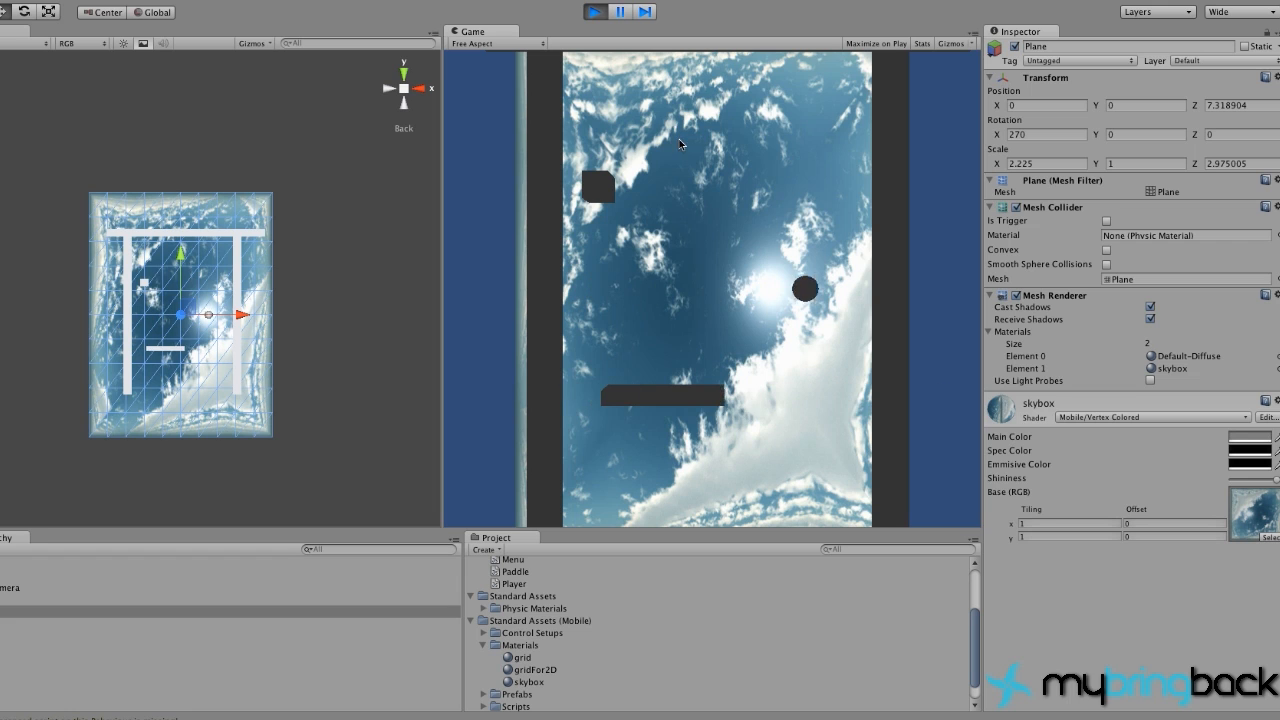
Step: Play-test the scene over the sky background, then return to MonoDevelop
{"action": "left_click", "coordinate": [596, 12]}
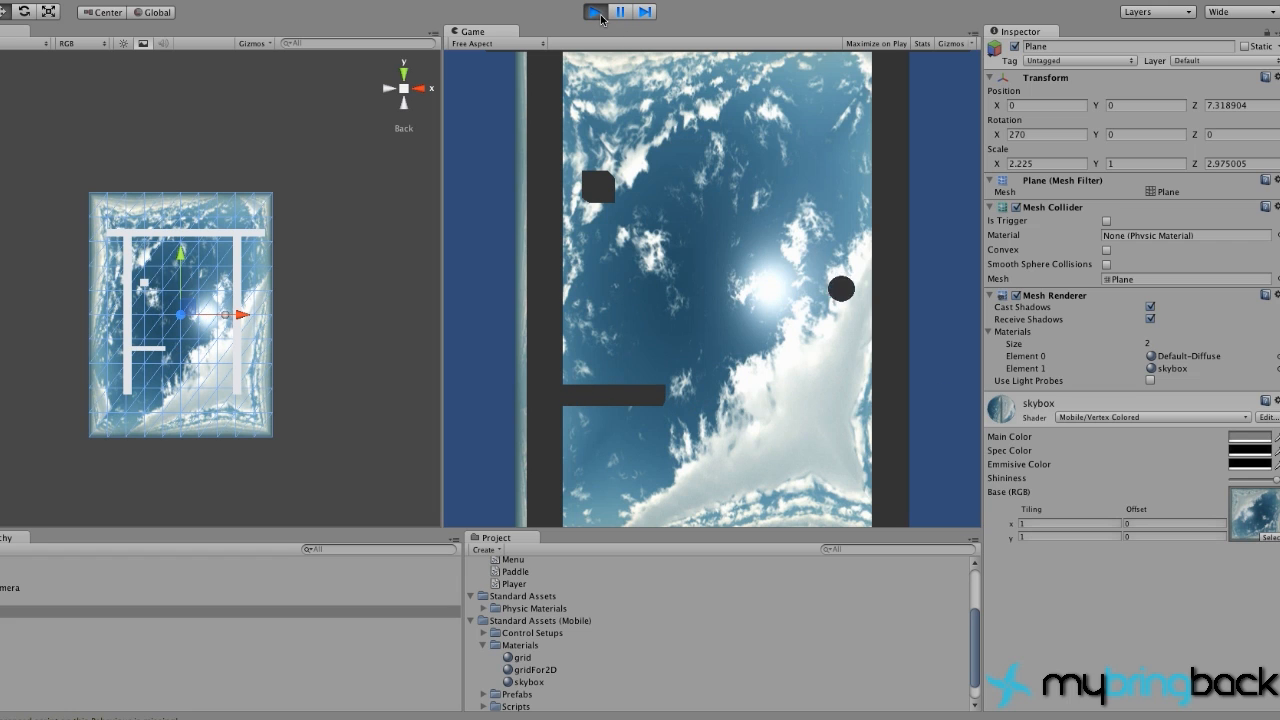
{"action": "left_click", "coordinate": [596, 12]}
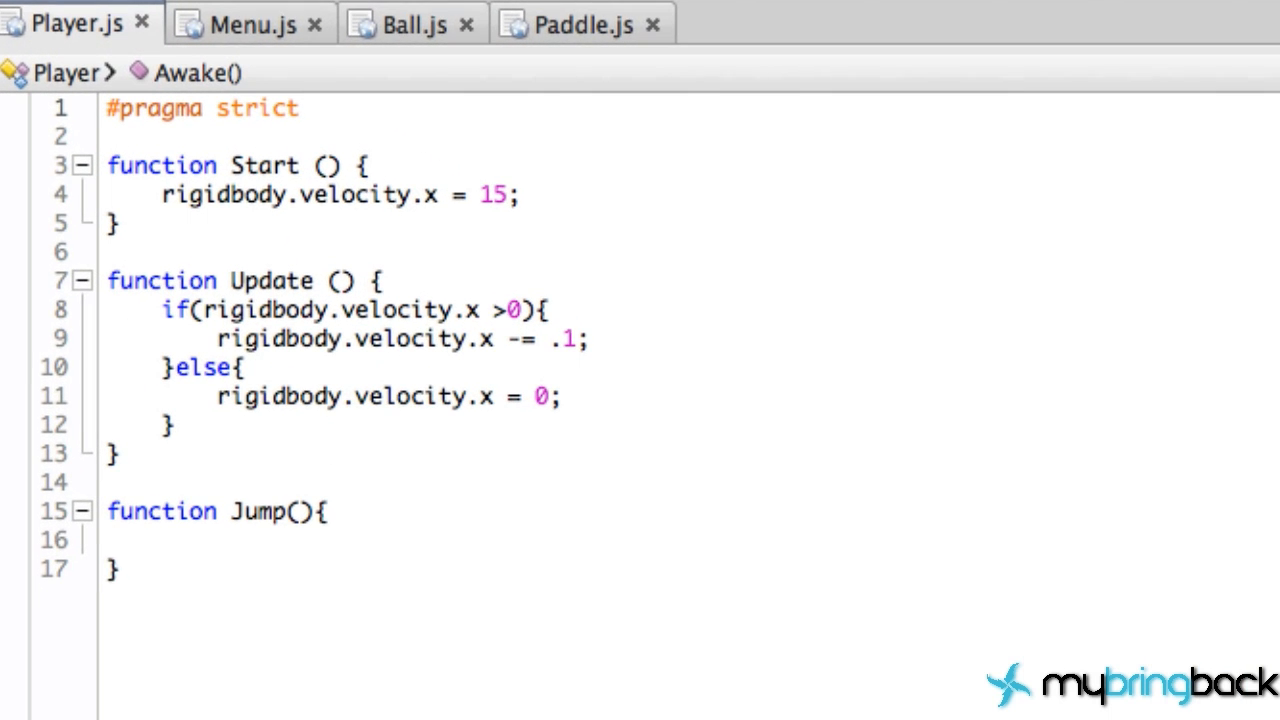
Step: Wrap the raycast code in if(Input.GetMouseButton(0)){ … } in Paddle.js
{"action": "left_click", "coordinate": [580, 22]}
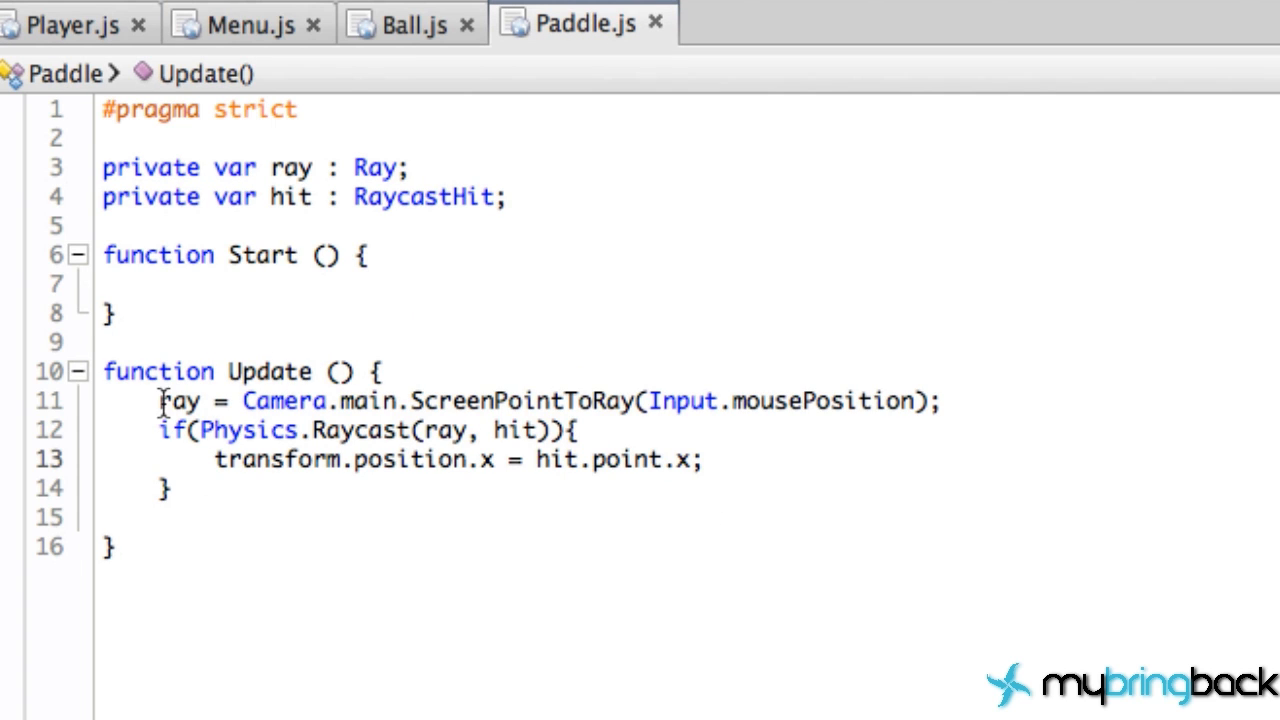
{"action": "left_click_drag", "start_coordinate": [160, 400], "coordinate": [576, 430]}
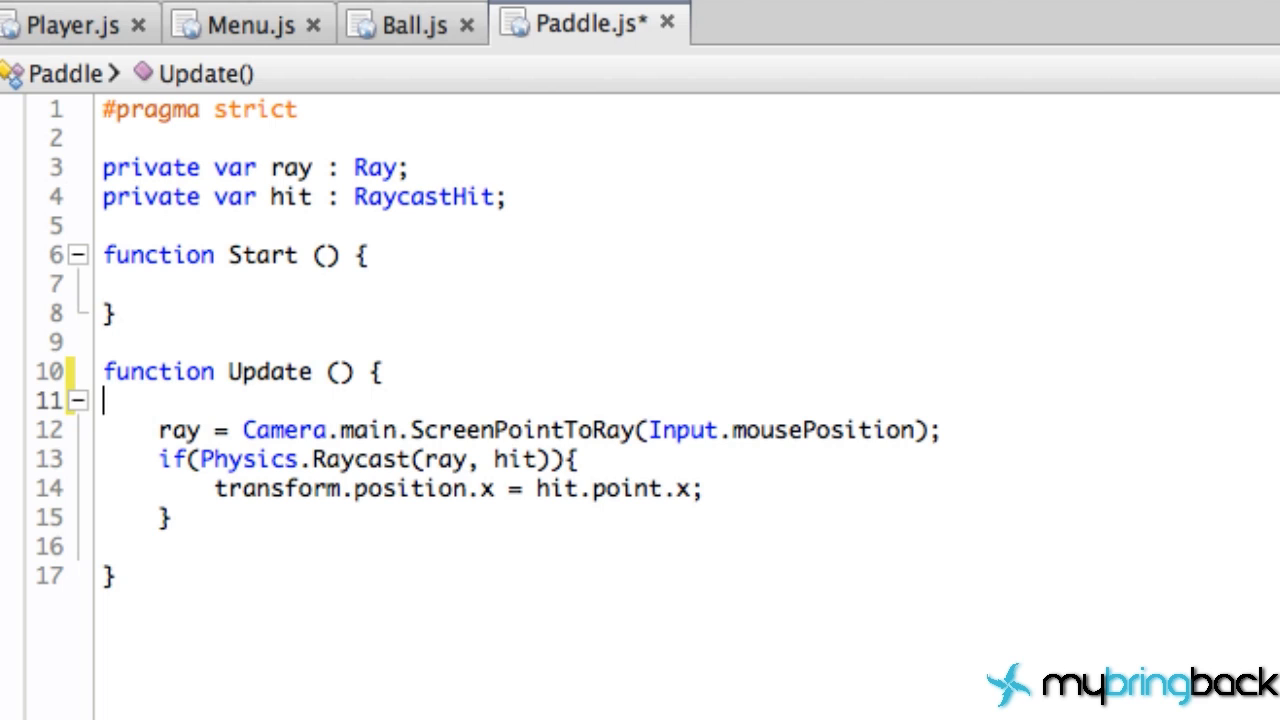
{"action": "type", "text": "if("}
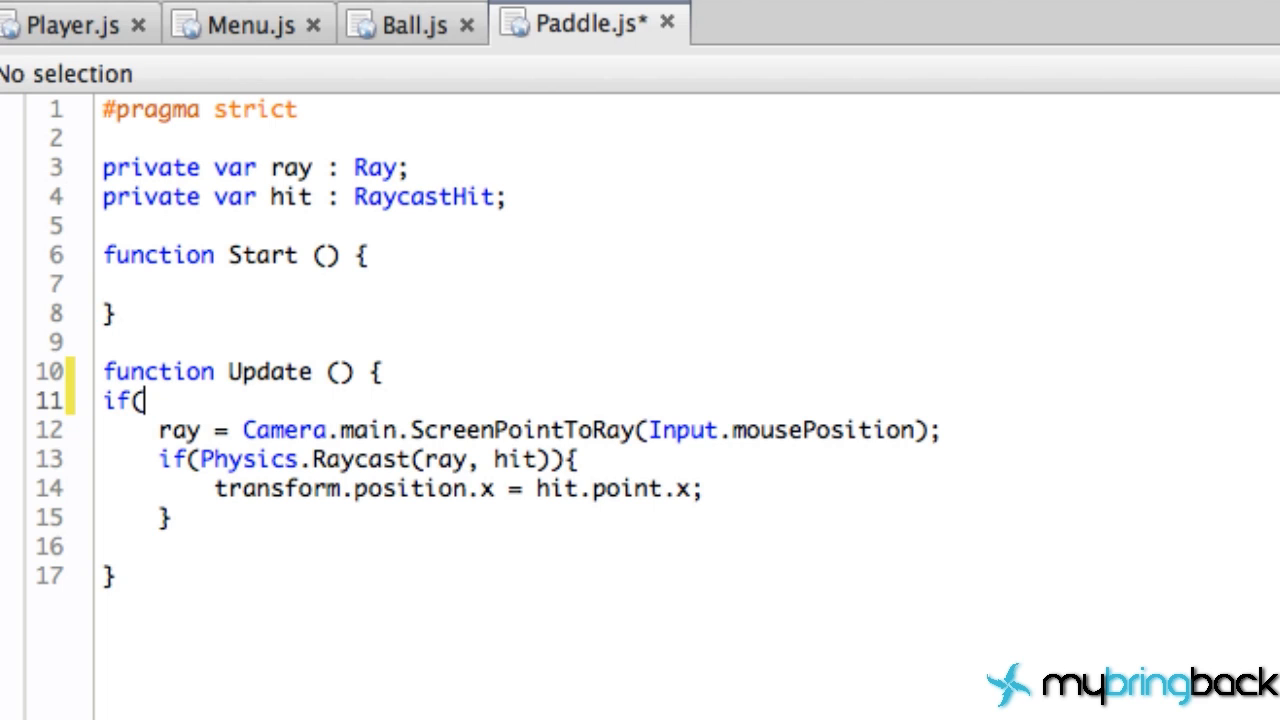
{"action": "key", "text": "Backspace"}
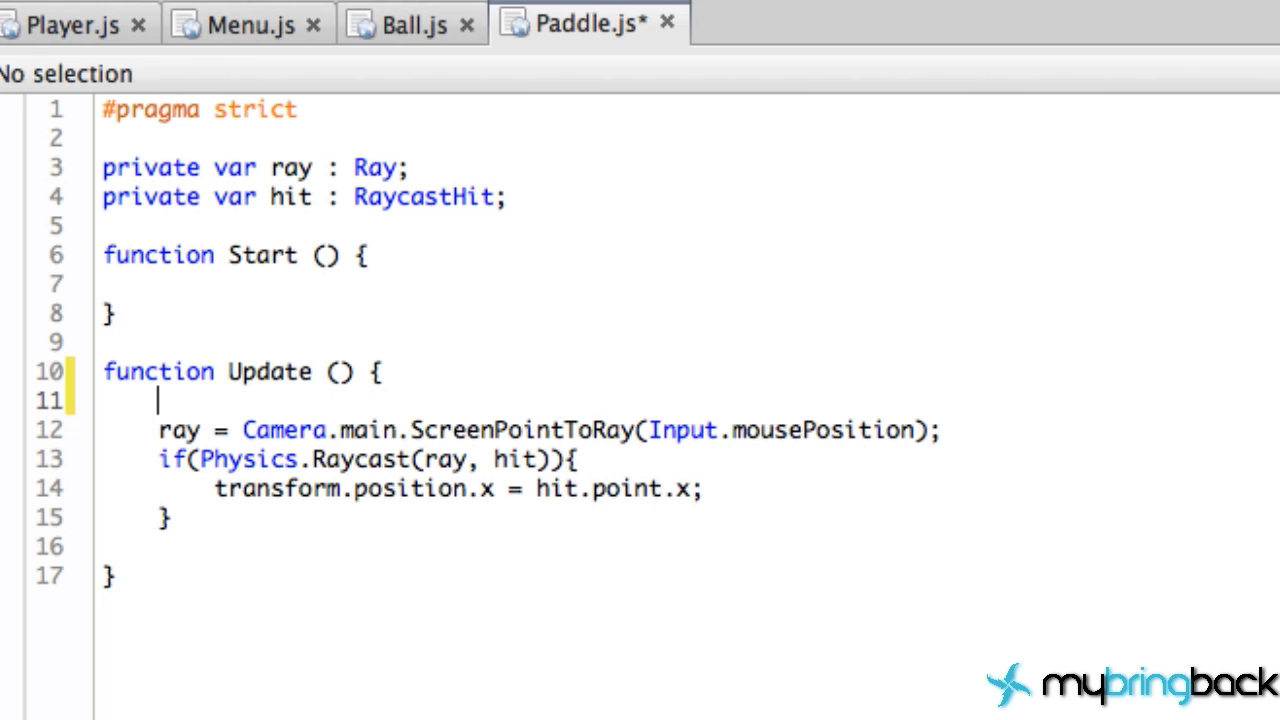
{"action": "type", "text": "if("}
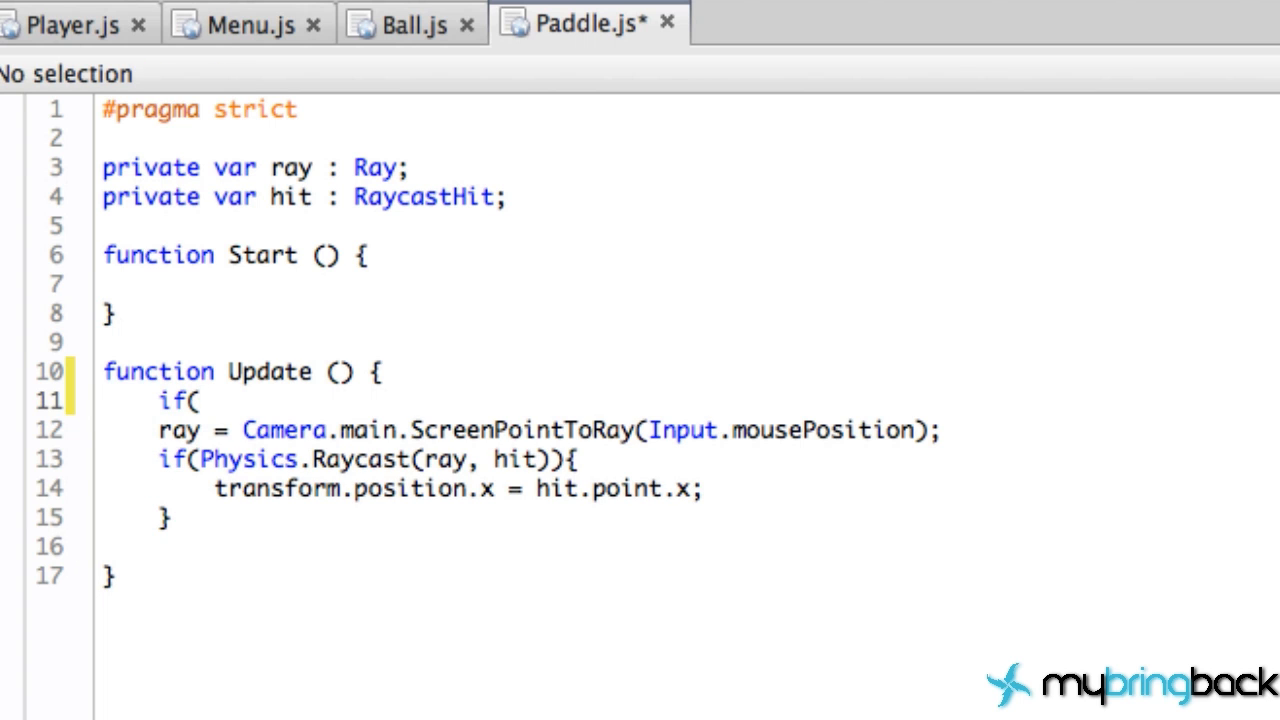
{"action": "type", "text": "Input."}
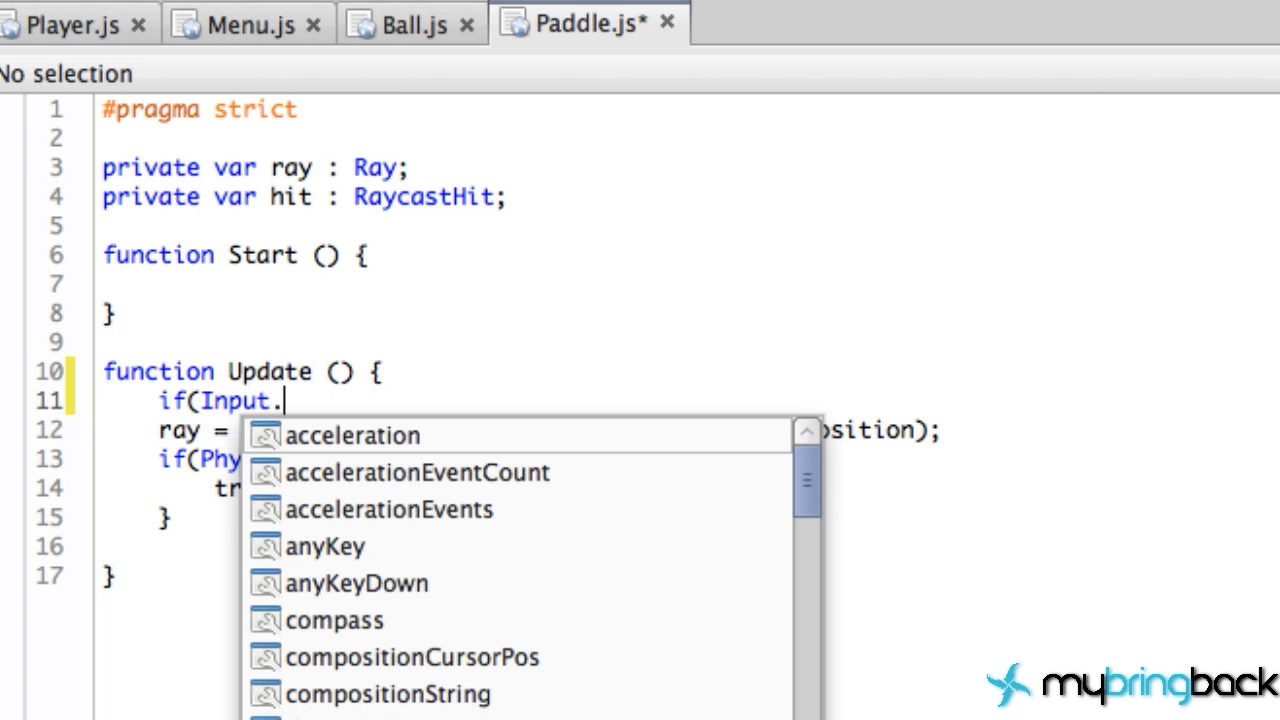
{"action": "type", "text": "getM"}
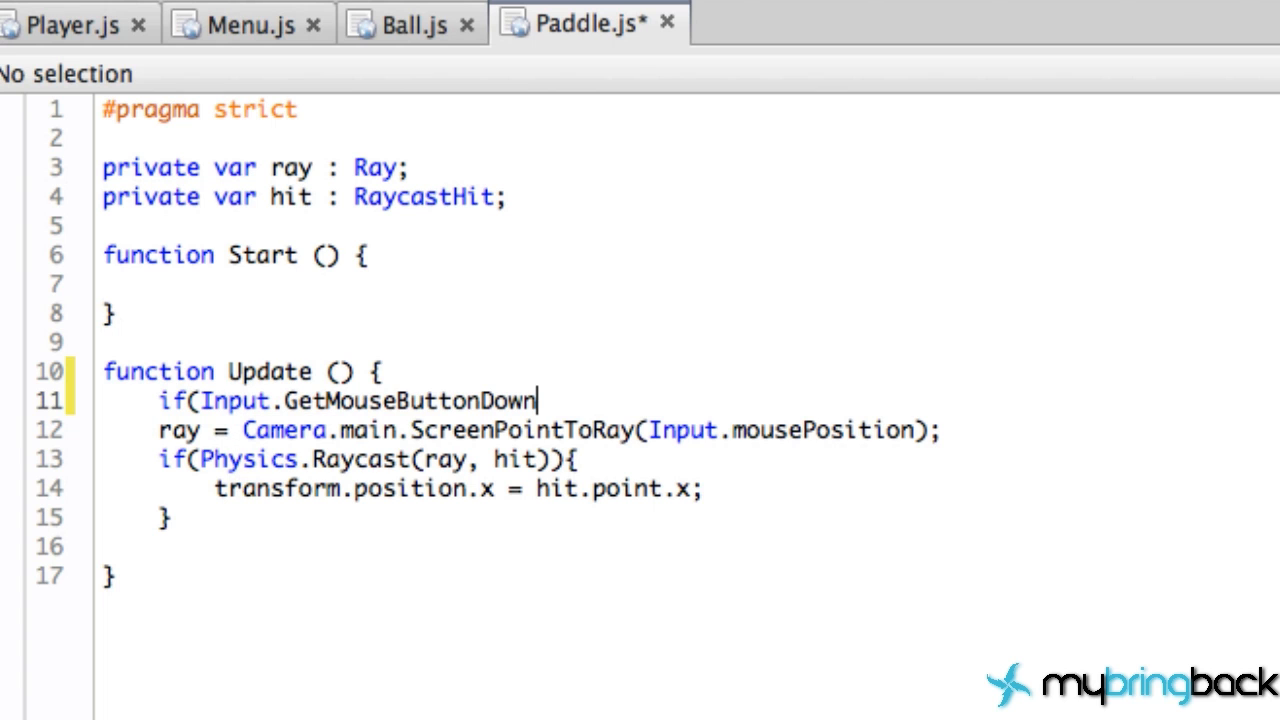
{"action": "type", "text": "(0)){"}
{"action": "left_click", "coordinate": [690, 546]}
{"action": "type", "text": "}"}
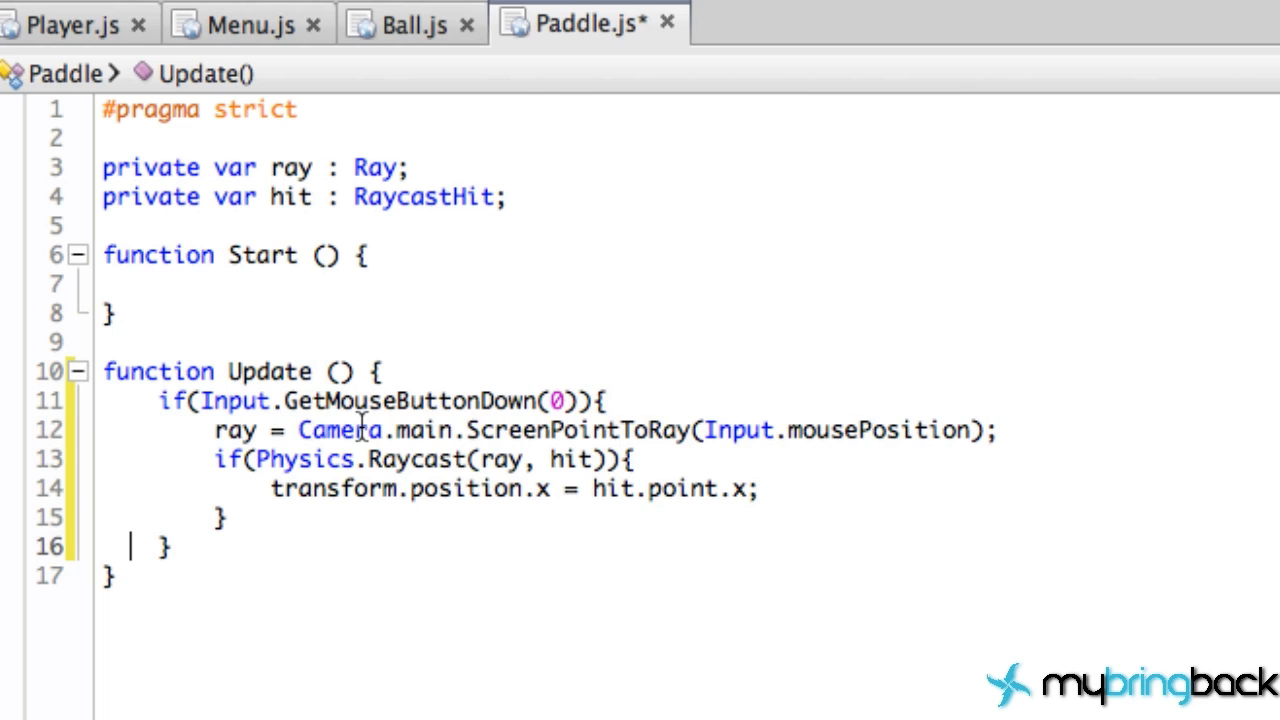
{"action": "mouse_move", "coordinate": [730, 564]}
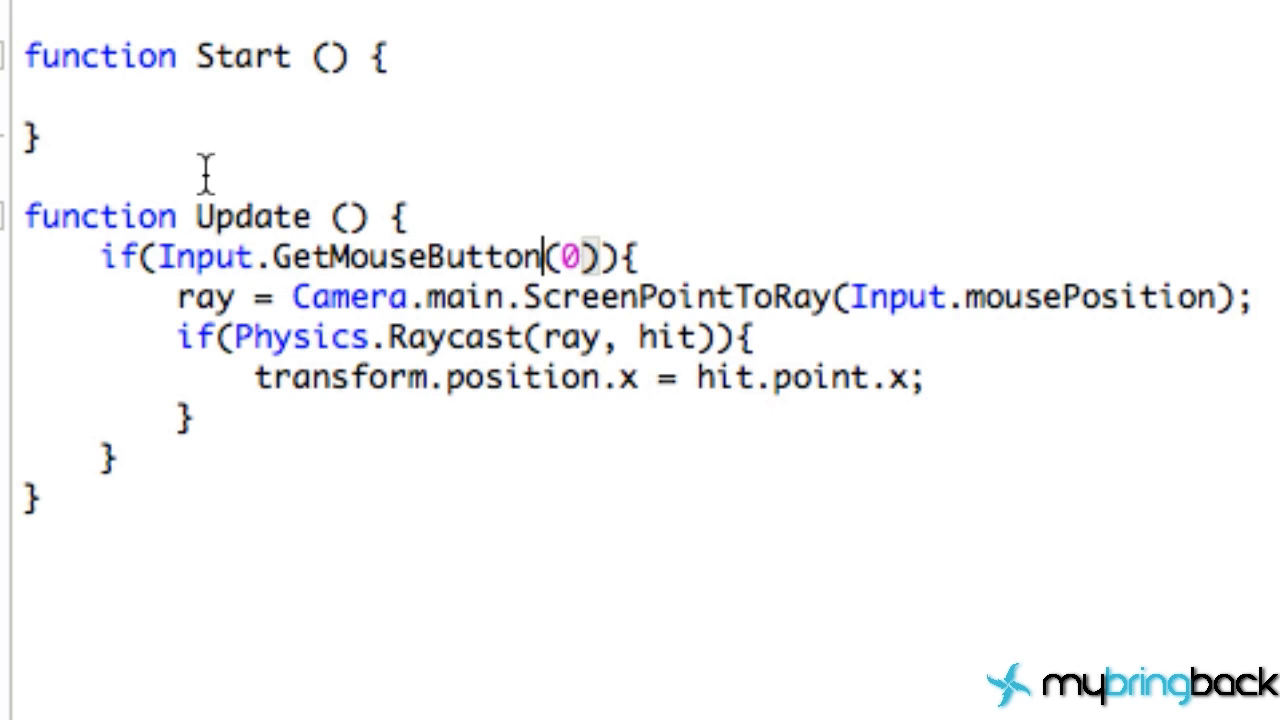
{"action": "mouse_move", "coordinate": [240, 212]}
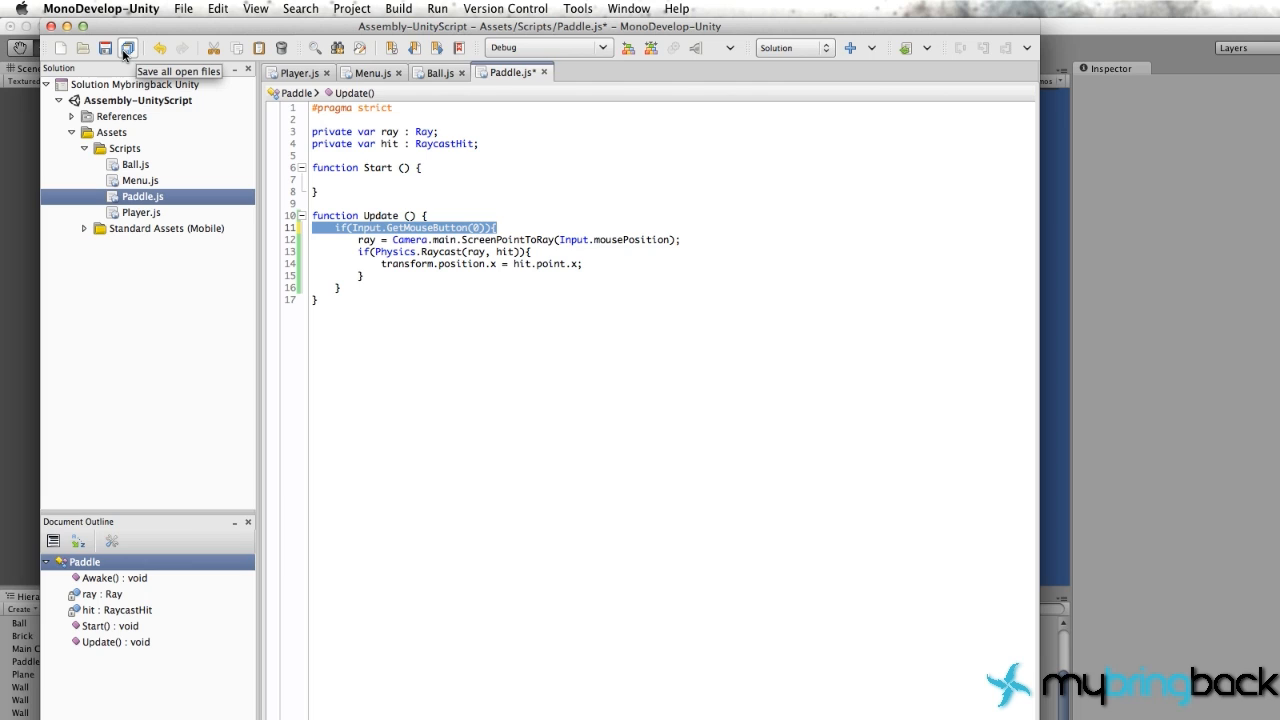
{"action": "mouse_move", "coordinate": [128, 48]}
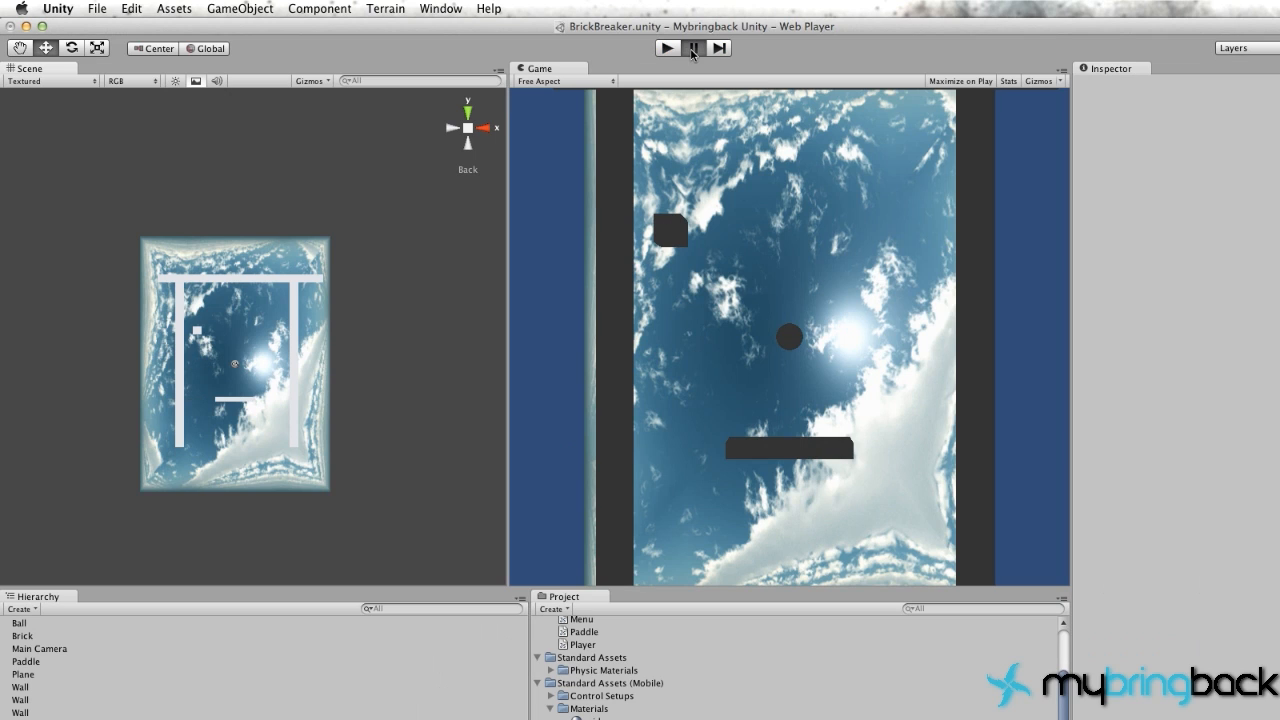
Step: Play the game and hold the left button to drag the paddle, then stop
{"action": "left_click", "coordinate": [692, 48]}
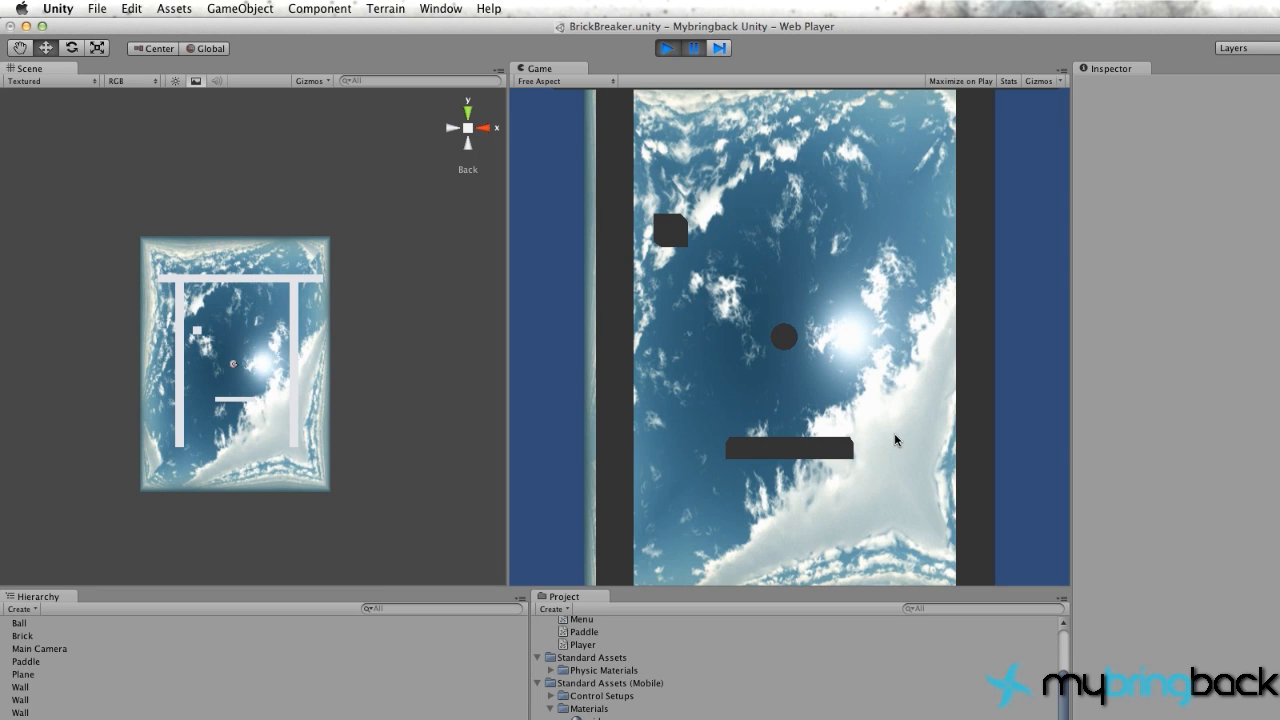
{"action": "mouse_move", "coordinate": [818, 382]}
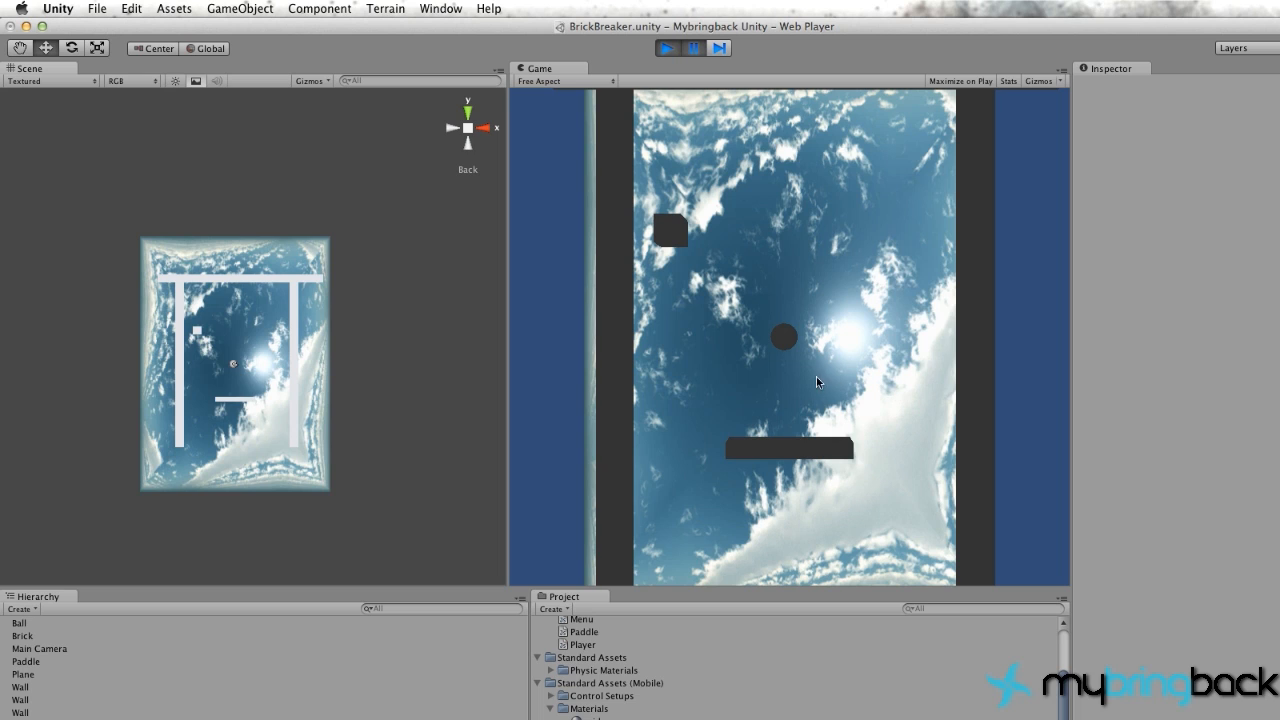
{"action": "left_click", "coordinate": [692, 48]}
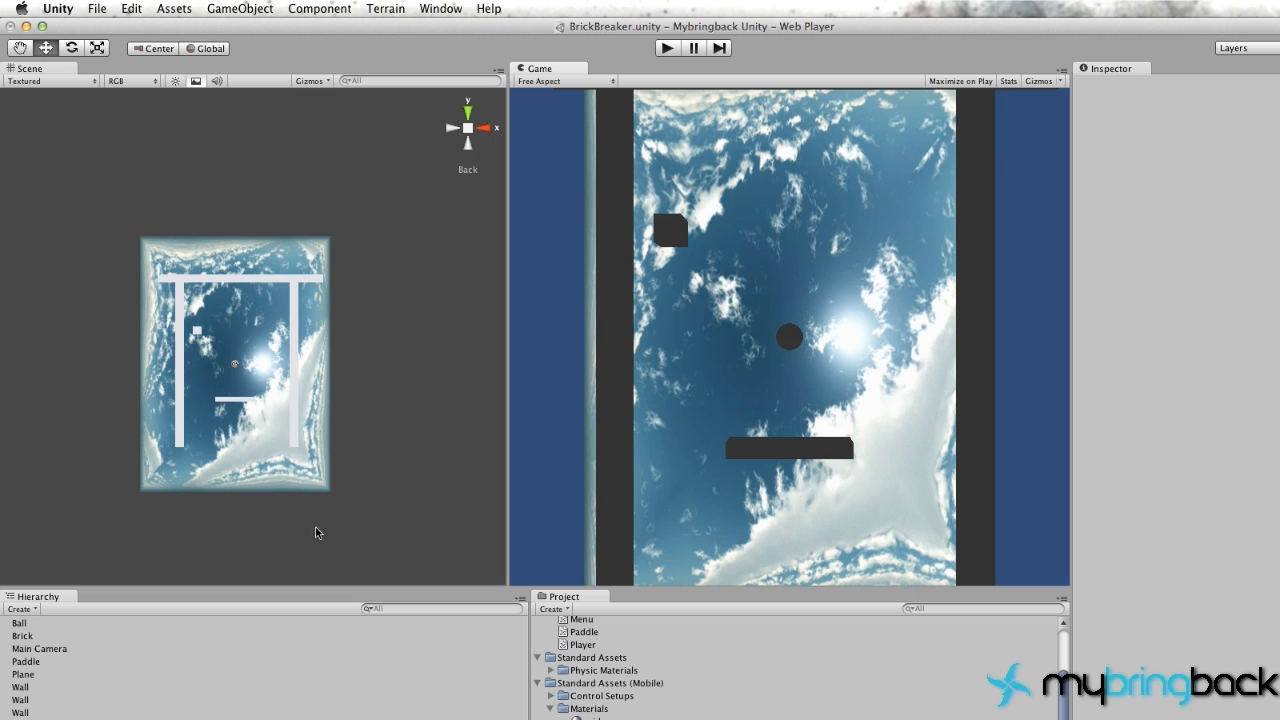
Step: In Ball.js Awake(), add rigidbody.velocity.y = 10; below the x = -10 velocity line
{"action": "left_click", "coordinate": [536, 618]}
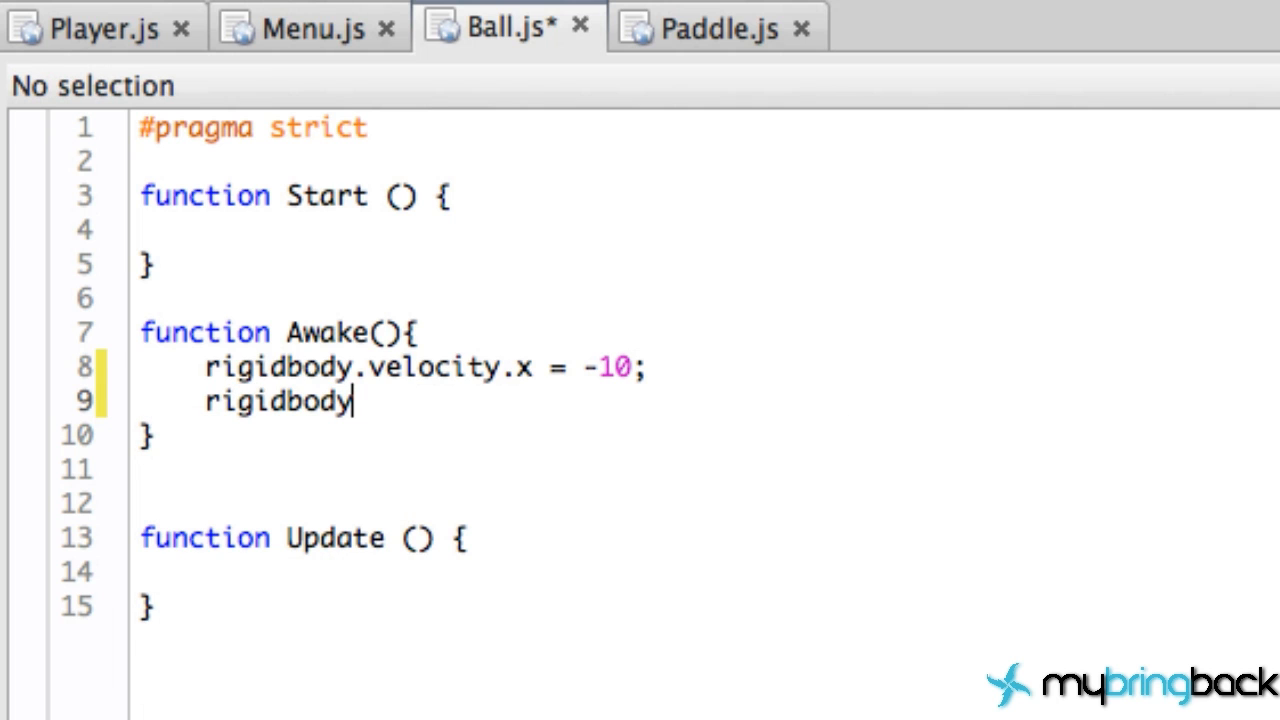
{"action": "type", "text": ".velocity"}
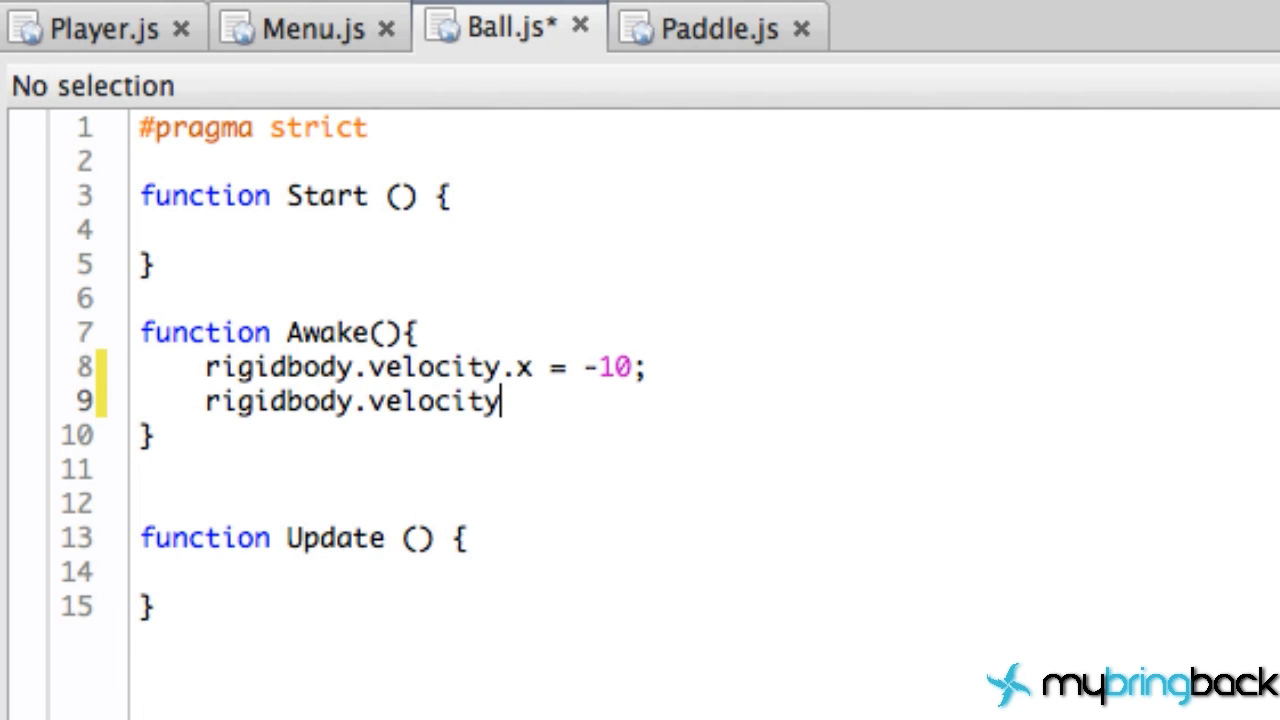
{"action": "type", "text": ".y = 1"}
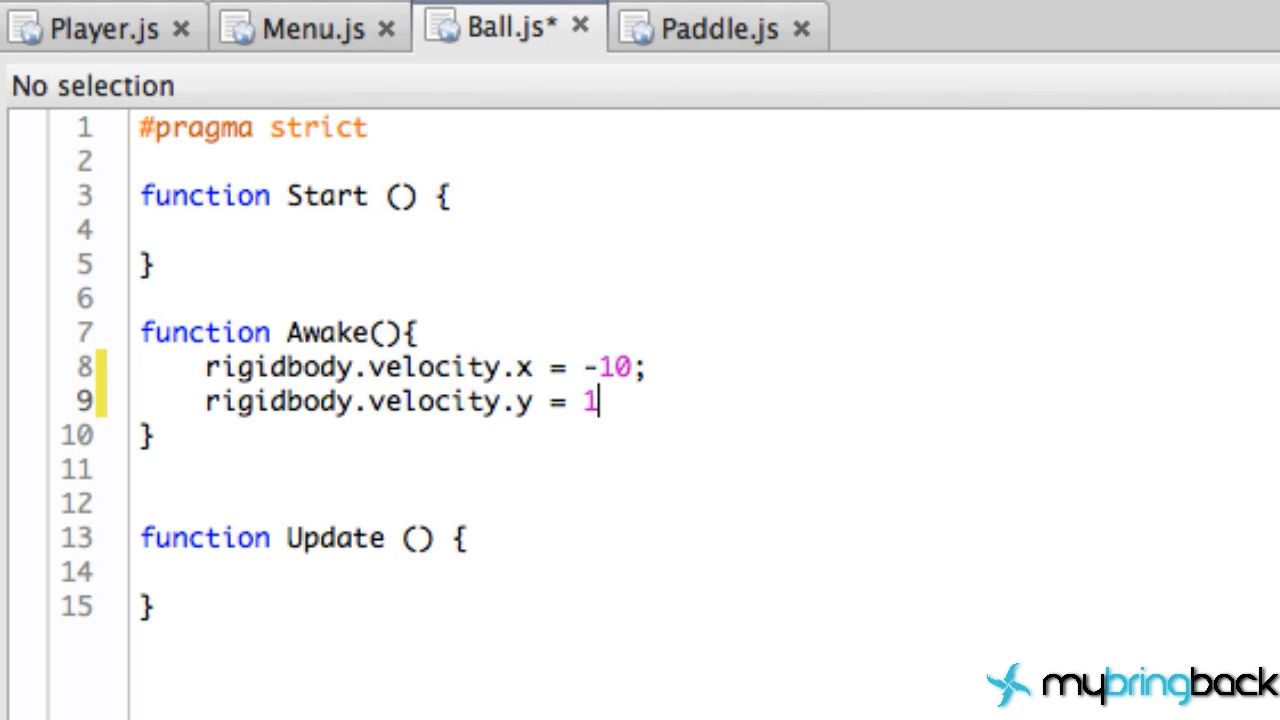
{"action": "type", "text": "0;"}
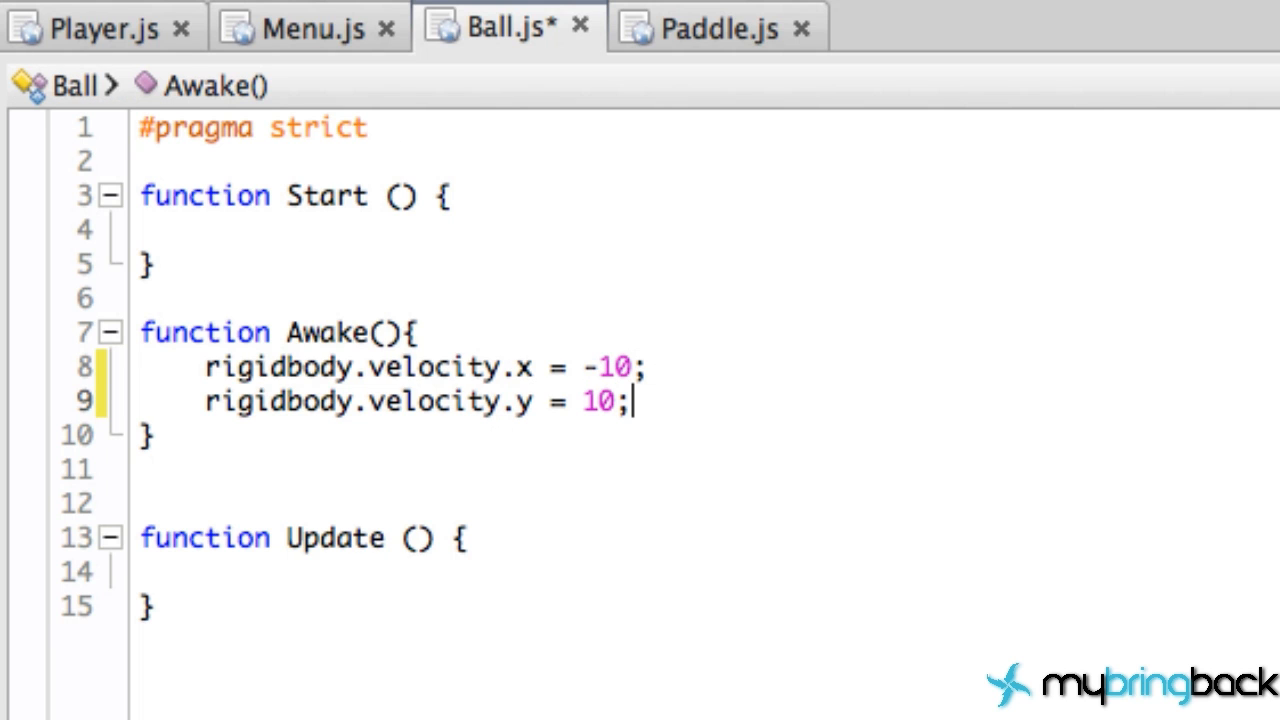